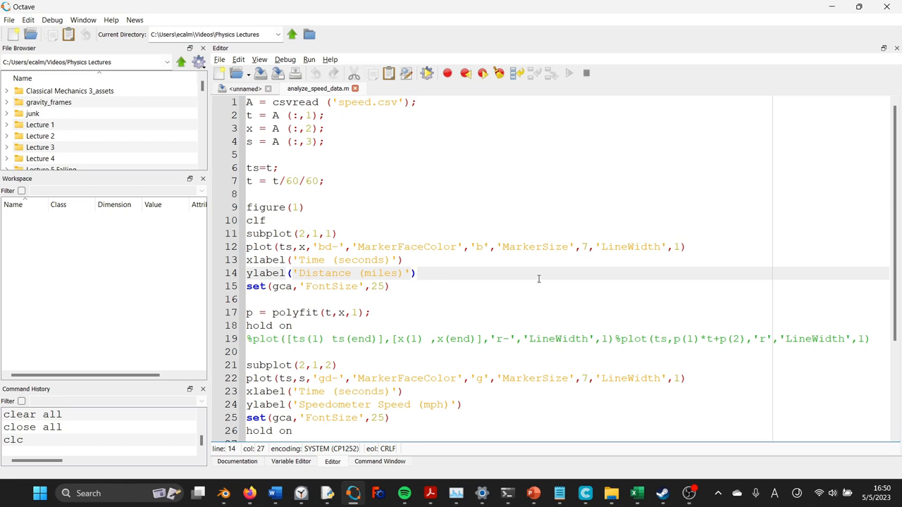
pyautogui.moveTo(416, 197)
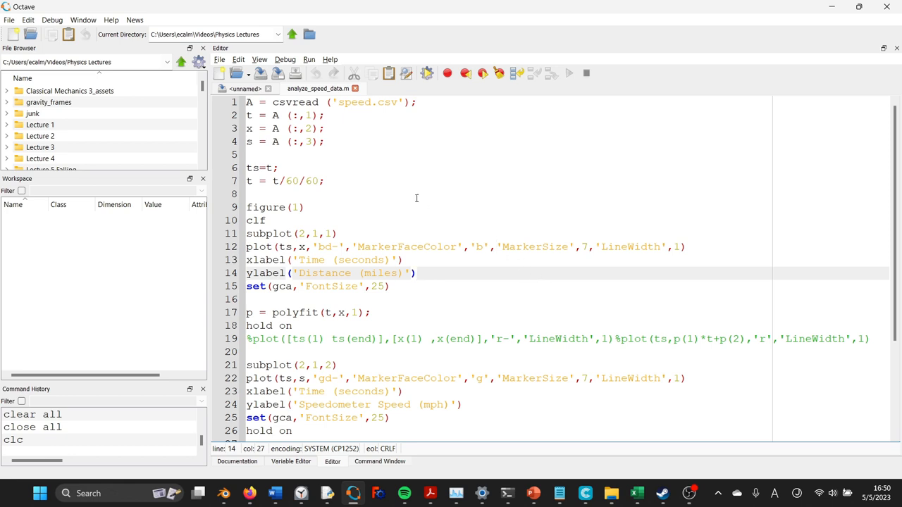
pyautogui.moveTo(442, 223)
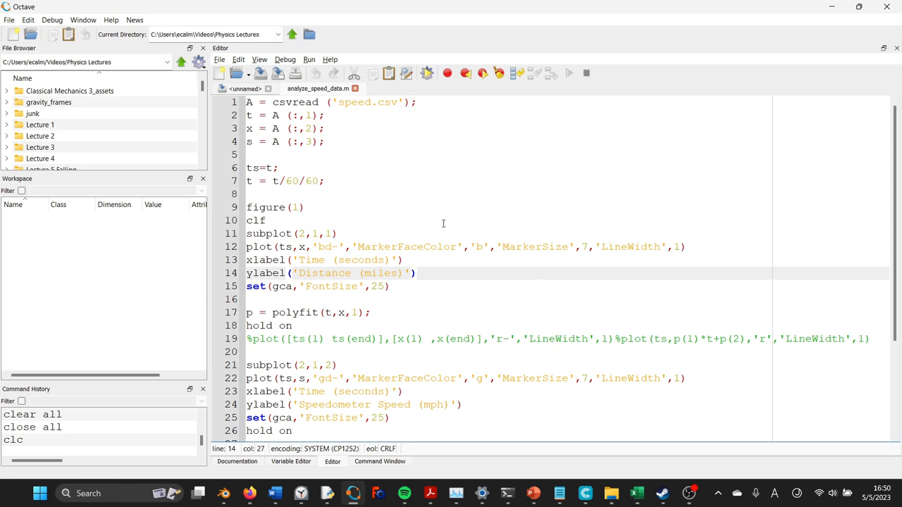
pyautogui.moveTo(396, 207)
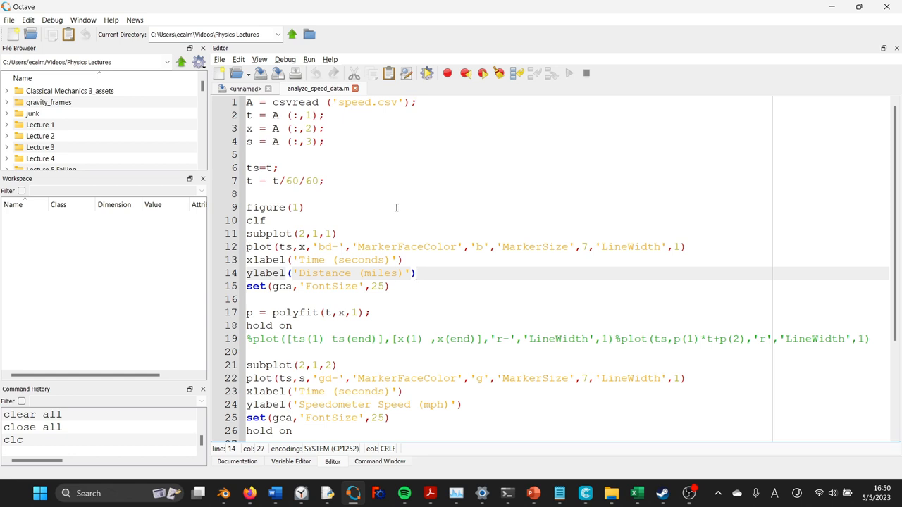
pyautogui.moveTo(358, 137)
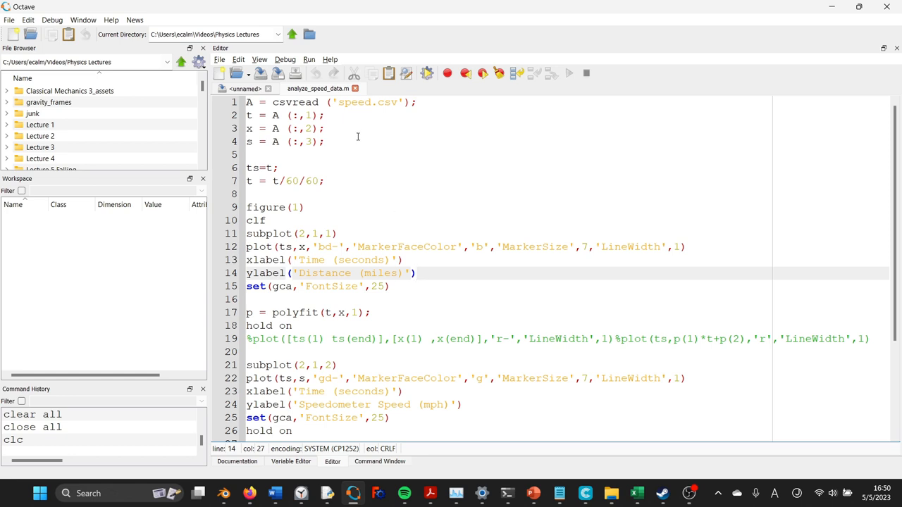
pyautogui.moveTo(341, 141)
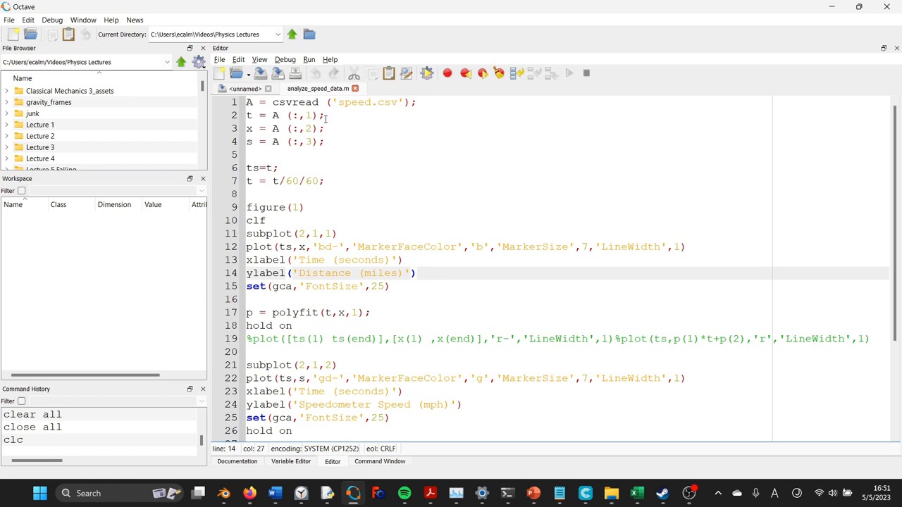
pyautogui.moveTo(422, 225)
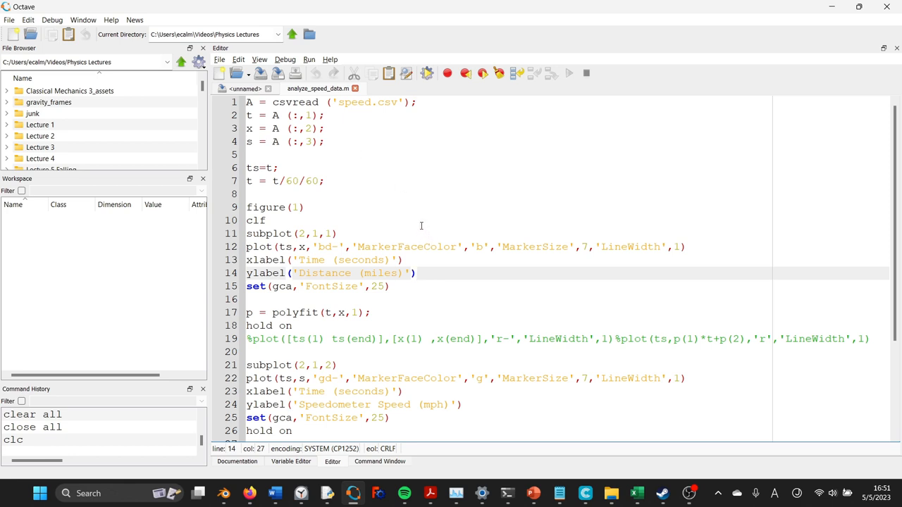
pyautogui.moveTo(379, 143)
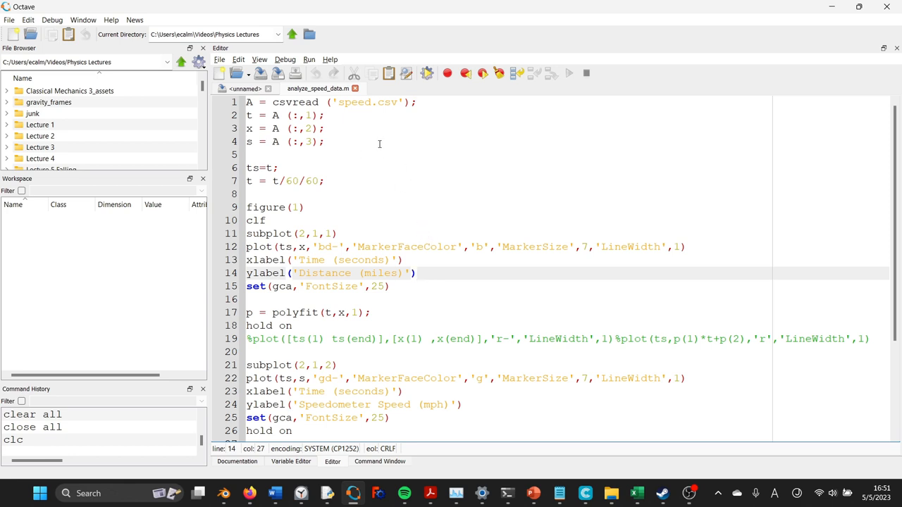
pyautogui.moveTo(353, 144)
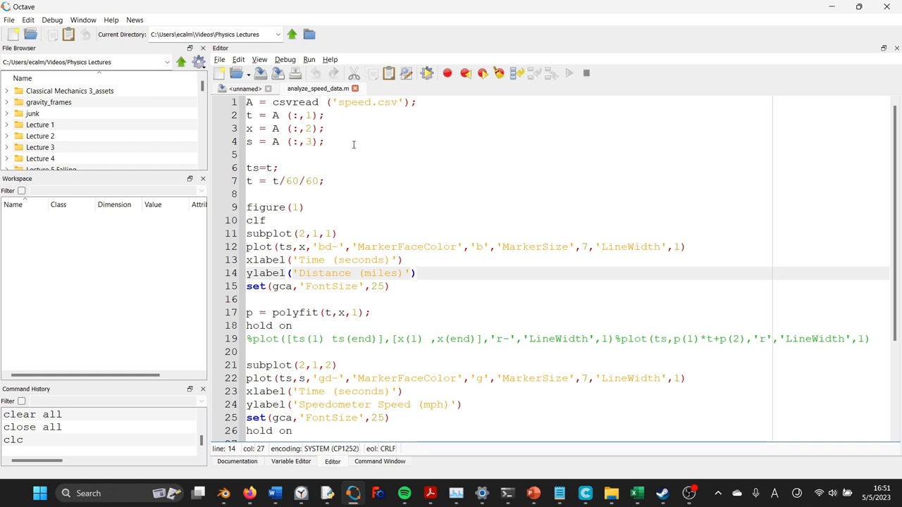
# Step: Run analyze_speed_data to compute average speeds, view the distance and speed figure maximized, then close it
pyautogui.click(361, 153)
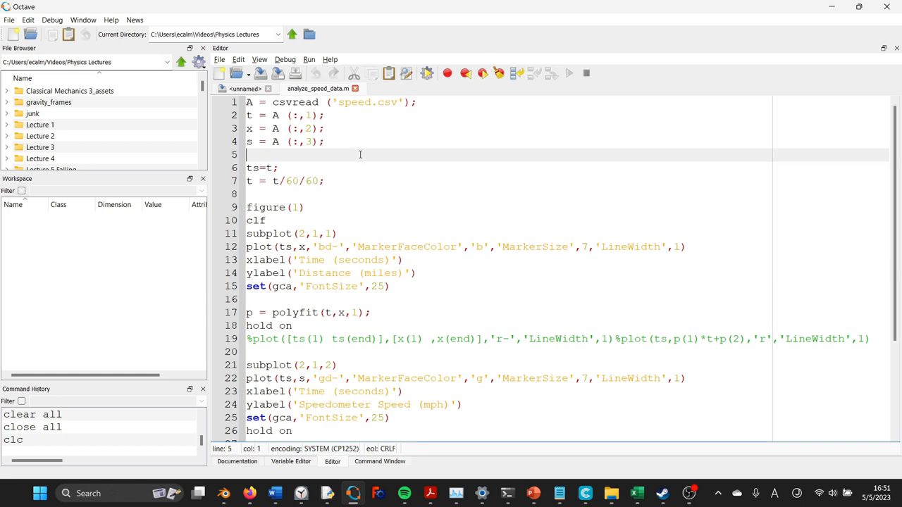
pyautogui.scroll(-3)
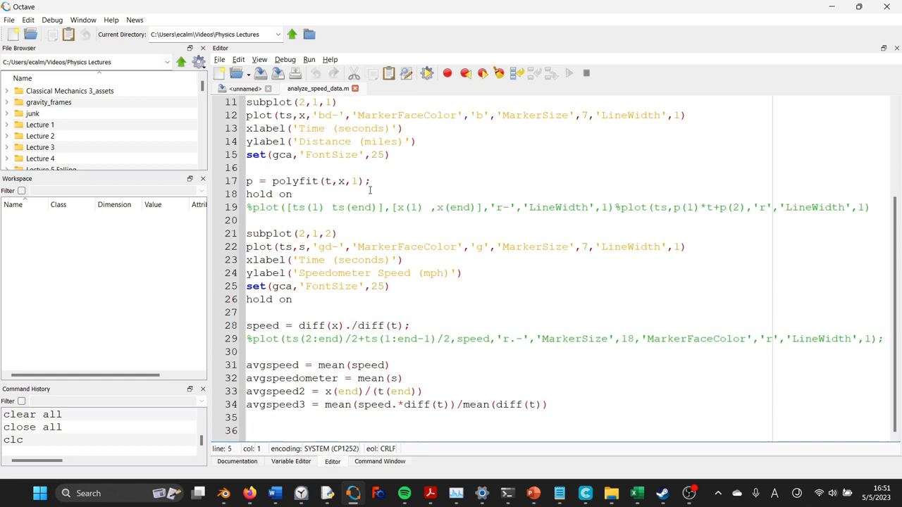
pyautogui.scroll(3)
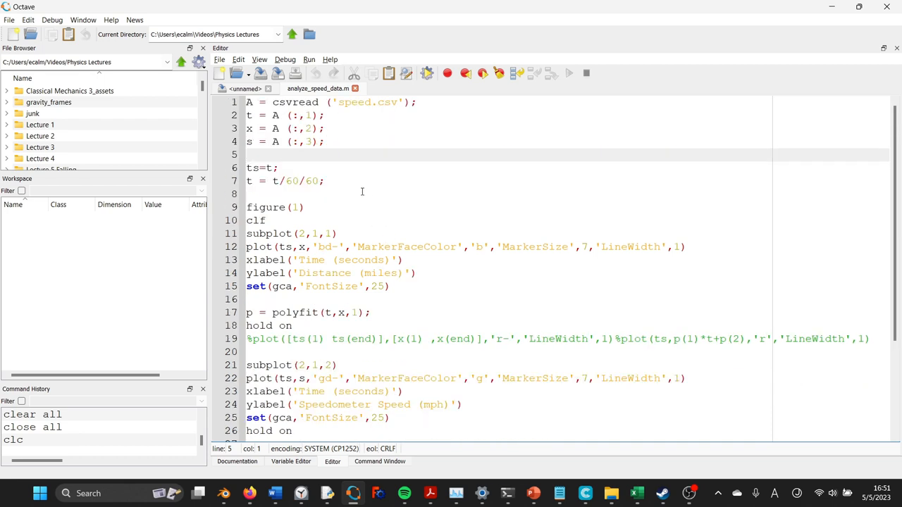
pyautogui.click(324, 181)
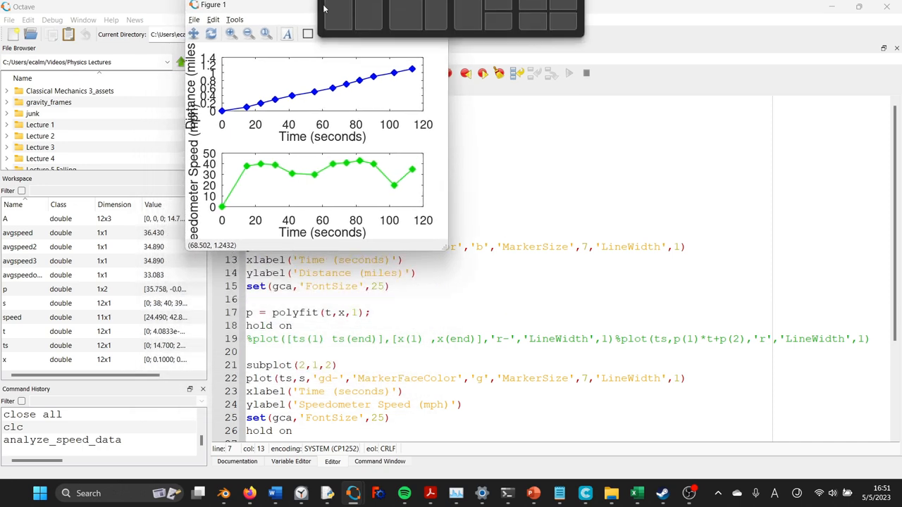
pyautogui.click(860, 5)
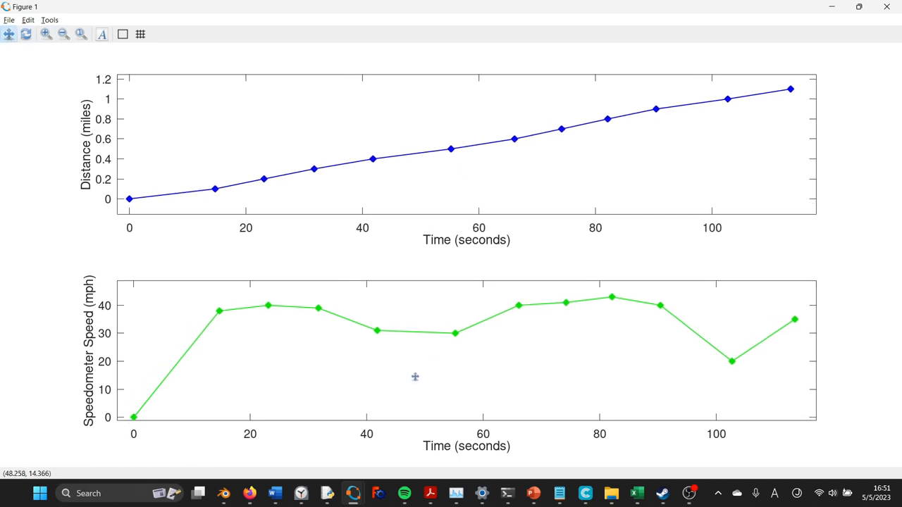
pyautogui.moveTo(682, 348)
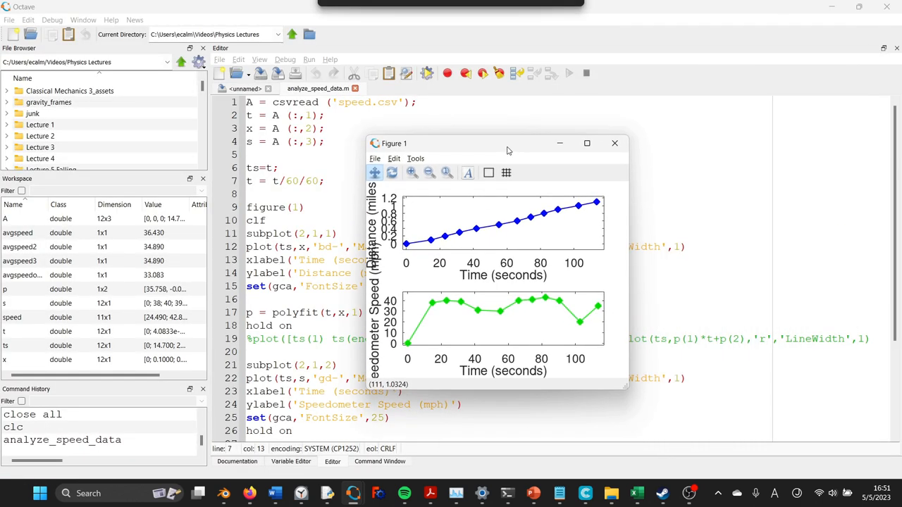
pyautogui.click(614, 144)
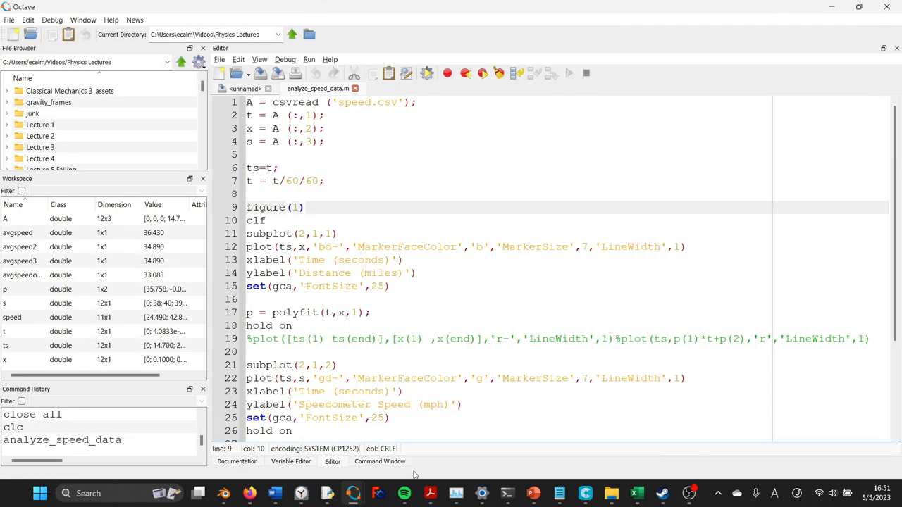
# Step: Reset the session with clear all, close all and clc in the Command Window
pyautogui.click(381, 462)
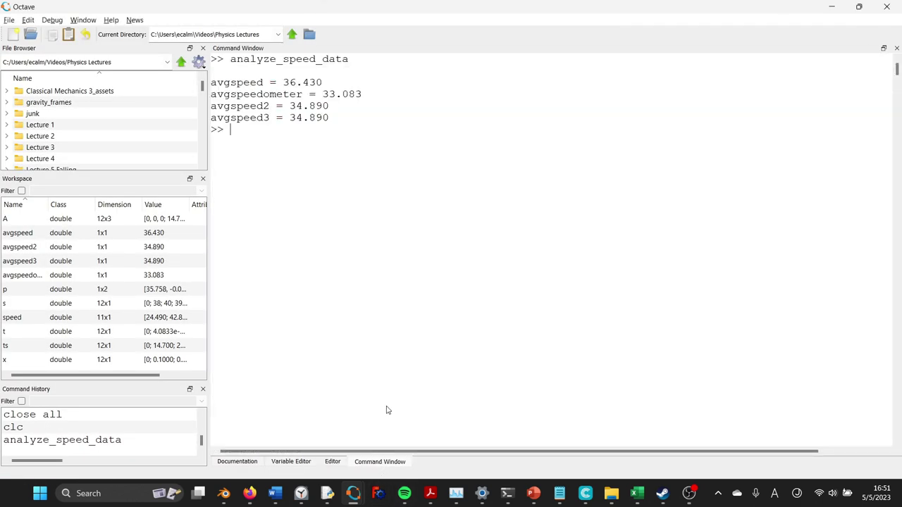
pyautogui.press('Return')
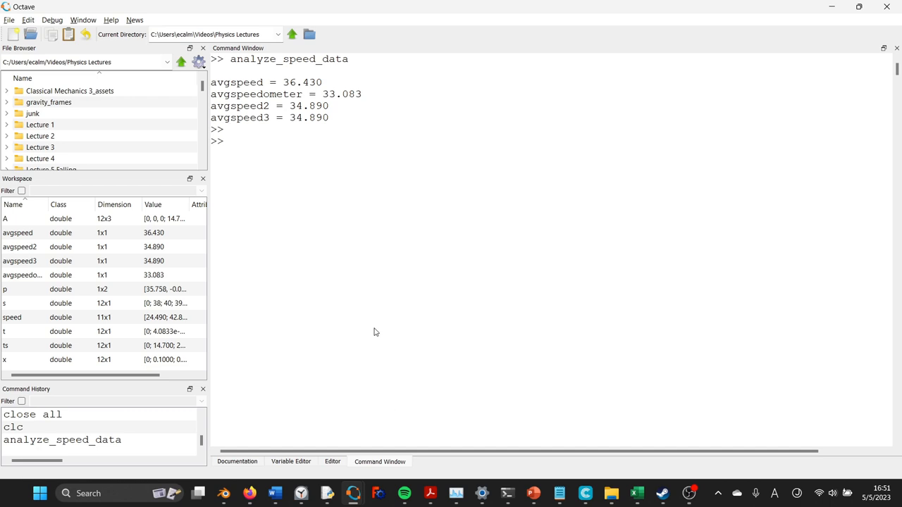
pyautogui.write('c')
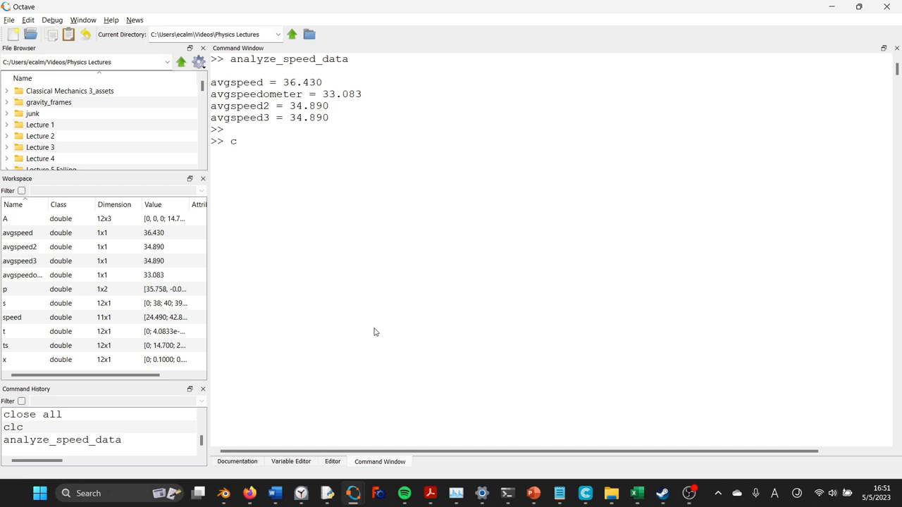
pyautogui.write('lear all')
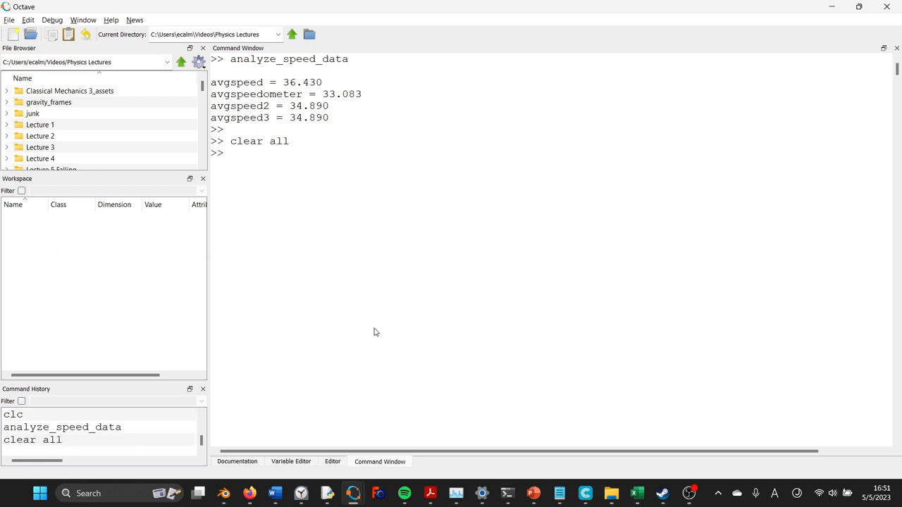
pyautogui.write('close all')
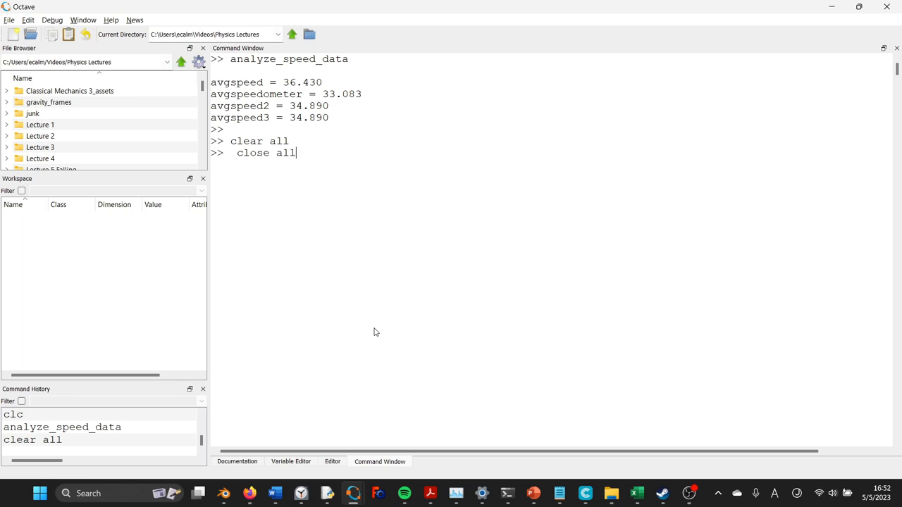
pyautogui.press('Return')
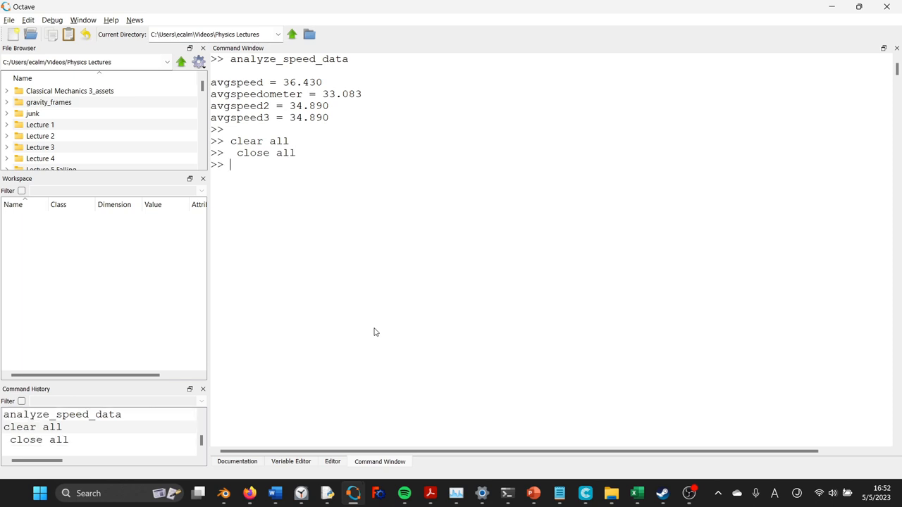
pyautogui.write('clc')
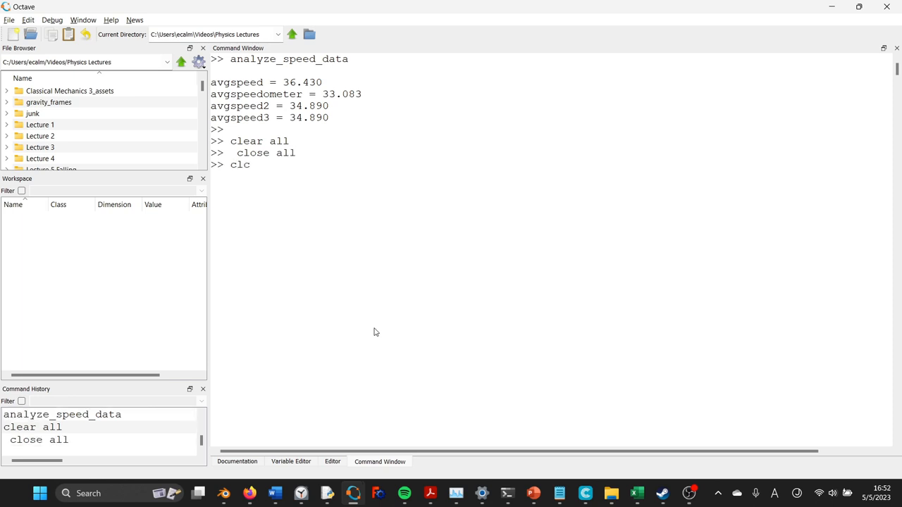
pyautogui.press('Return')
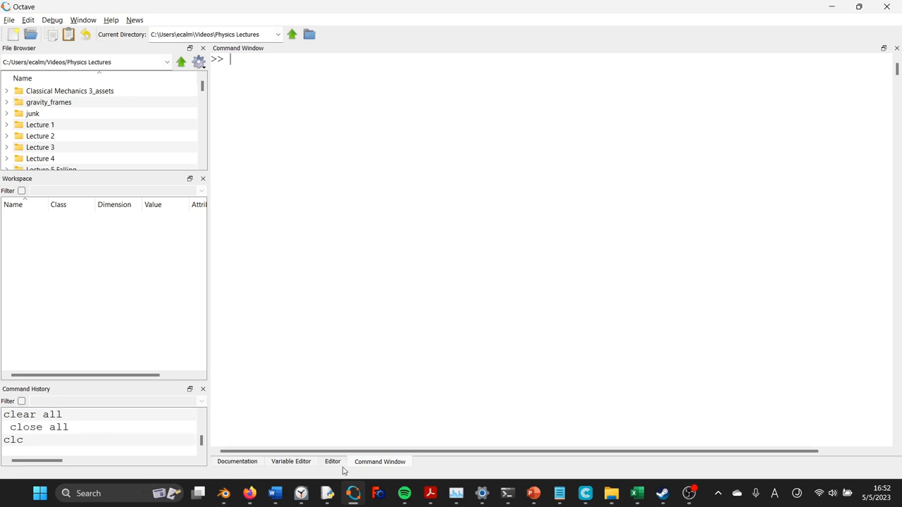
# Step: Run the four data-loading script lines so speed.csv fills A and columns t, x and s exist
pyautogui.click(333, 462)
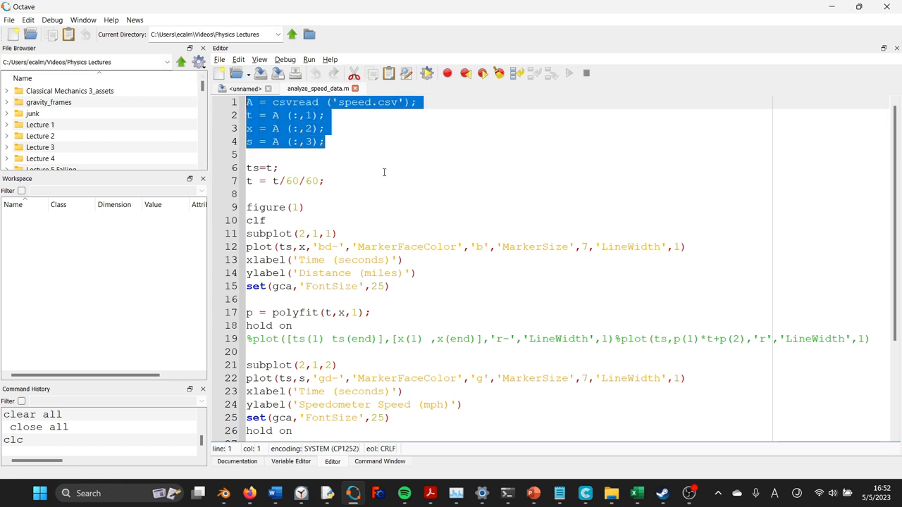
pyautogui.click(568, 74)
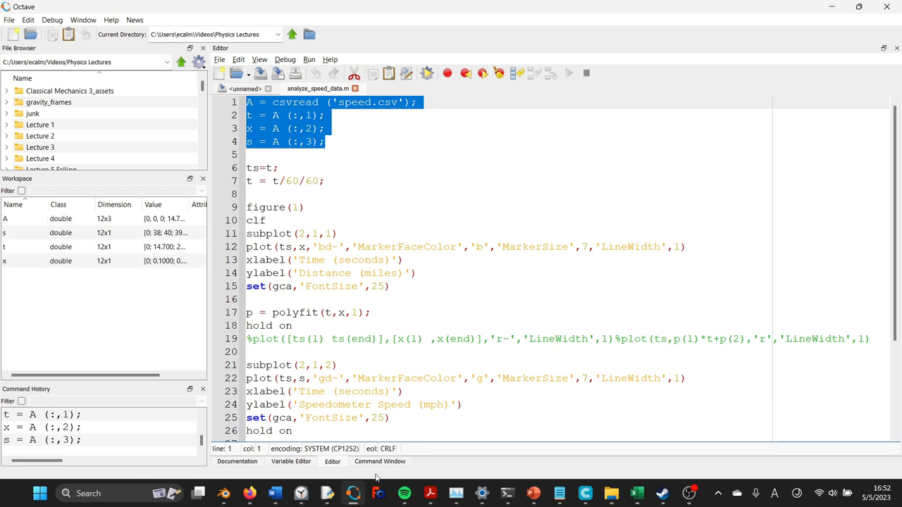
pyautogui.click(324, 141)
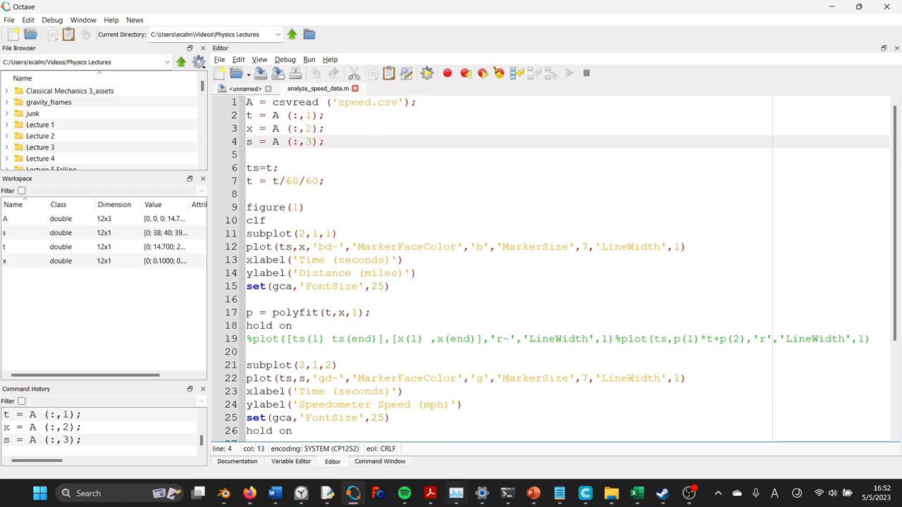
pyautogui.click(379, 463)
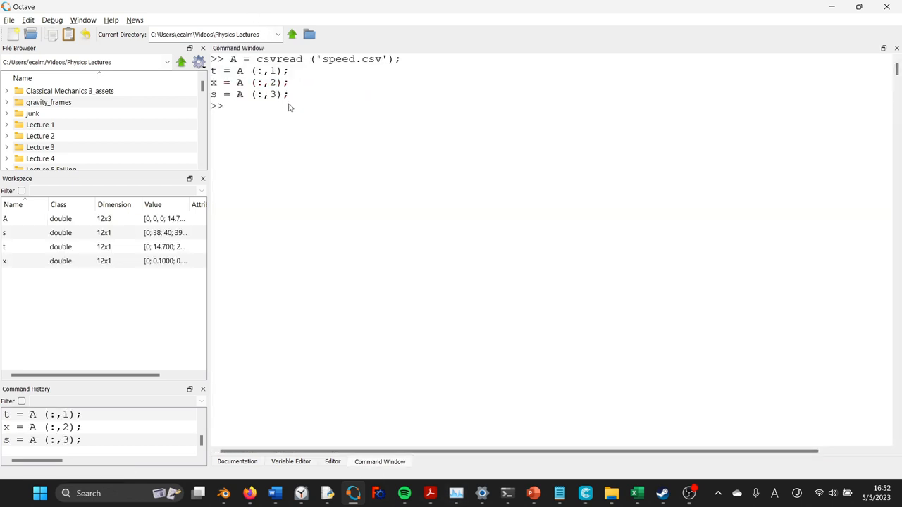
pyautogui.moveTo(367, 388)
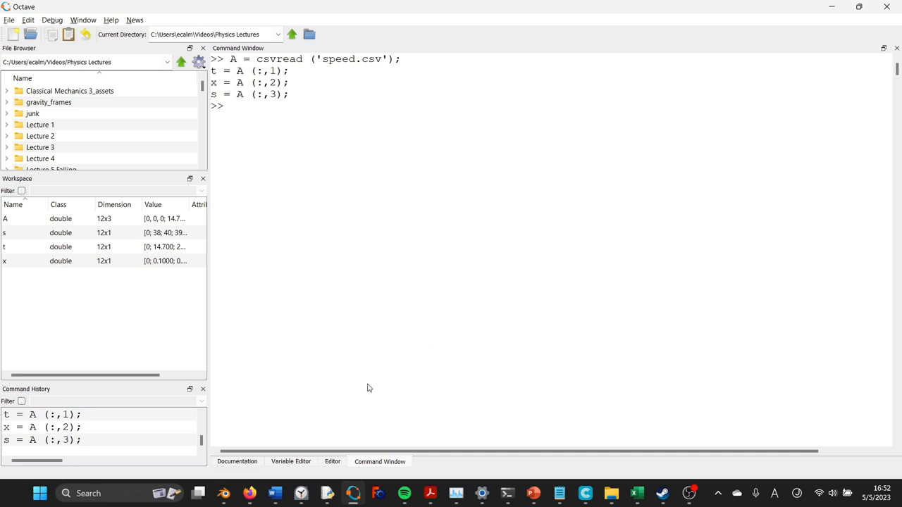
pyautogui.click(333, 462)
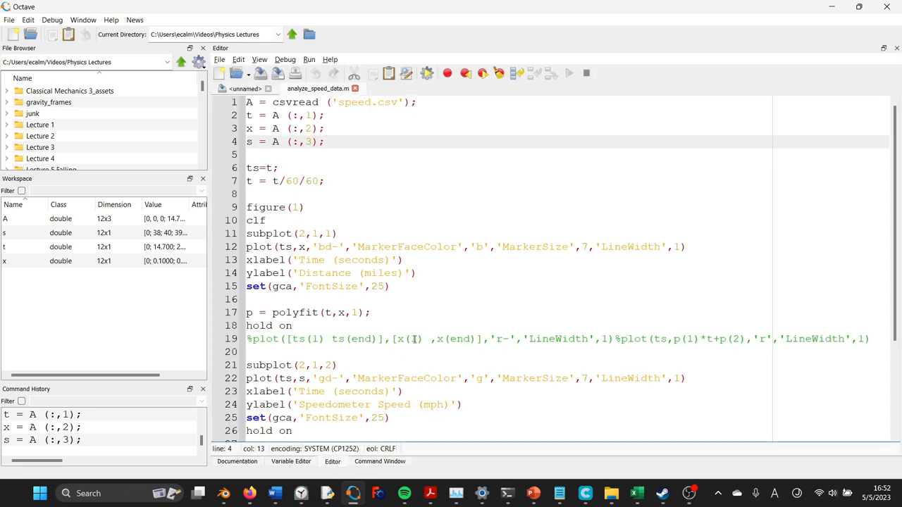
pyautogui.click(379, 462)
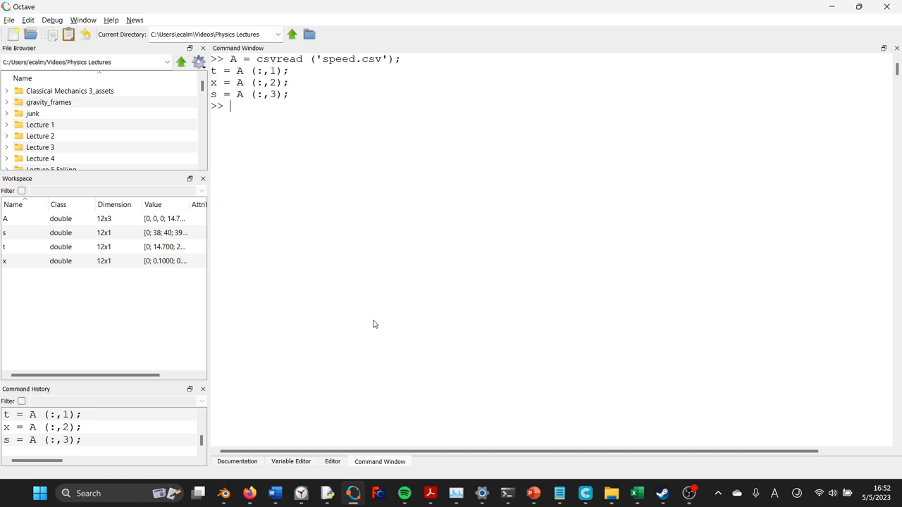
# Step: Create figure 42 and plot x against t as a blue diamond line
pyautogui.press('Return')
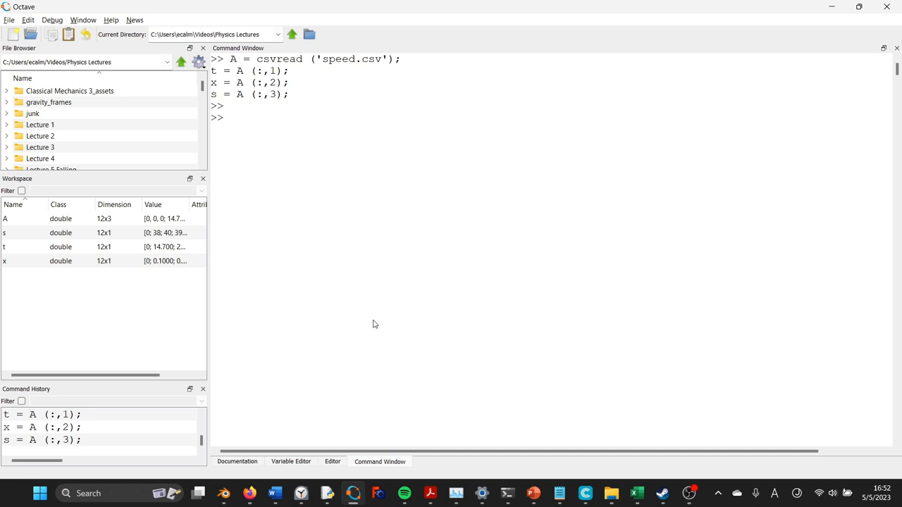
pyautogui.write('figure')
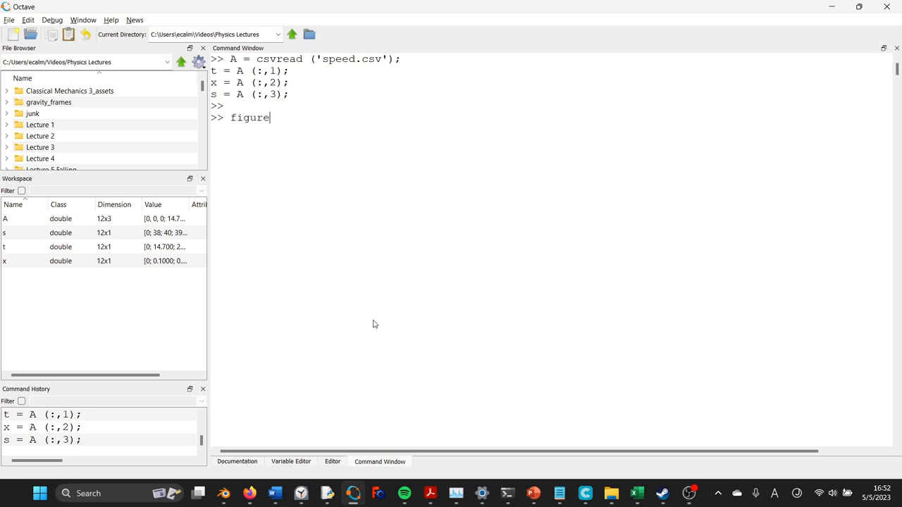
pyautogui.write('(4')
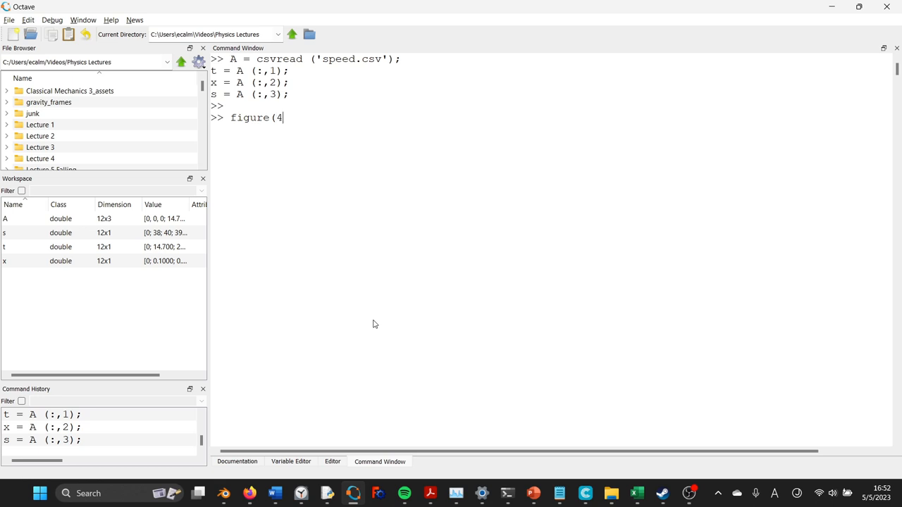
pyautogui.write('2)')
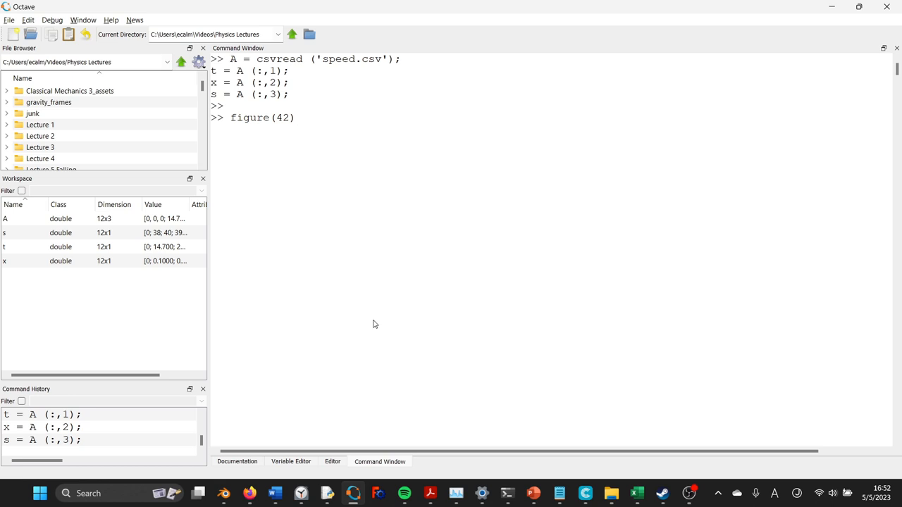
pyautogui.press('Return')
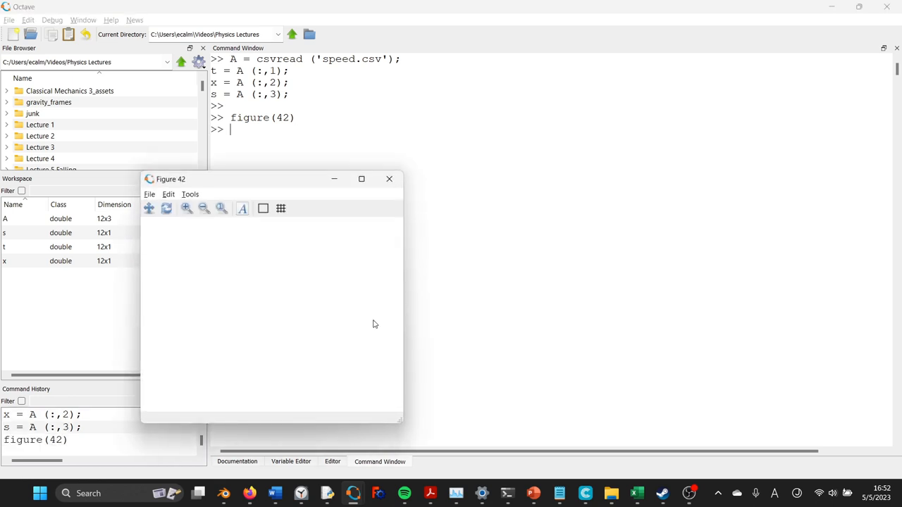
pyautogui.click(389, 178)
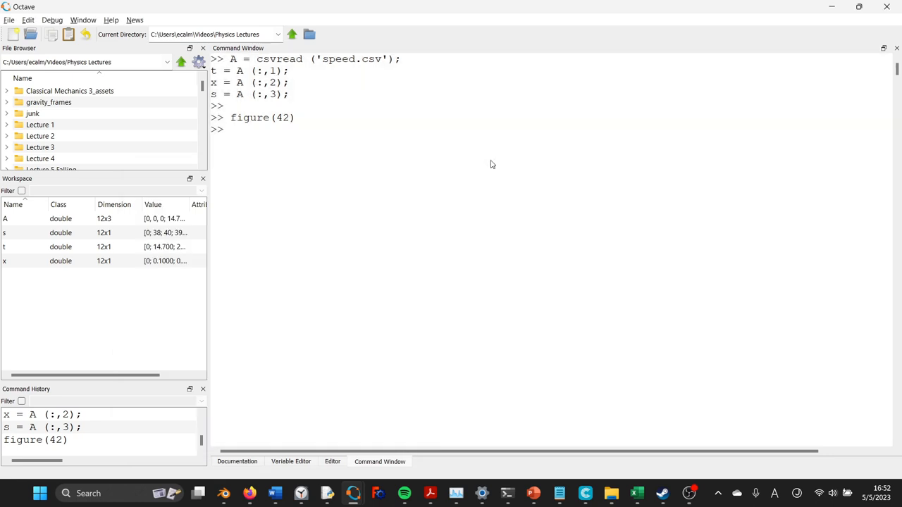
pyautogui.write('plot')
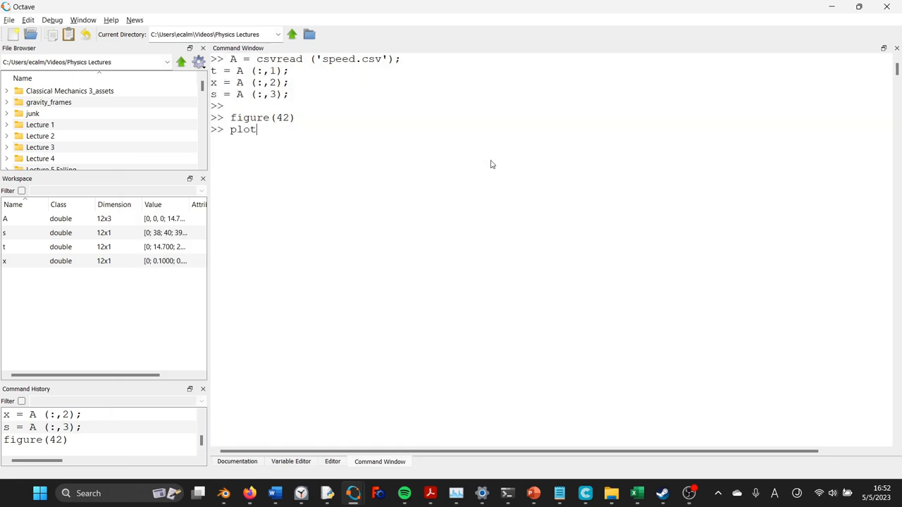
pyautogui.write('(t')
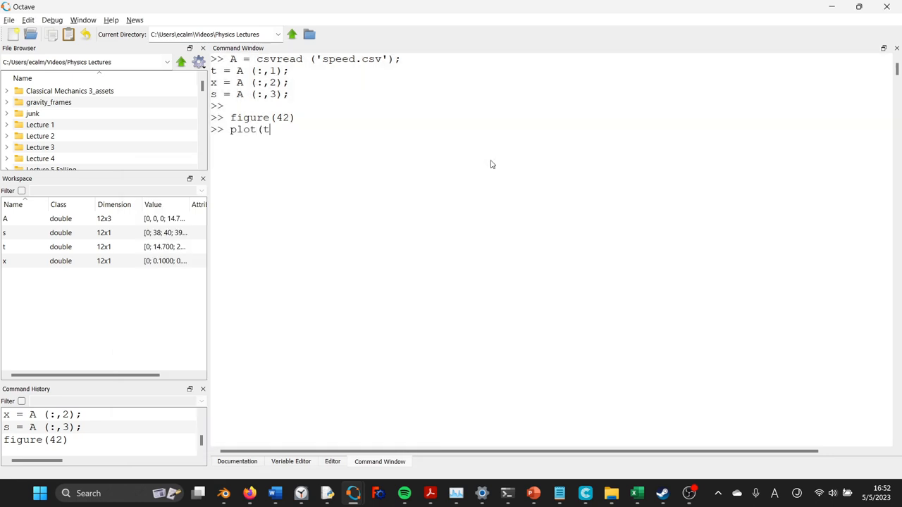
pyautogui.write(',x')
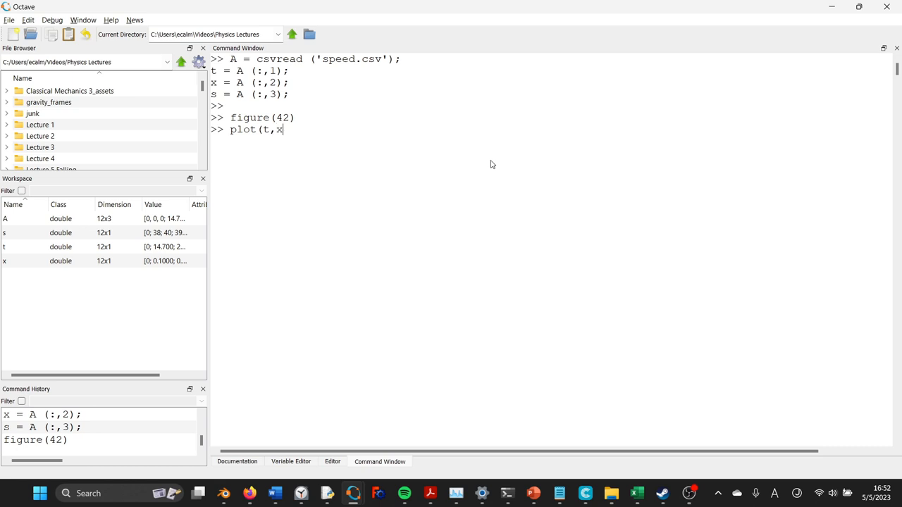
pyautogui.write(",'b")
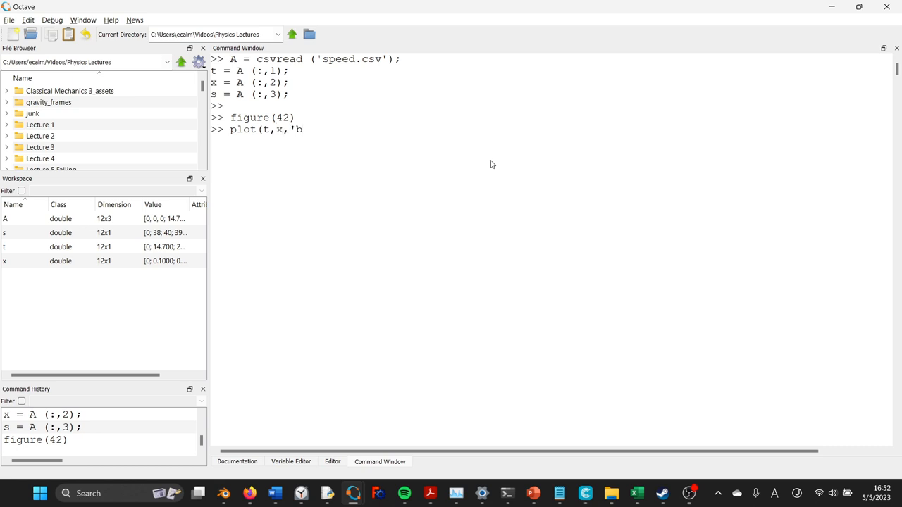
pyautogui.write("d-')")
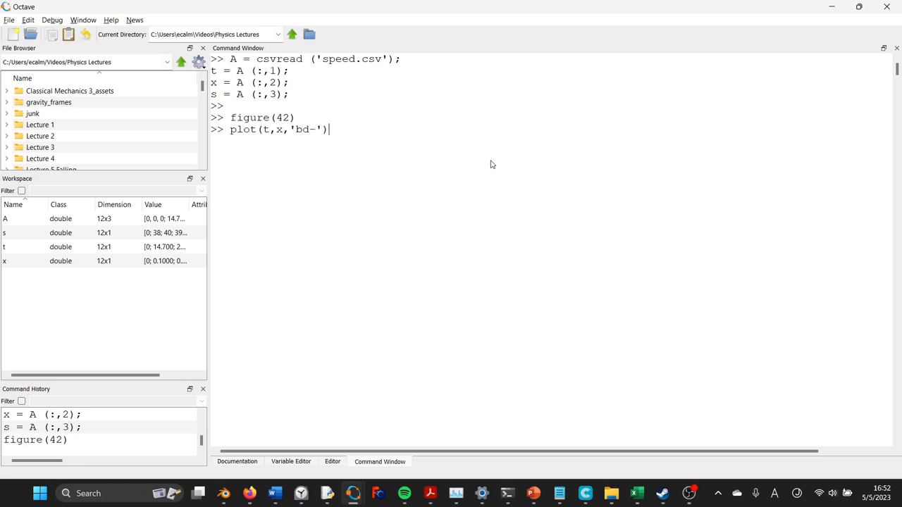
pyautogui.press('Return')
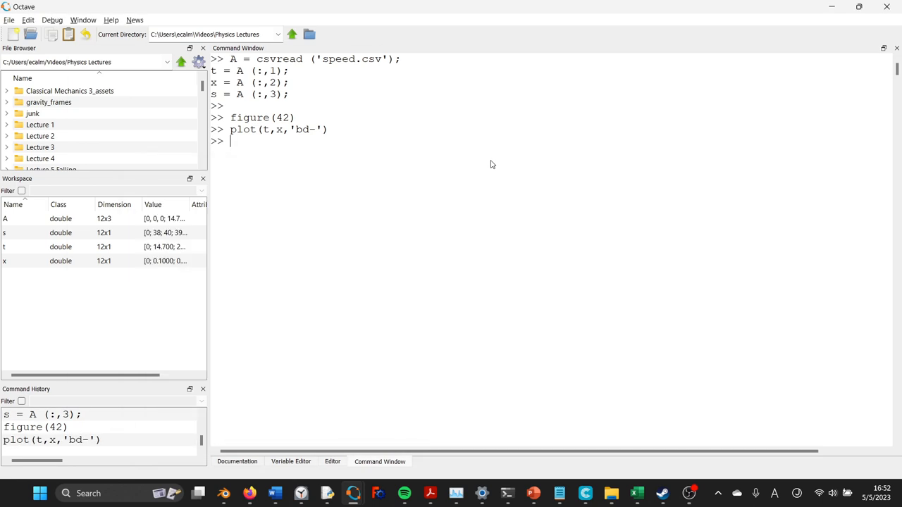
# Step: Split the figure into two stacked panels and redraw plot(t,x,'bd-') in the top one
pyautogui.write('subplot')
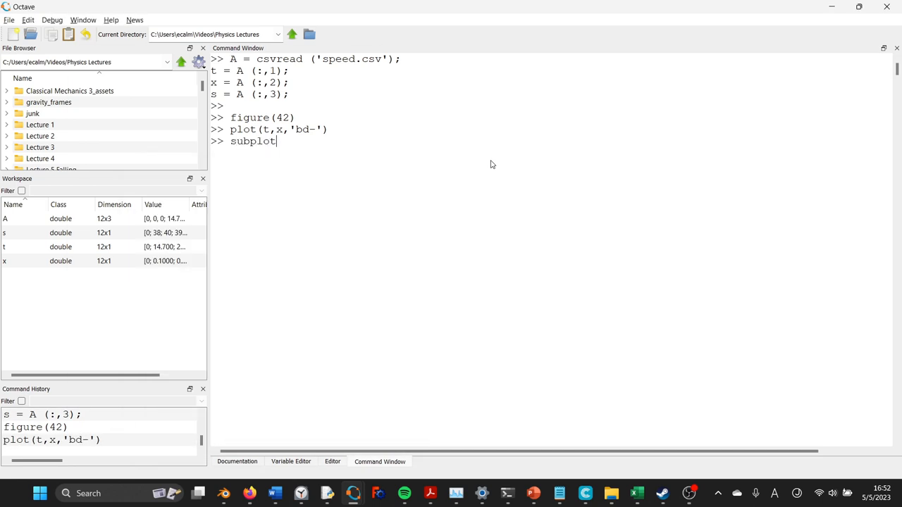
pyautogui.write('(1,2,')
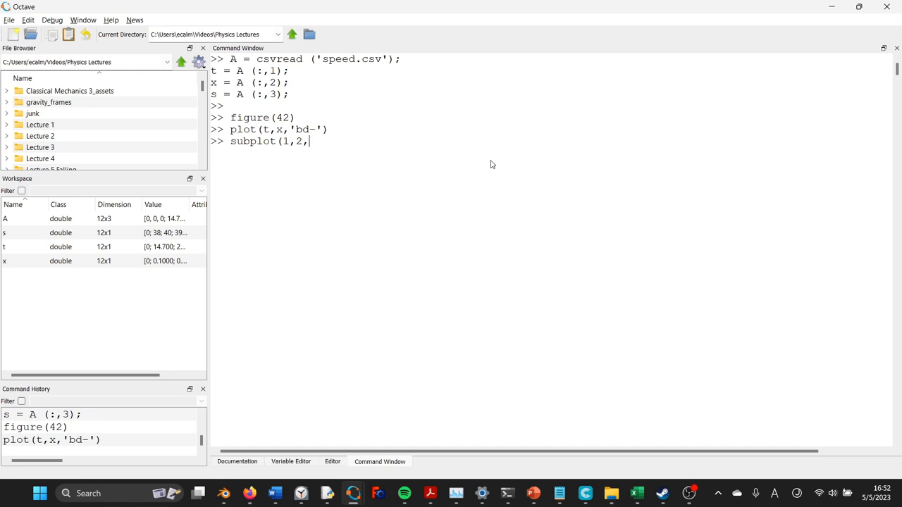
pyautogui.press('Return')
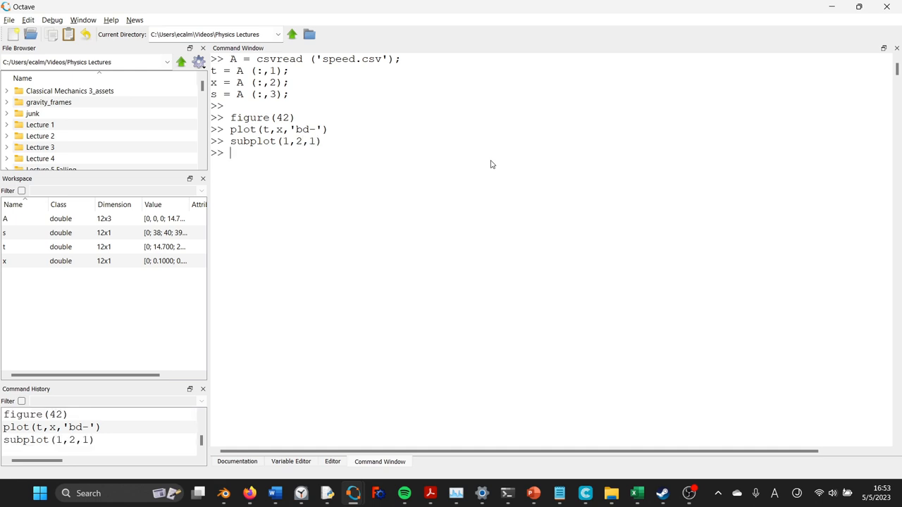
pyautogui.write('subplot(1,2,1)')
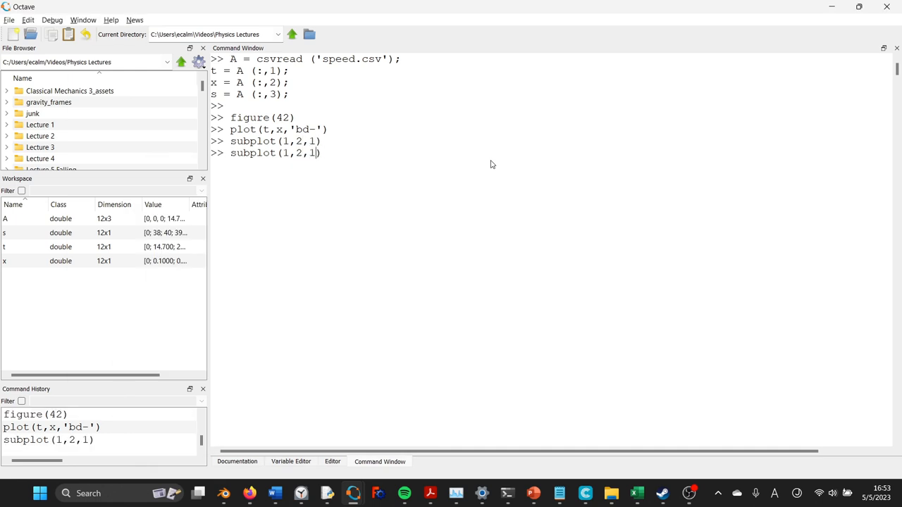
pyautogui.write('2')
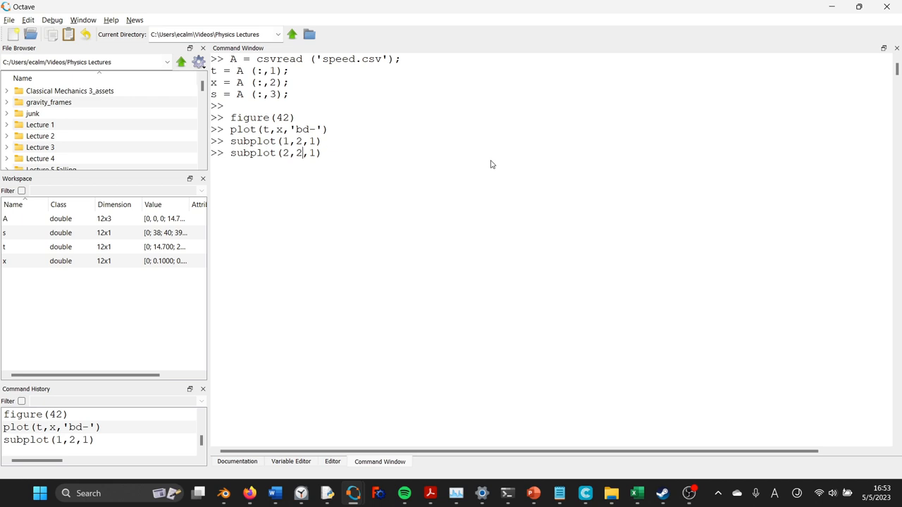
pyautogui.write('1')
pyautogui.press('Return')
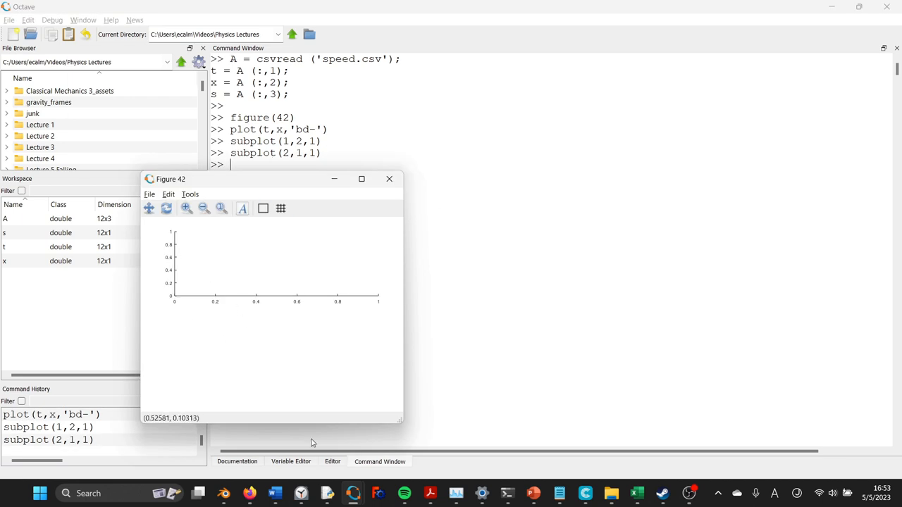
pyautogui.moveTo(200, 301)
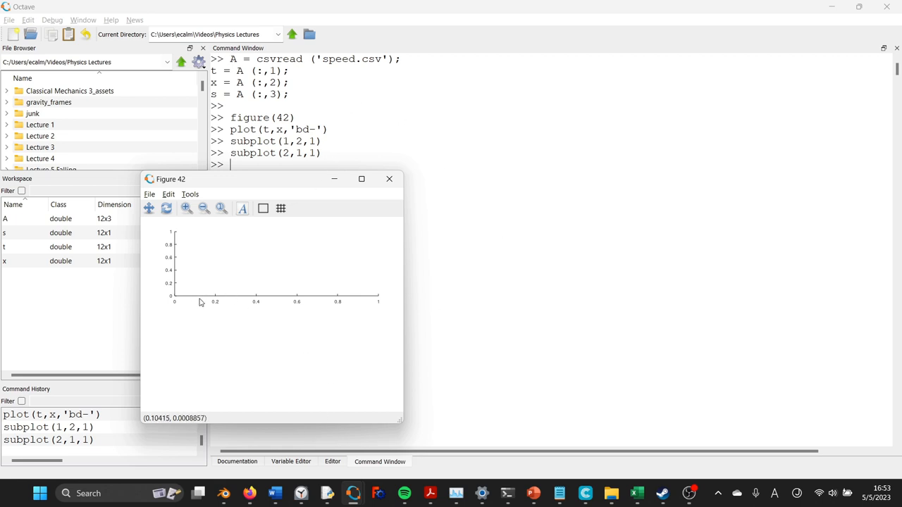
pyautogui.click(389, 177)
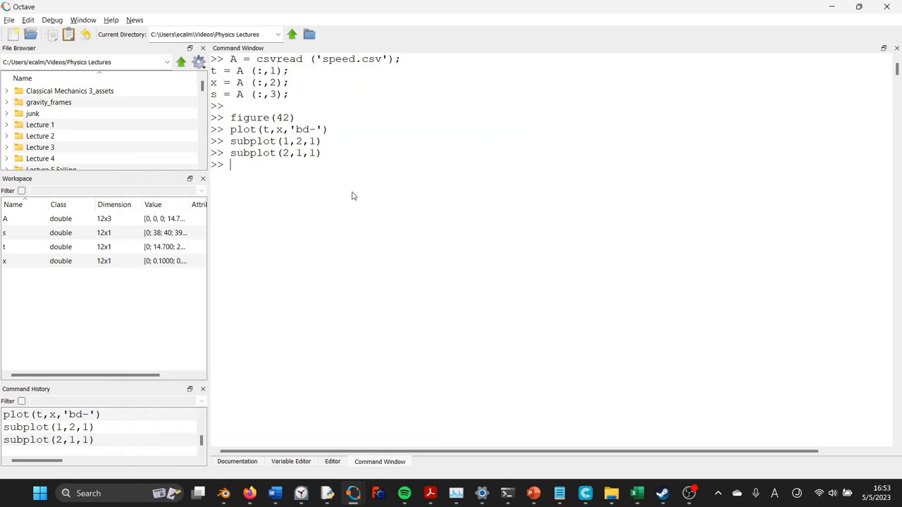
pyautogui.moveTo(284, 156)
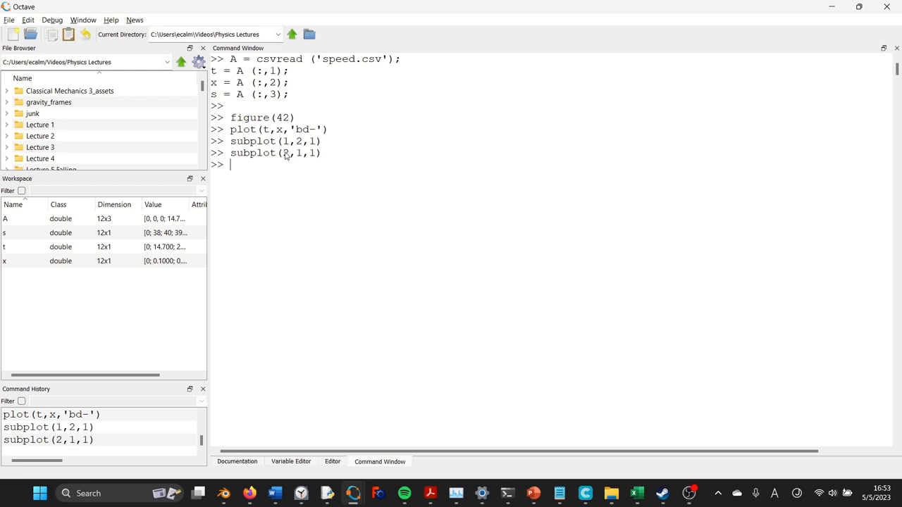
pyautogui.moveTo(363, 206)
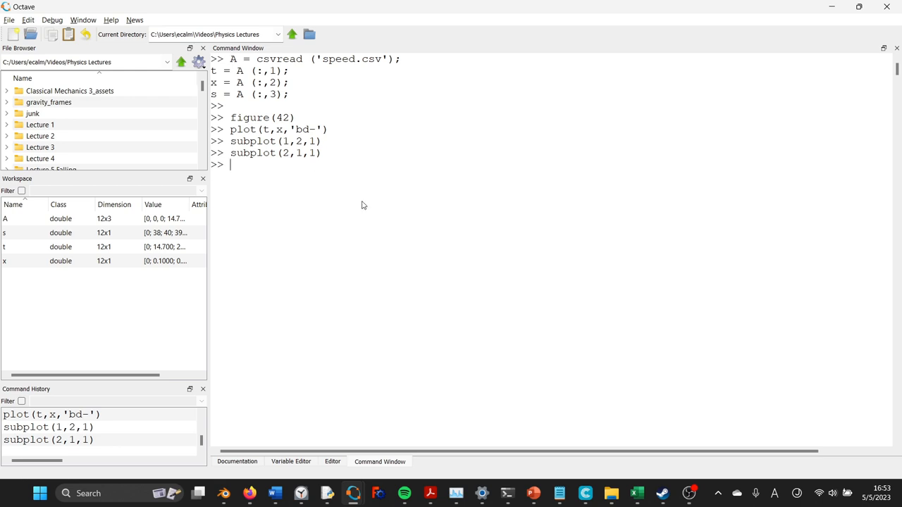
pyautogui.write("plot(t,x,'bd-')")
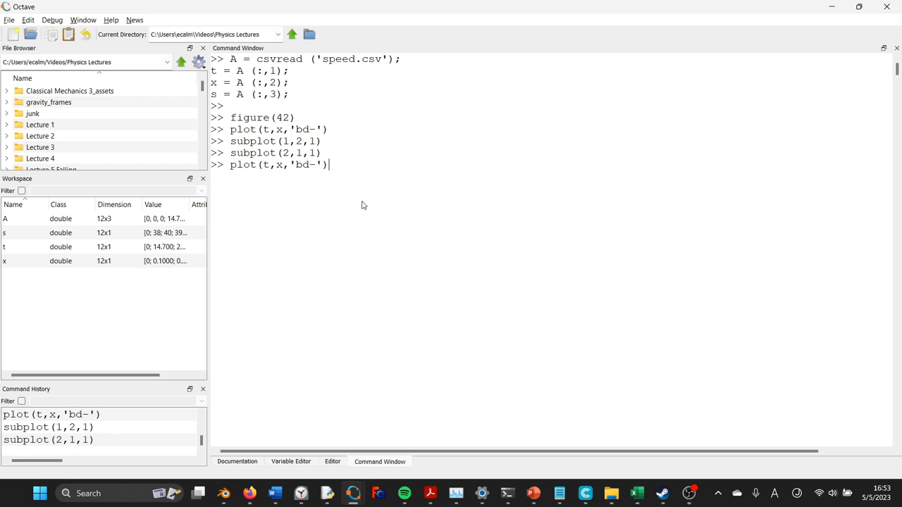
pyautogui.press('Return')
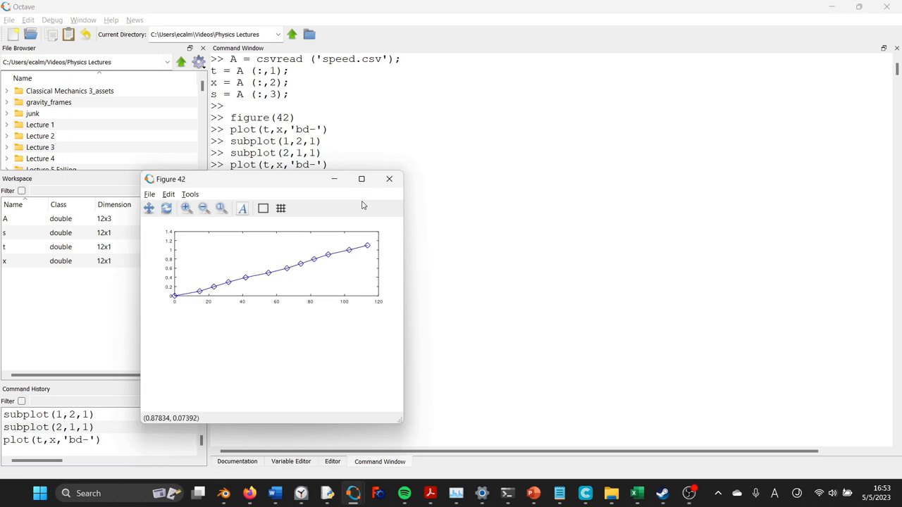
# Step: Plot speed s against t as a green diamond line in the lower panel via subplot(2,1,2)
pyautogui.click(389, 178)
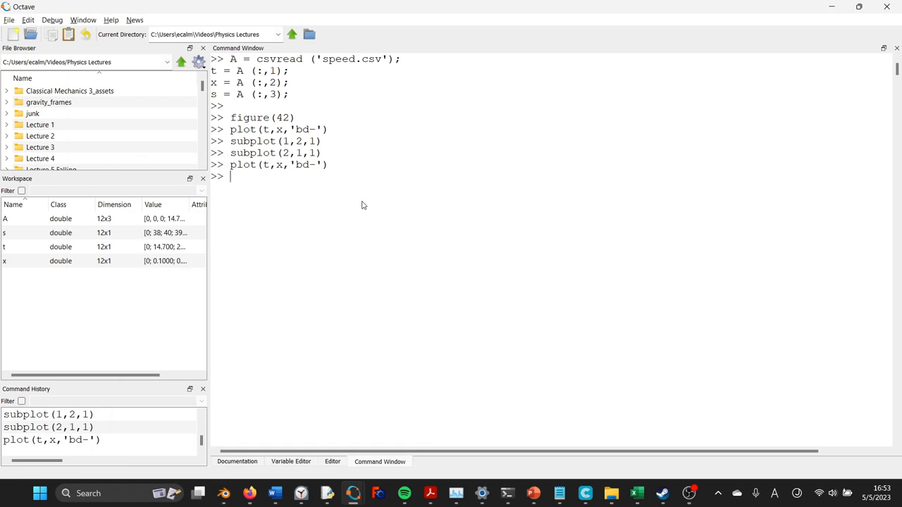
pyautogui.write('p')
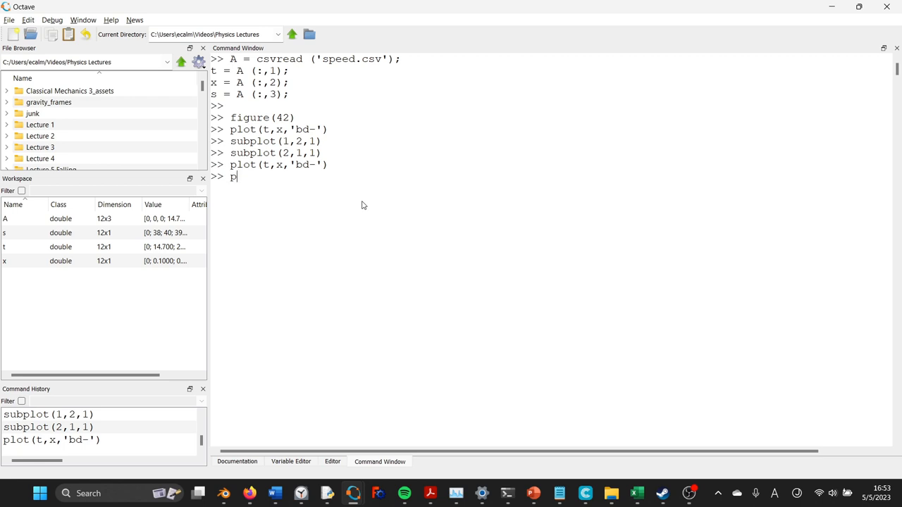
pyautogui.write('lot(t')
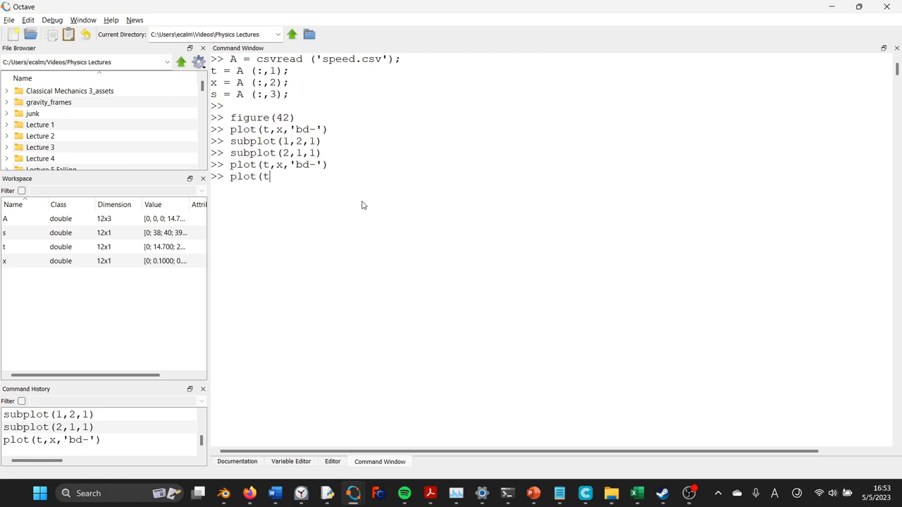
pyautogui.write(',s')
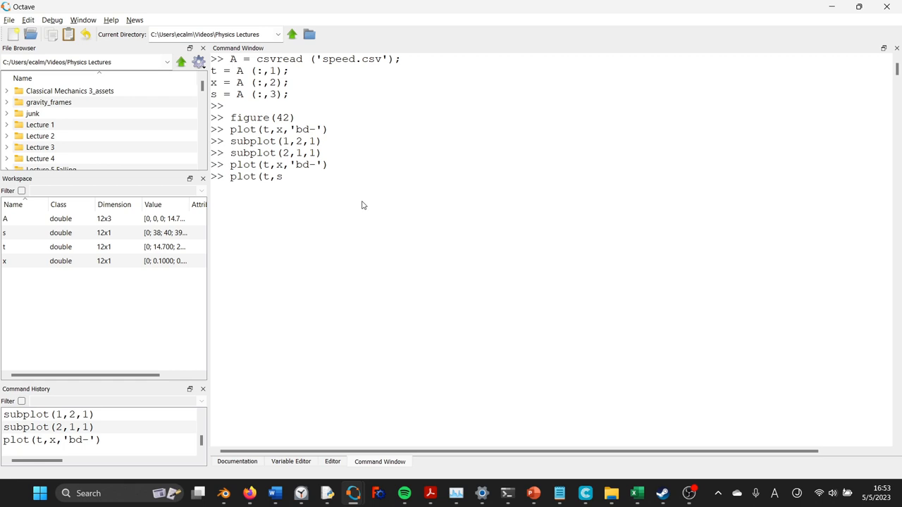
pyautogui.write("'")
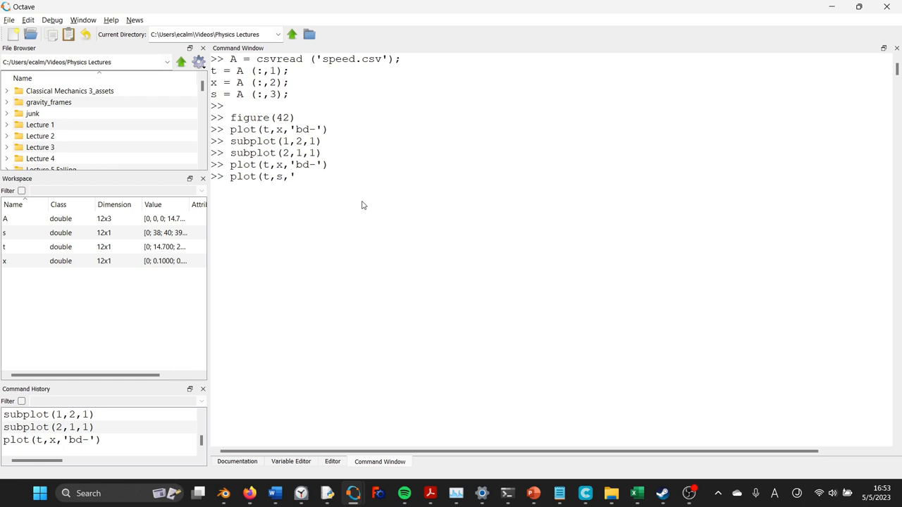
pyautogui.write('gd')
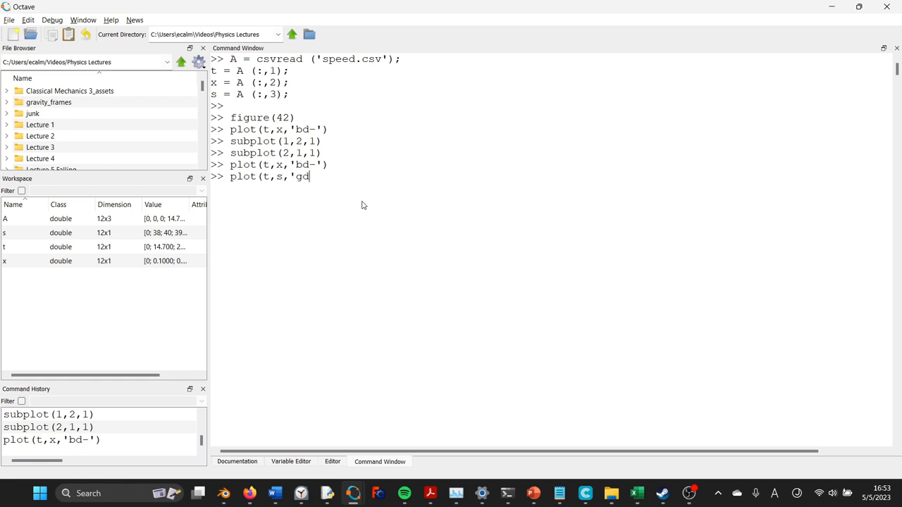
pyautogui.press('Return')
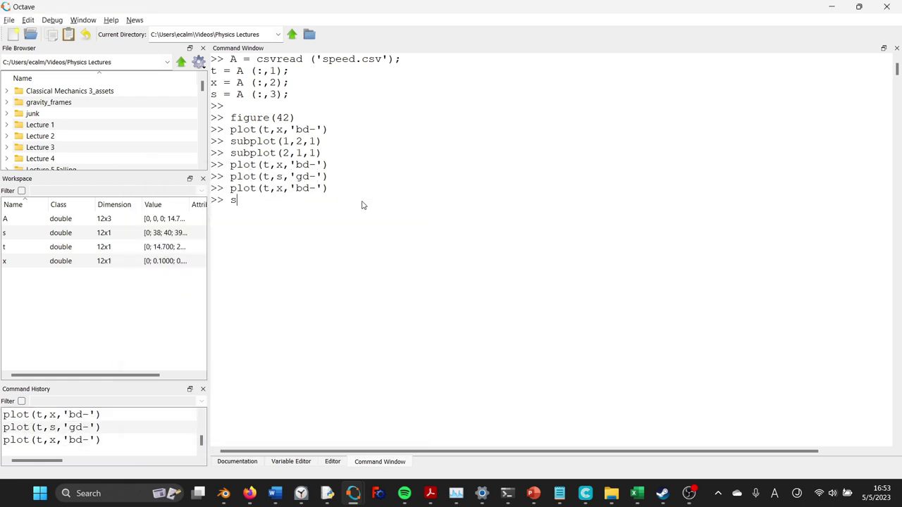
pyautogui.write('ubplot(2,1,2')
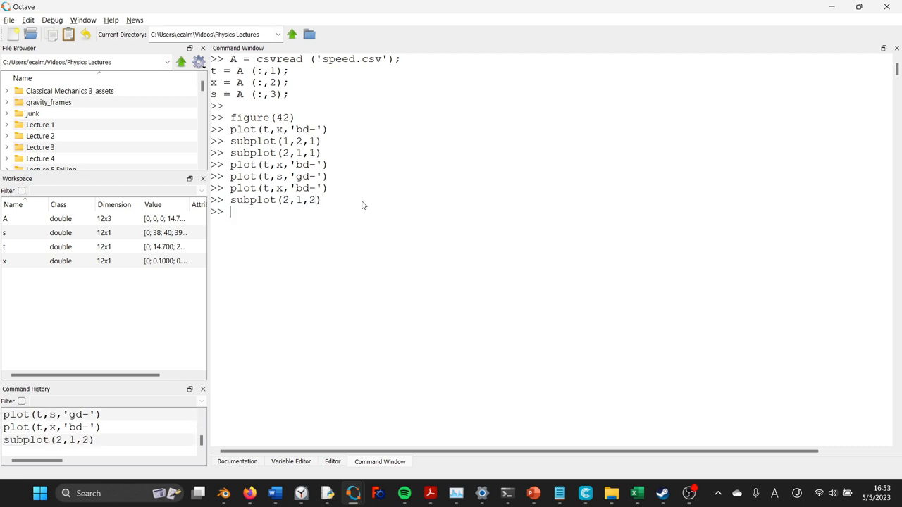
pyautogui.write("plot(t,x,'bd-')")
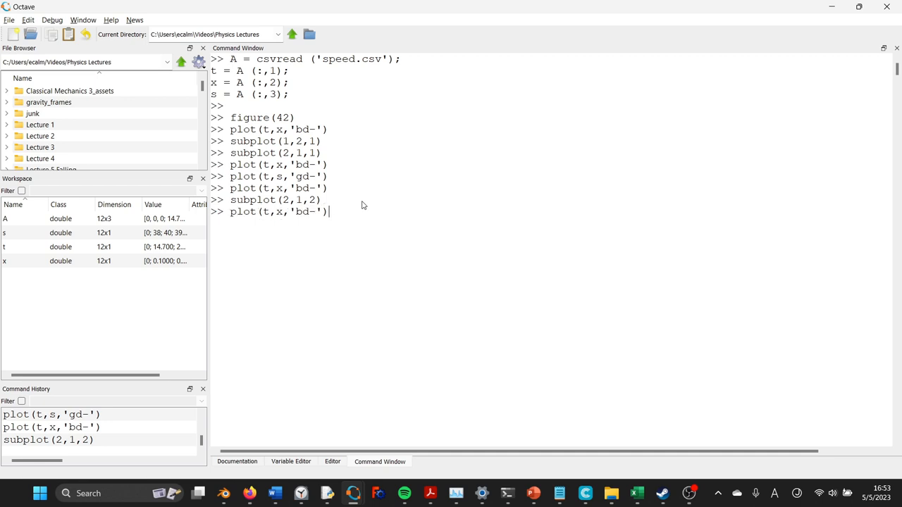
pyautogui.press('Return')
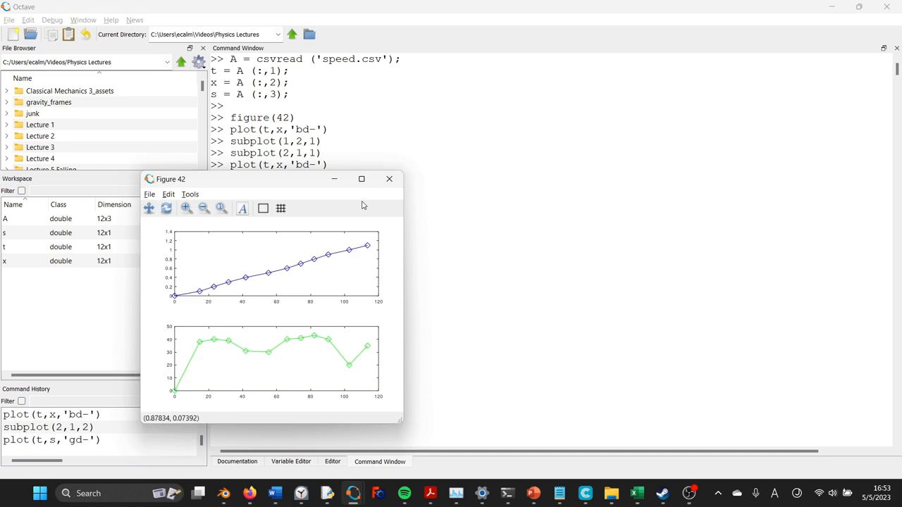
pyautogui.moveTo(434, 256)
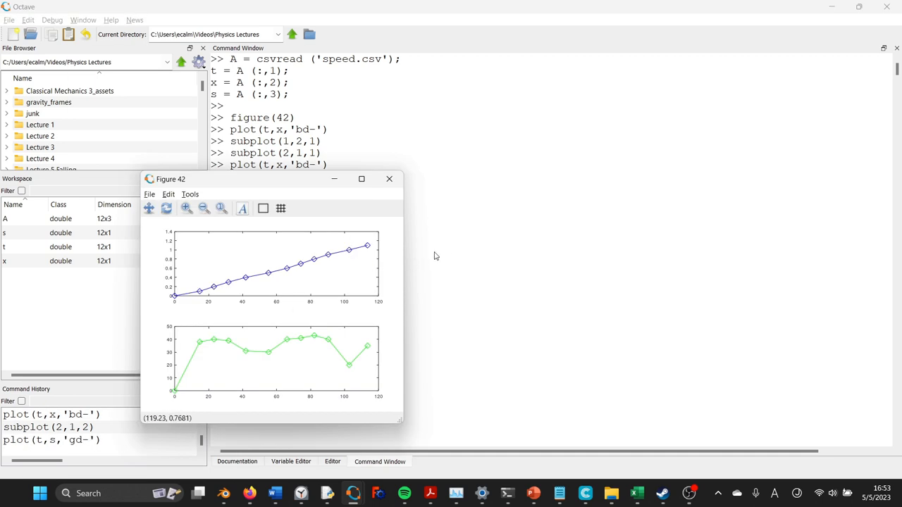
pyautogui.moveTo(479, 215)
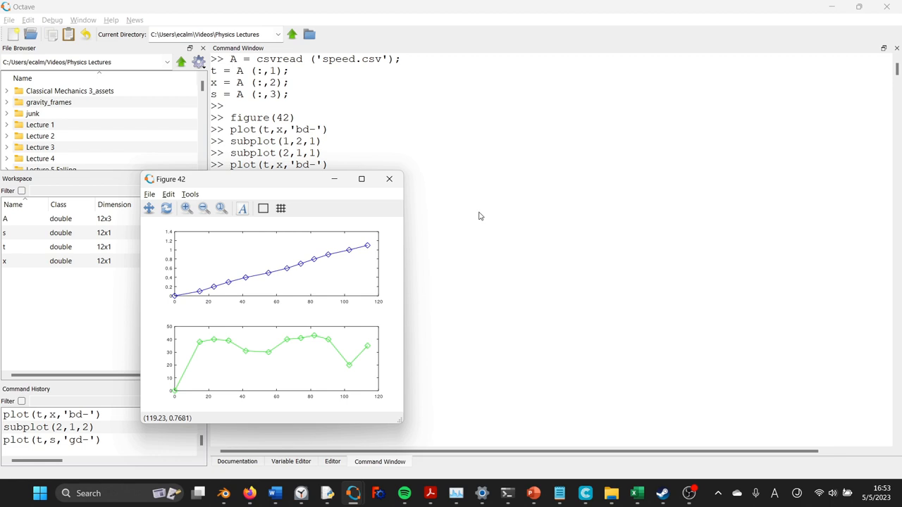
# Step: Define th=t/60/60 to hold the times in hours
pyautogui.click(389, 178)
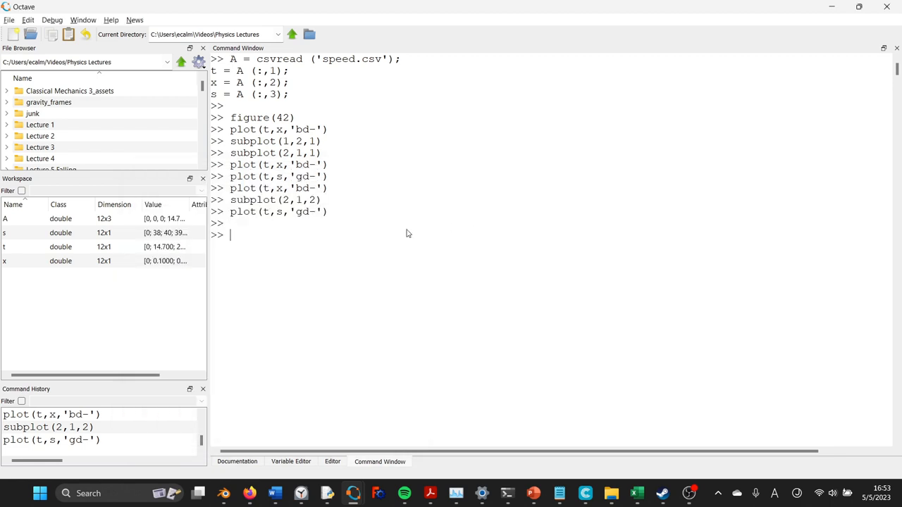
pyautogui.write('th')
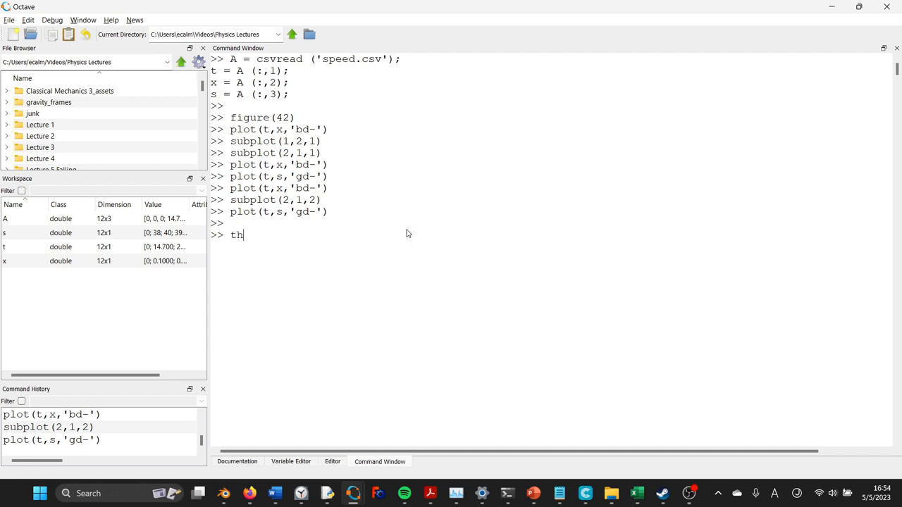
pyautogui.write('=')
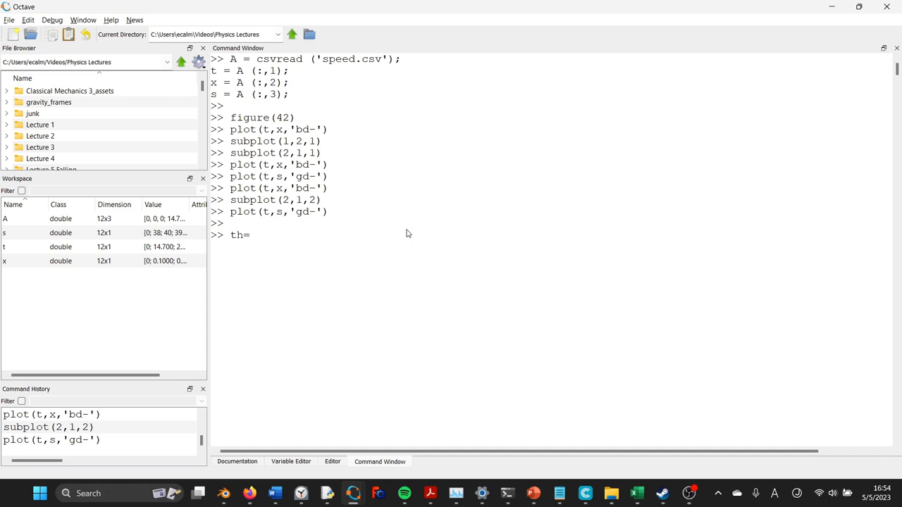
pyautogui.write('t/')
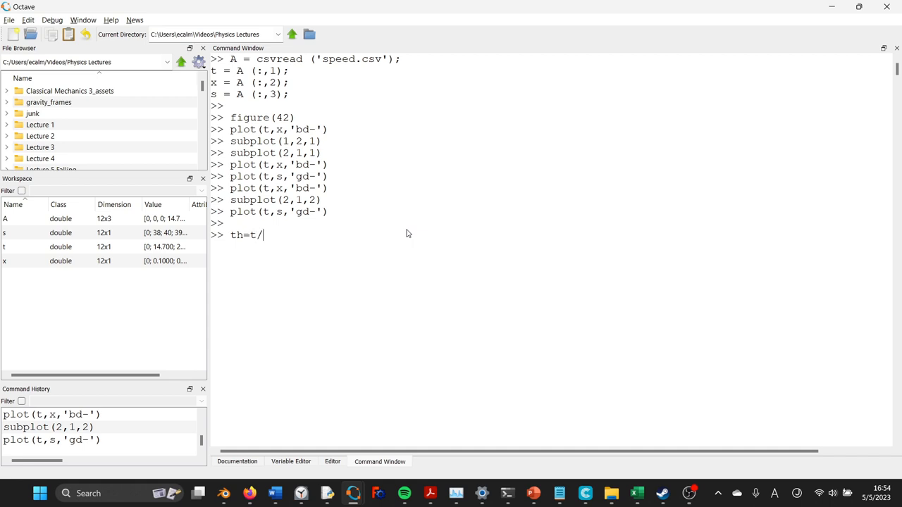
pyautogui.write('60/60;')
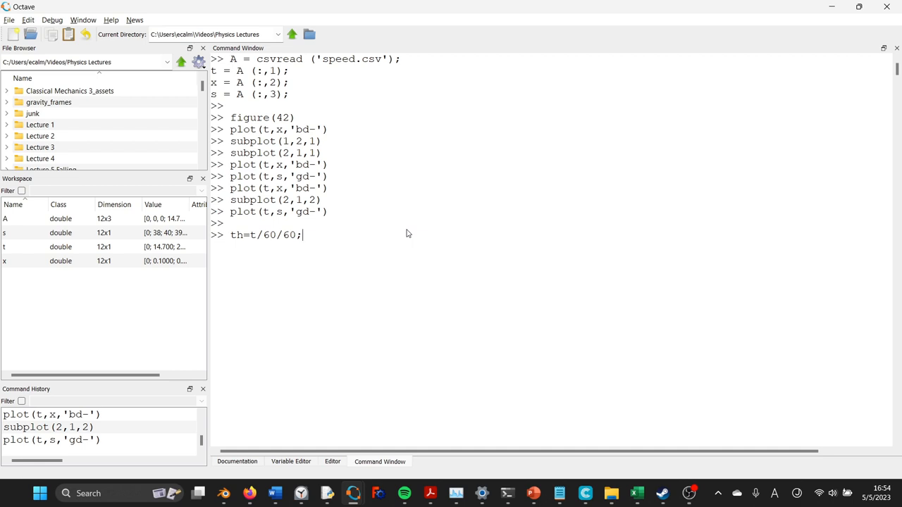
pyautogui.press('Return')
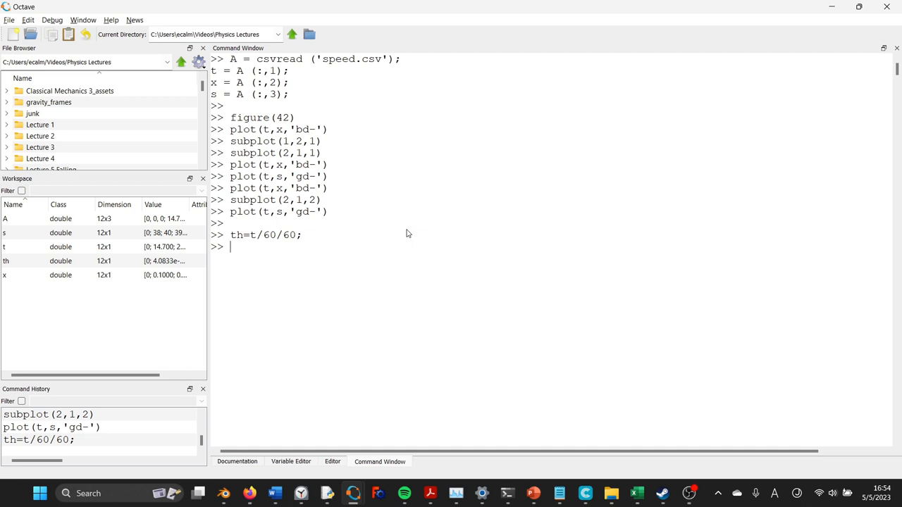
# Step: Compute speed=diff(x)./diff(th), displaying eleven speed values
pyautogui.write('speed')
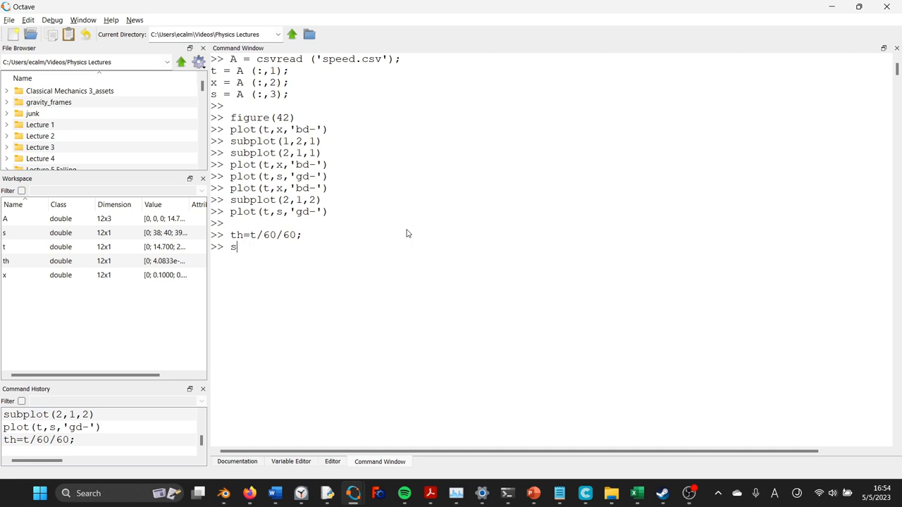
pyautogui.write('peed_')
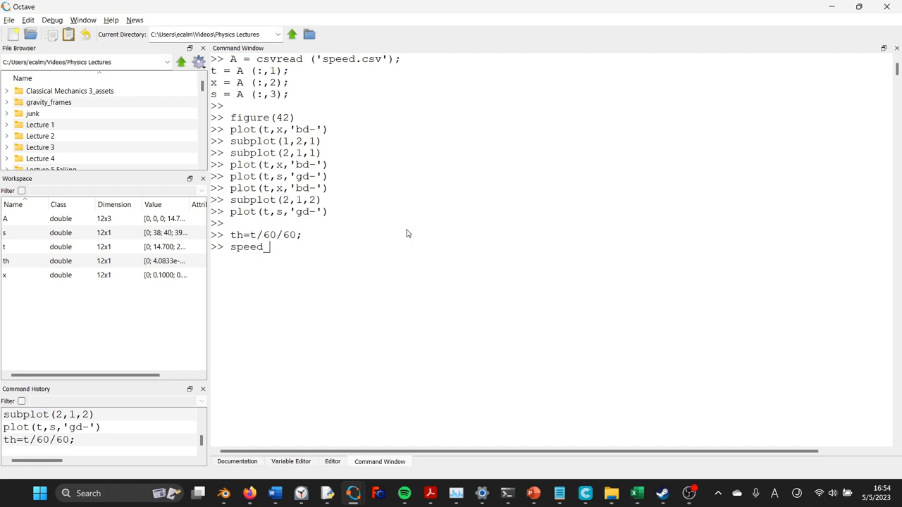
pyautogui.write('average')
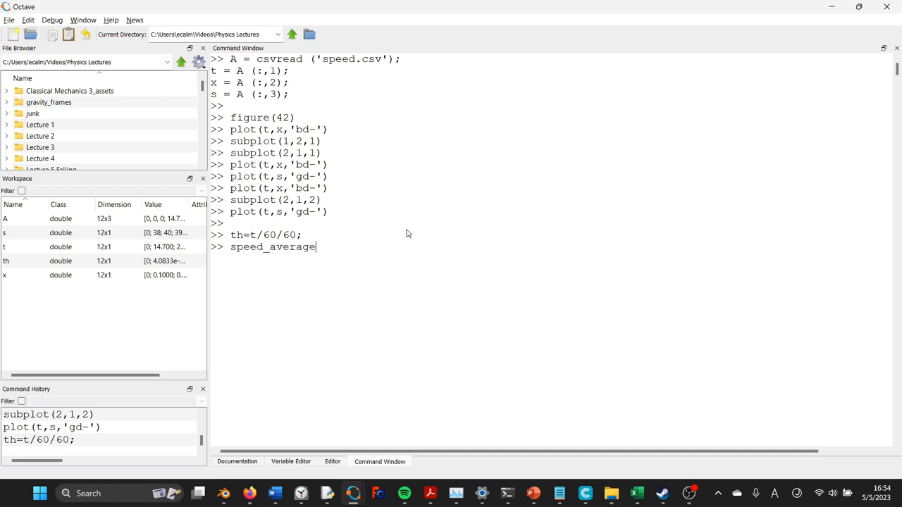
pyautogui.write('=')
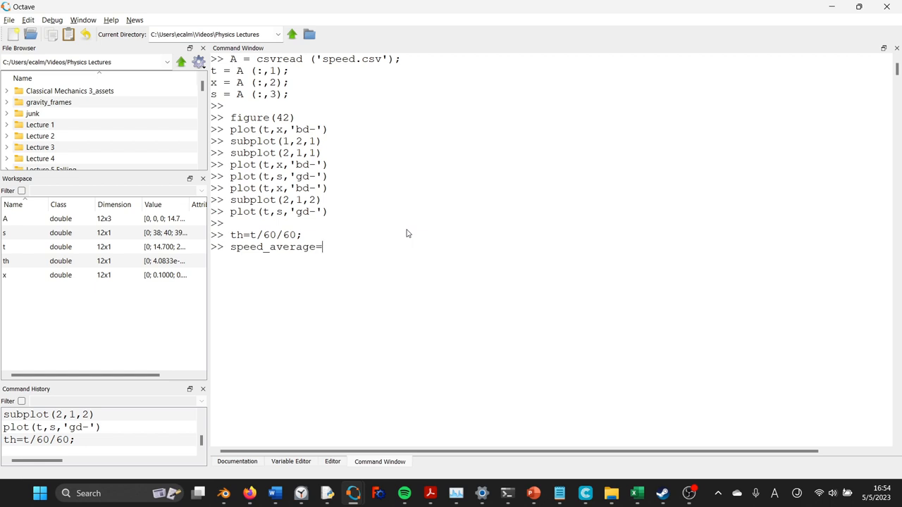
pyautogui.press('backspace')
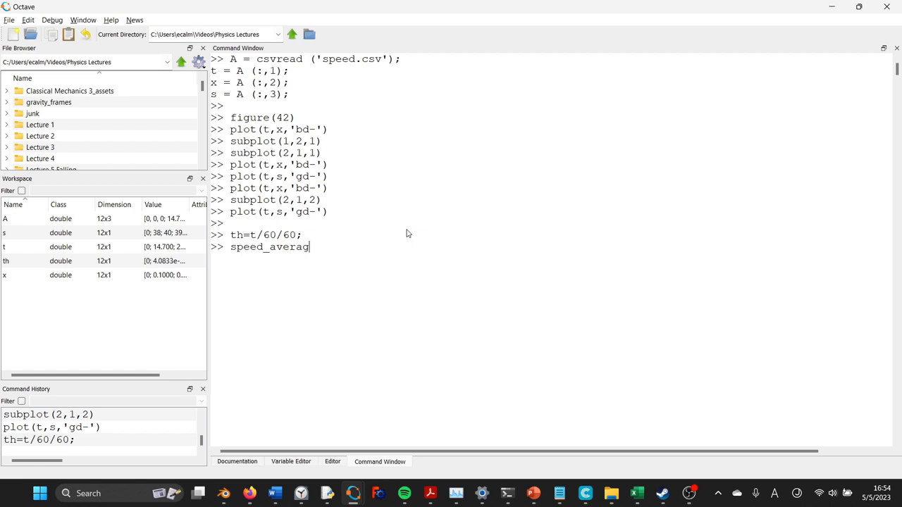
pyautogui.press('Backspace')
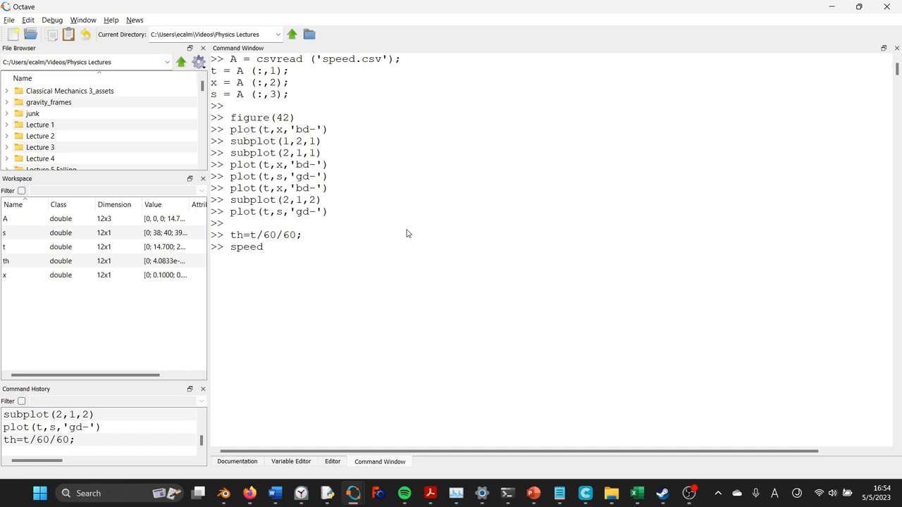
pyautogui.write('=')
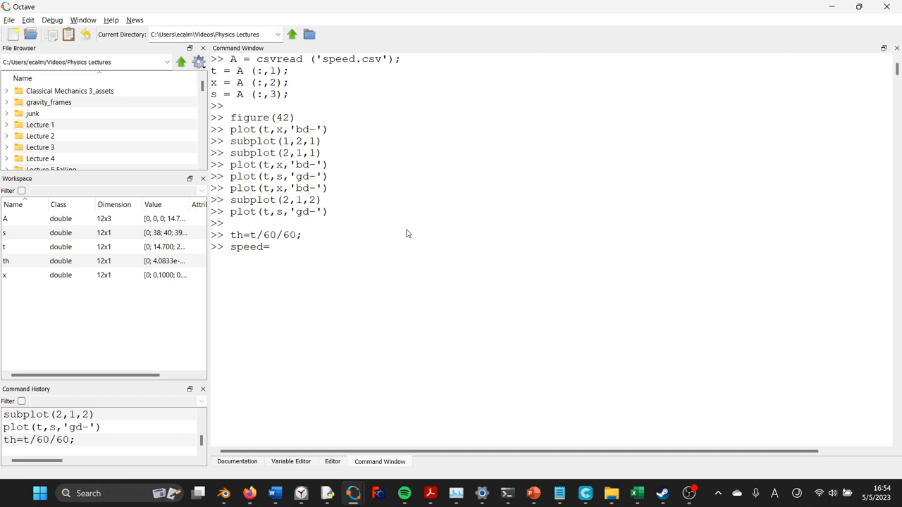
pyautogui.write('diff(')
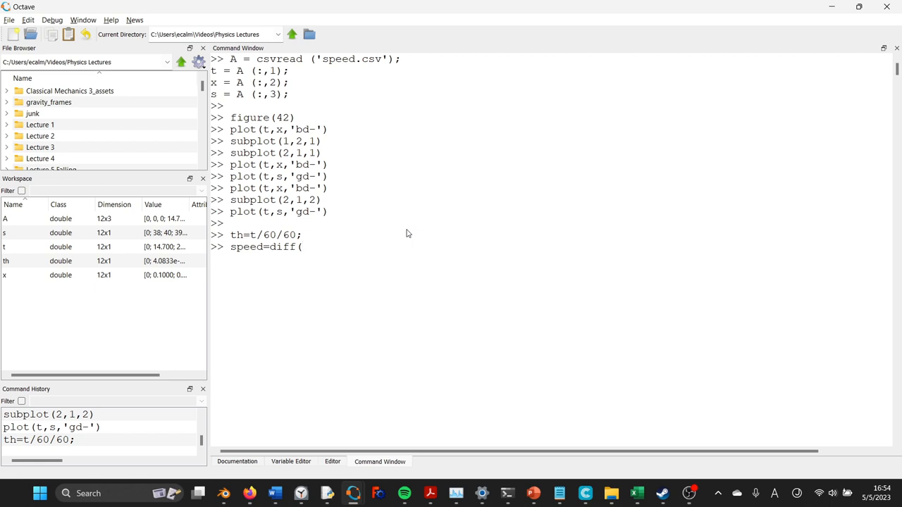
pyautogui.write('x)./')
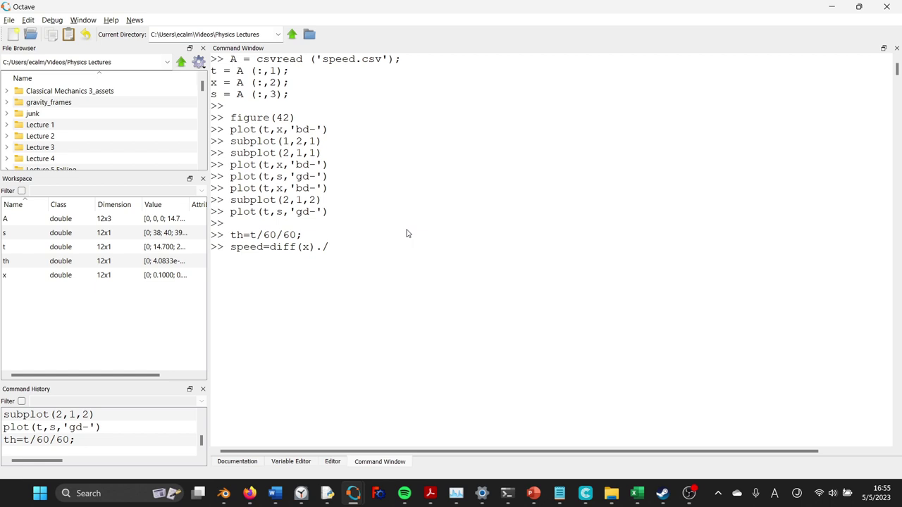
pyautogui.write('d')
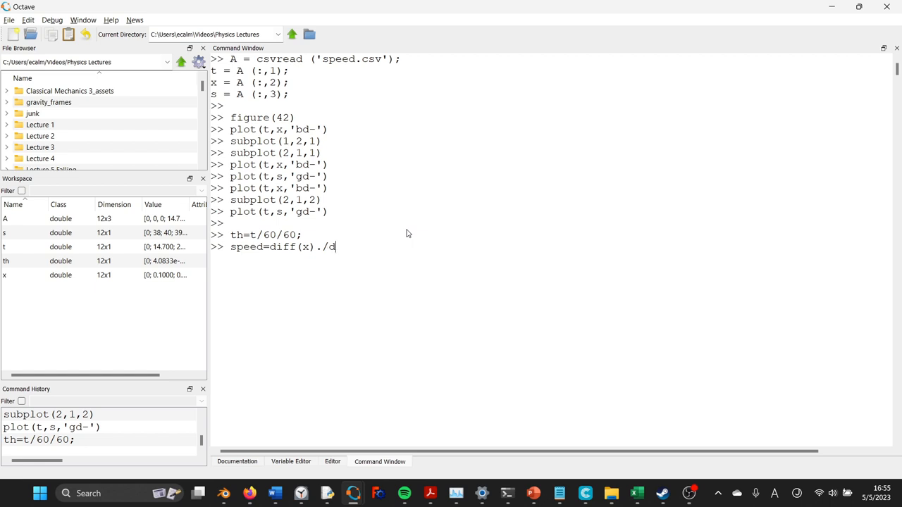
pyautogui.write('iff(')
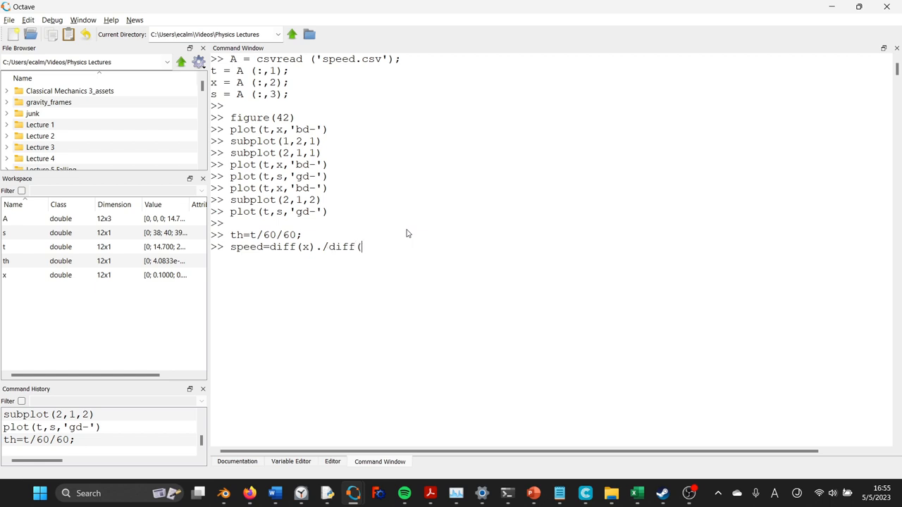
pyautogui.press('Return')
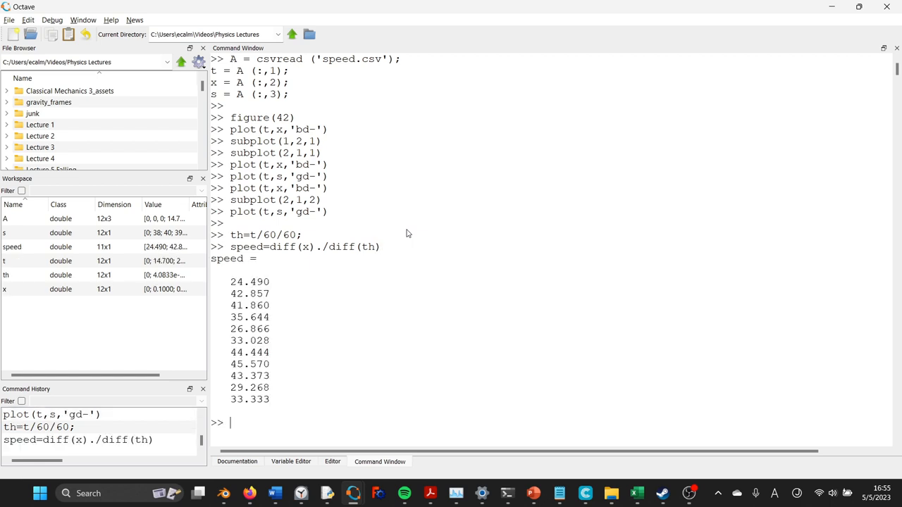
pyautogui.moveTo(251, 405)
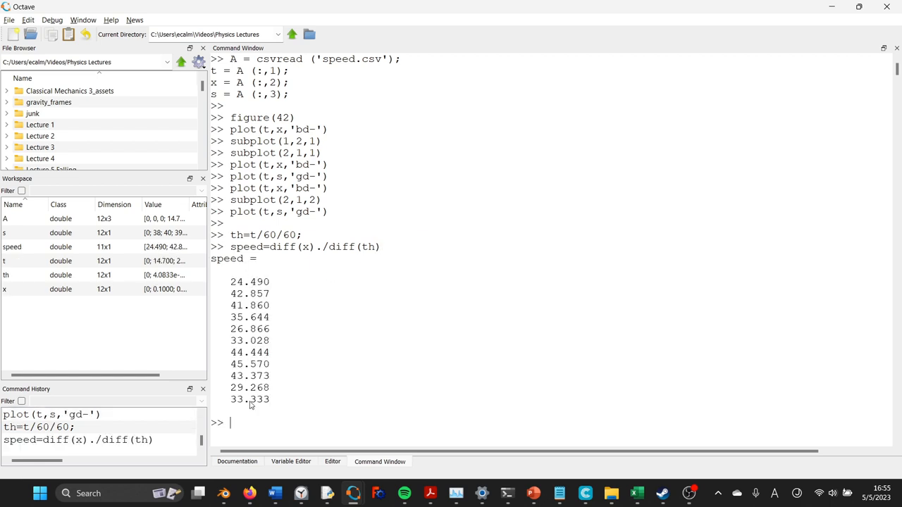
pyautogui.moveTo(285, 387)
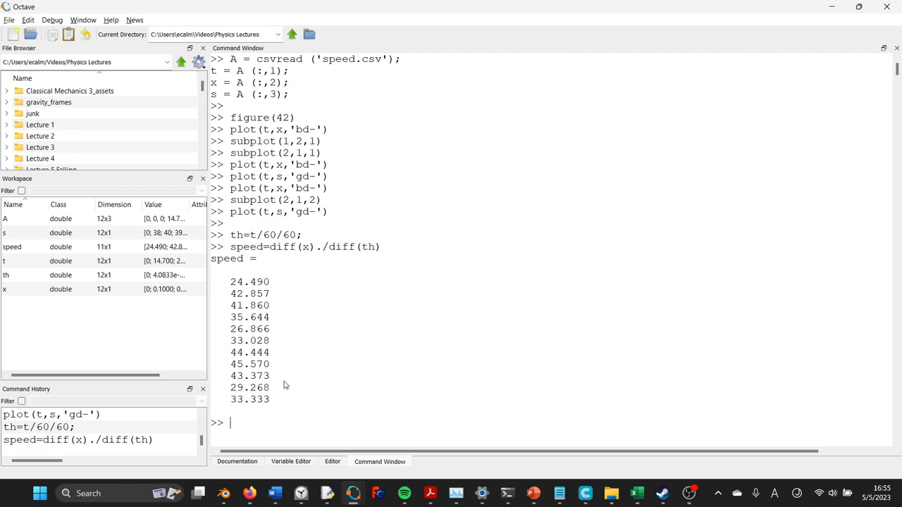
# Step: With hold on, try plot(t,speed,'rd-') and read the vector-length mismatch error
pyautogui.write('hold on')
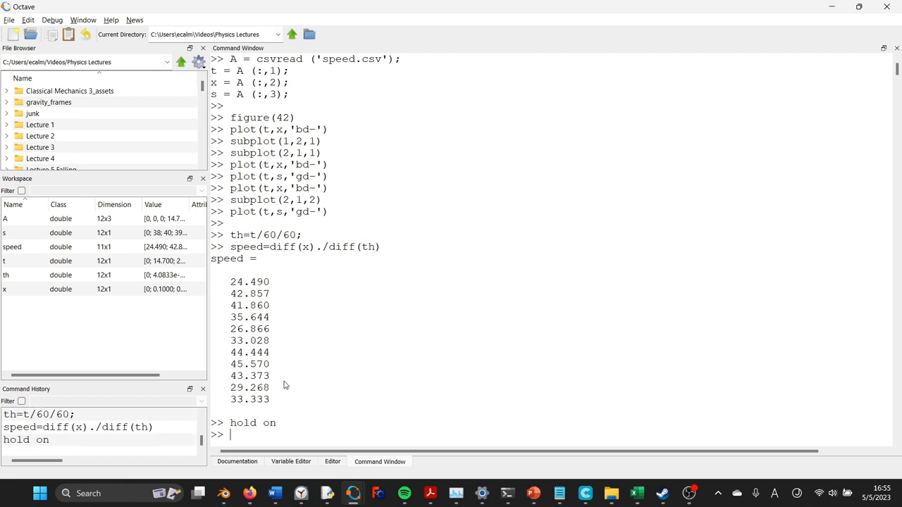
pyautogui.press('alt+tab')
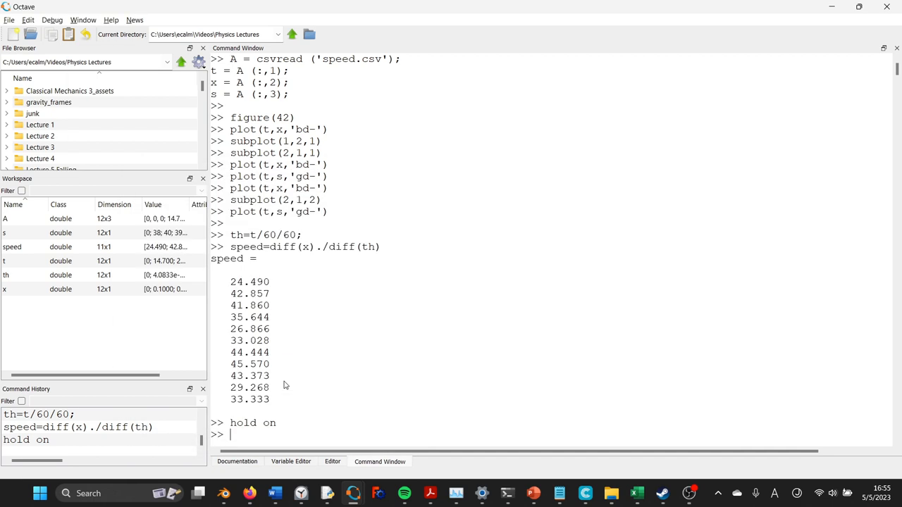
pyautogui.write('plot(')
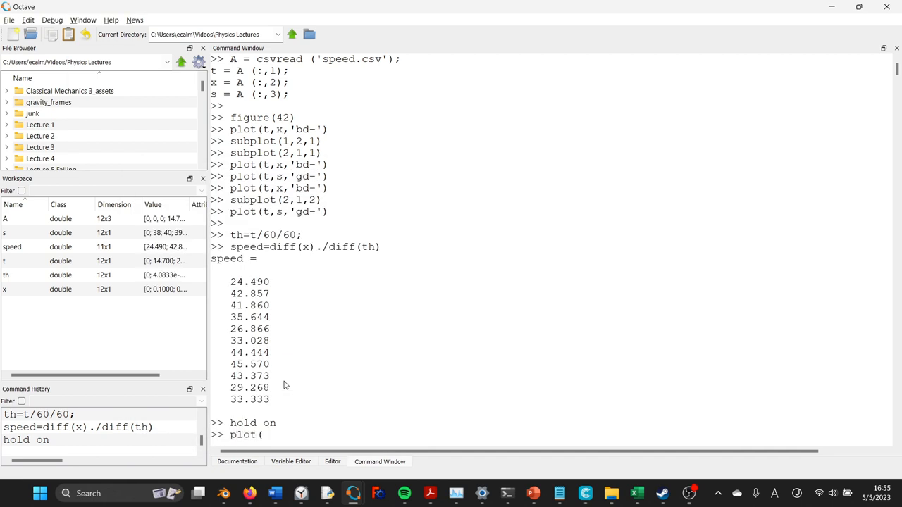
pyautogui.write('t,')
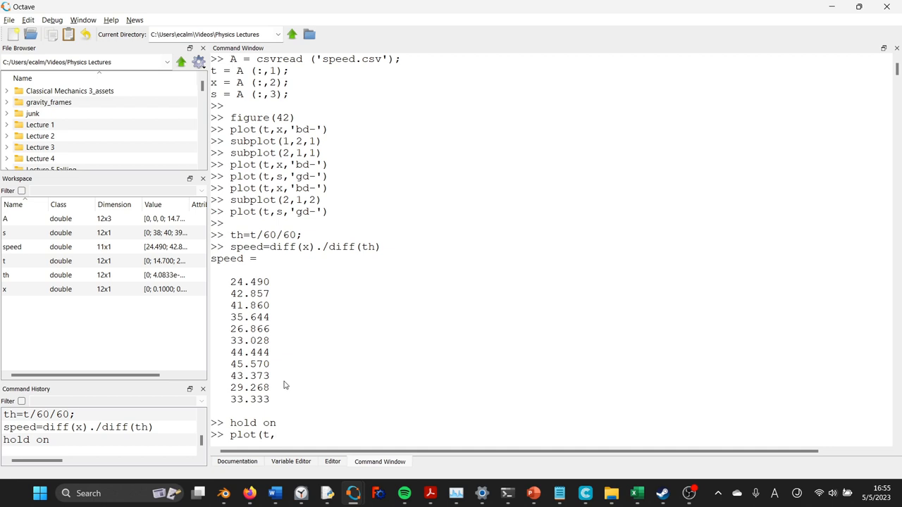
pyautogui.write('s')
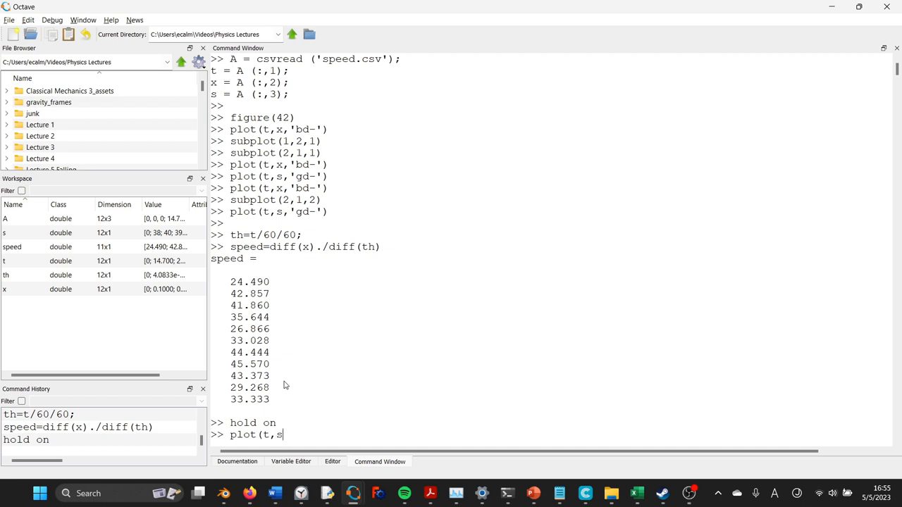
pyautogui.write('peed')
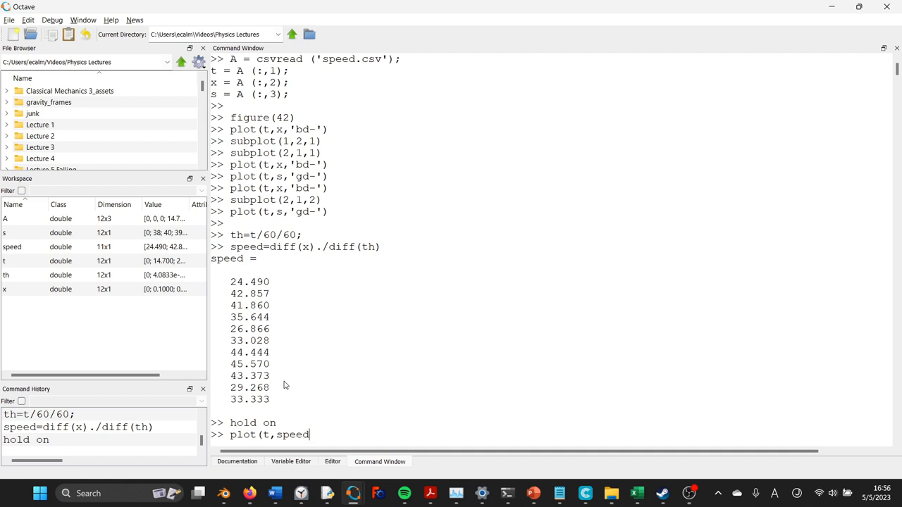
pyautogui.write("'")
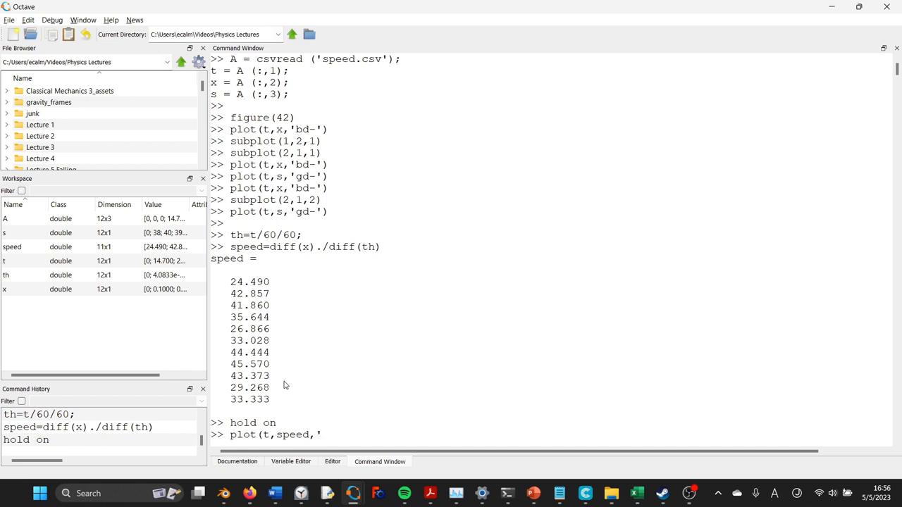
pyautogui.write('rd')
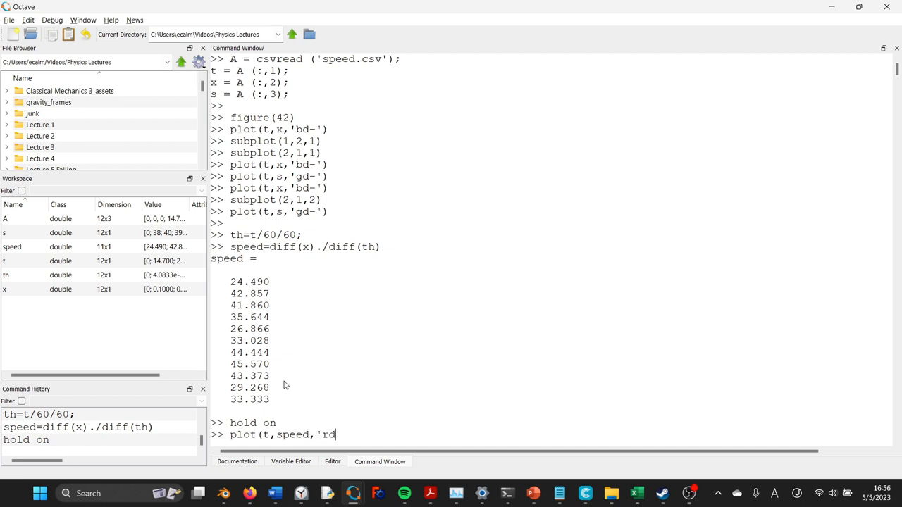
pyautogui.write("-')")
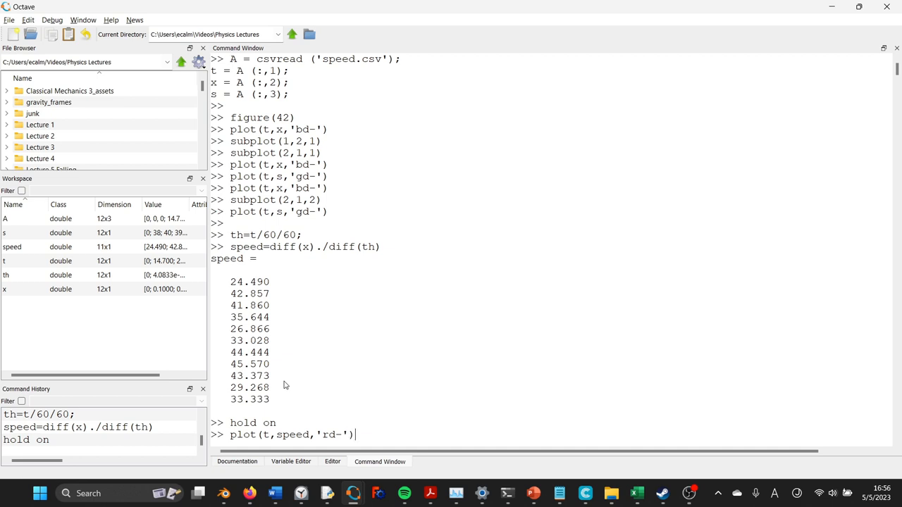
pyautogui.press('Return')
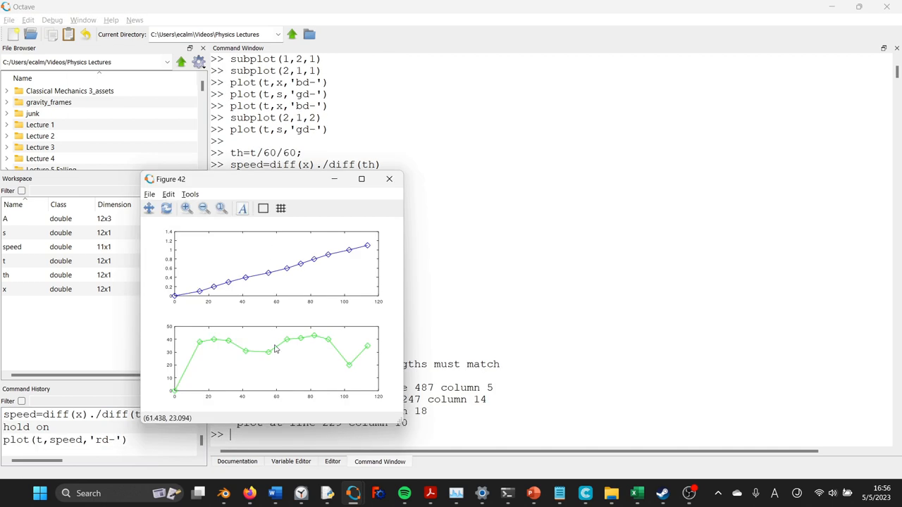
pyautogui.click(389, 178)
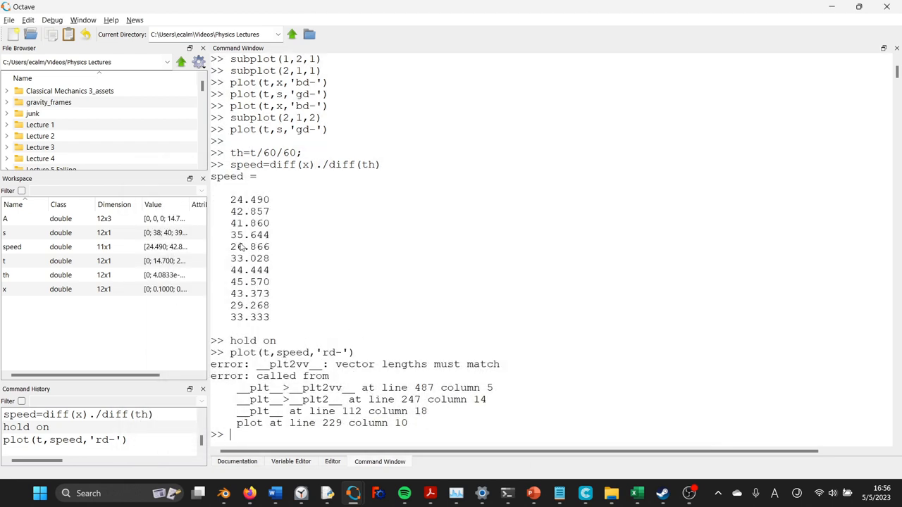
pyautogui.moveTo(367, 225)
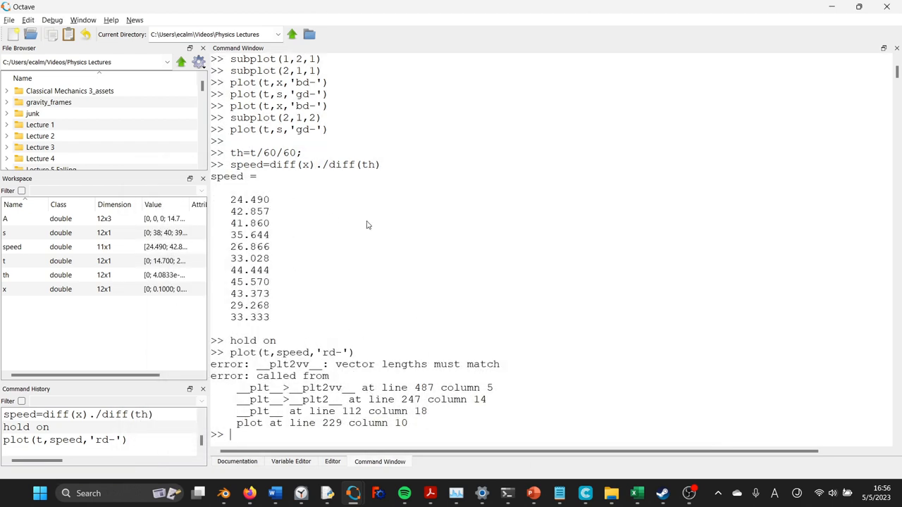
pyautogui.moveTo(59, 279)
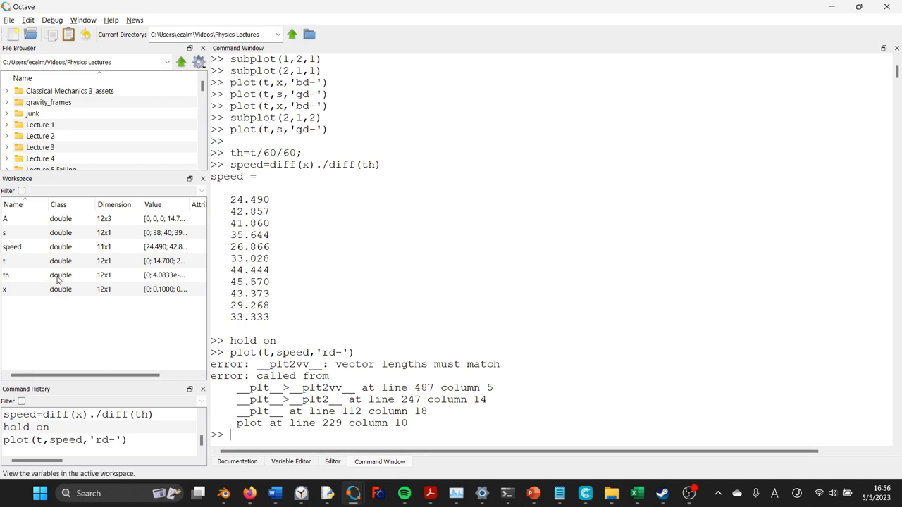
pyautogui.moveTo(33, 251)
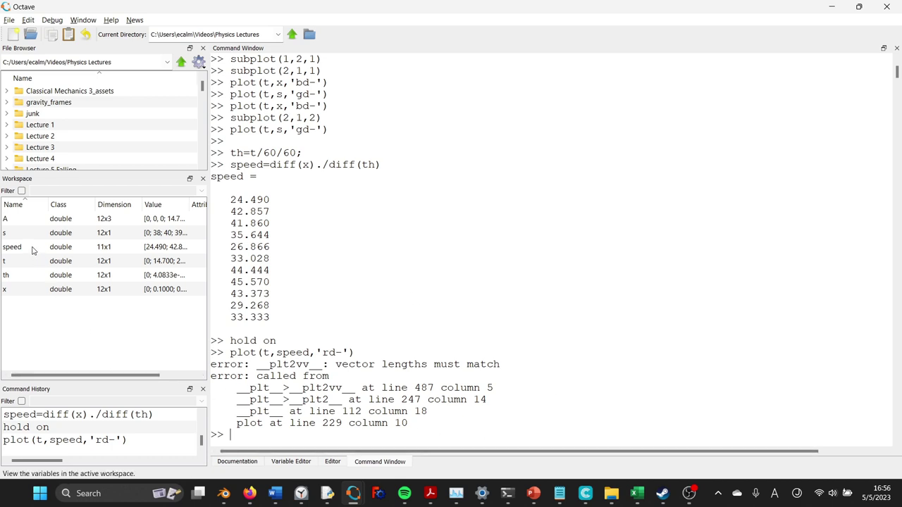
pyautogui.moveTo(23, 270)
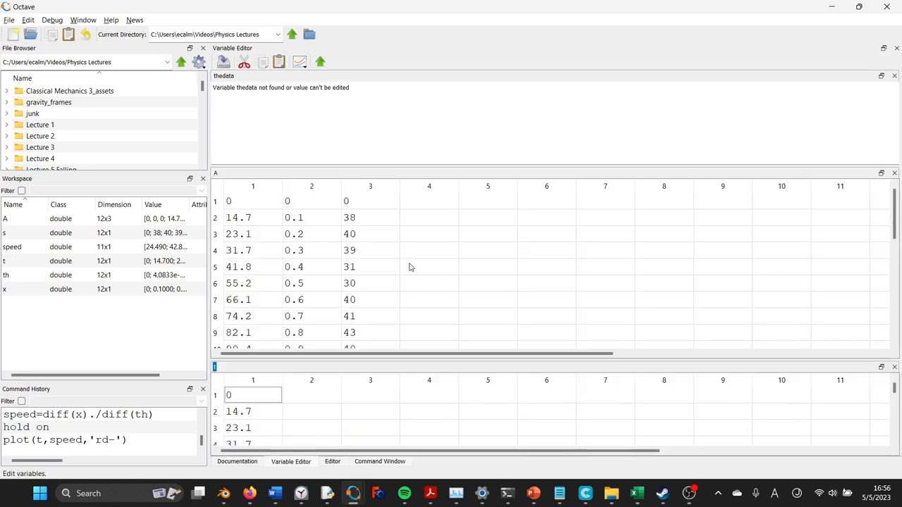
pyautogui.moveTo(48, 295)
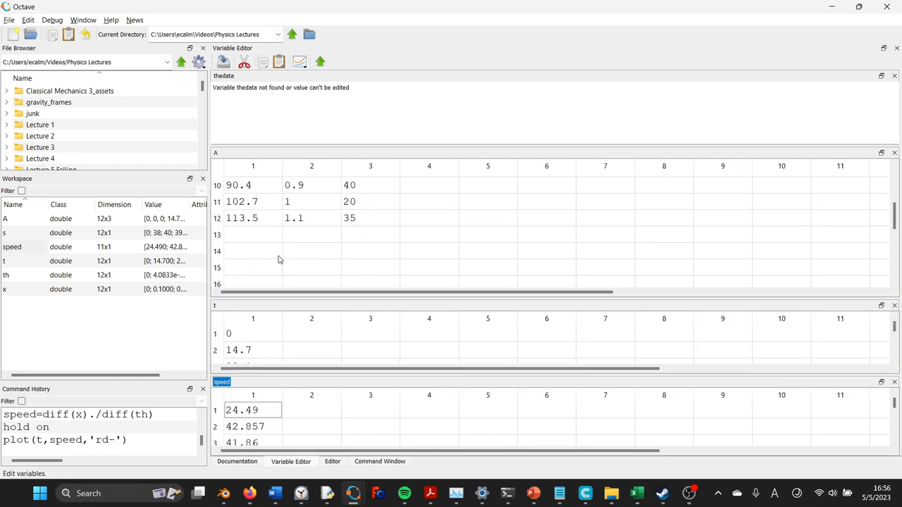
pyautogui.moveTo(306, 291)
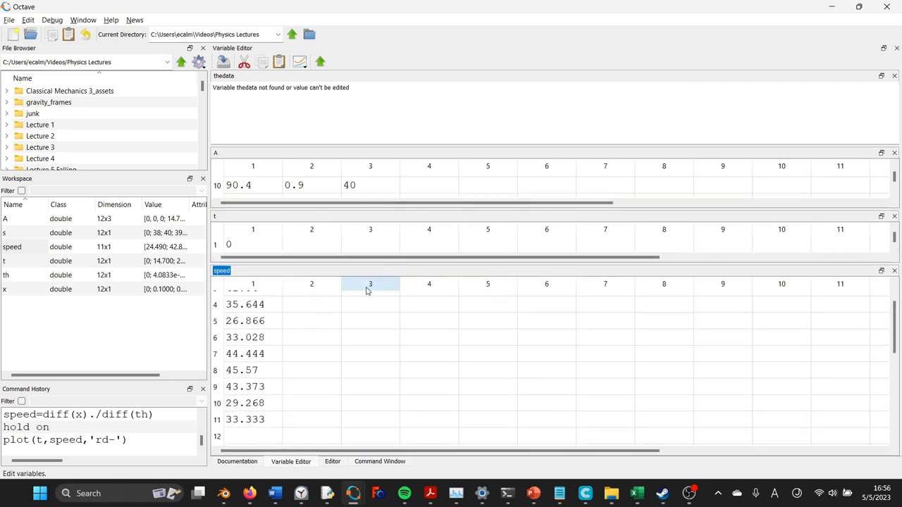
# Step: Scroll through the opened A, t and speed arrays to compare twelve times with eleven speeds
pyautogui.scroll(-3)
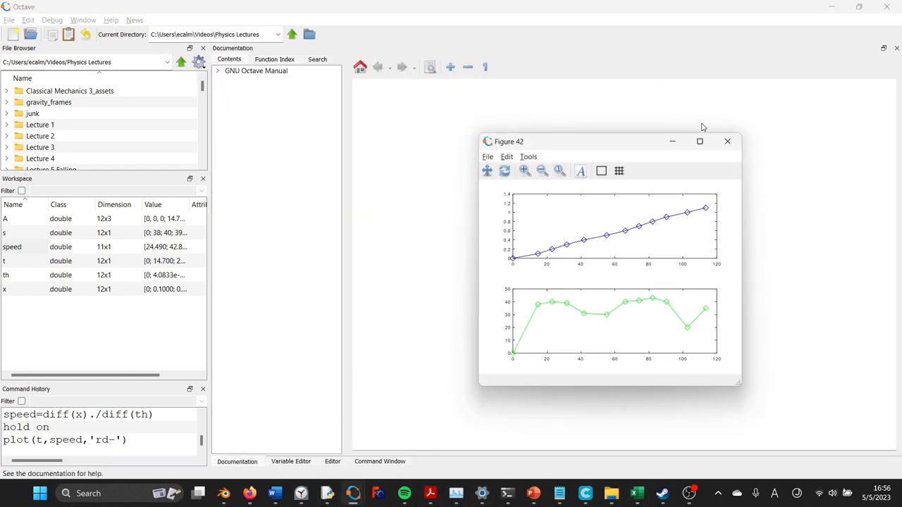
# Step: View Figure 42 maximized, then switch back to the main Octave window
pyautogui.click(699, 141)
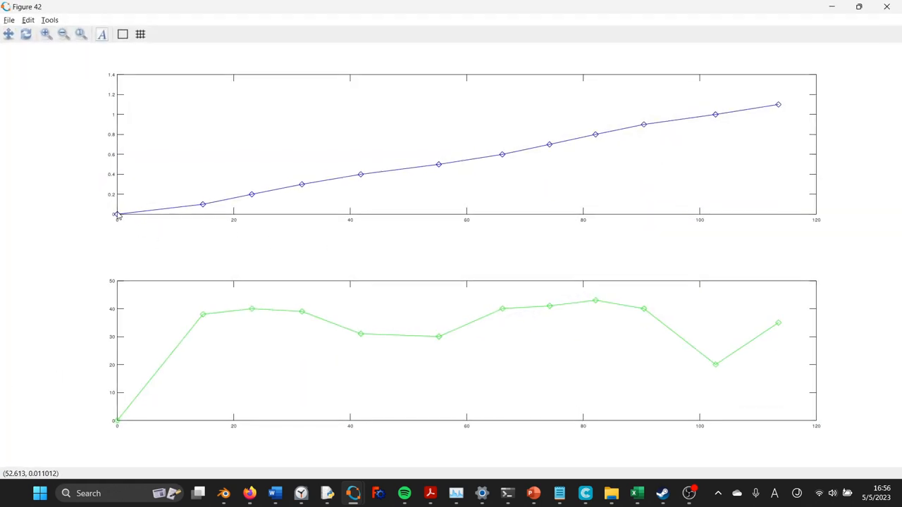
pyautogui.moveTo(226, 207)
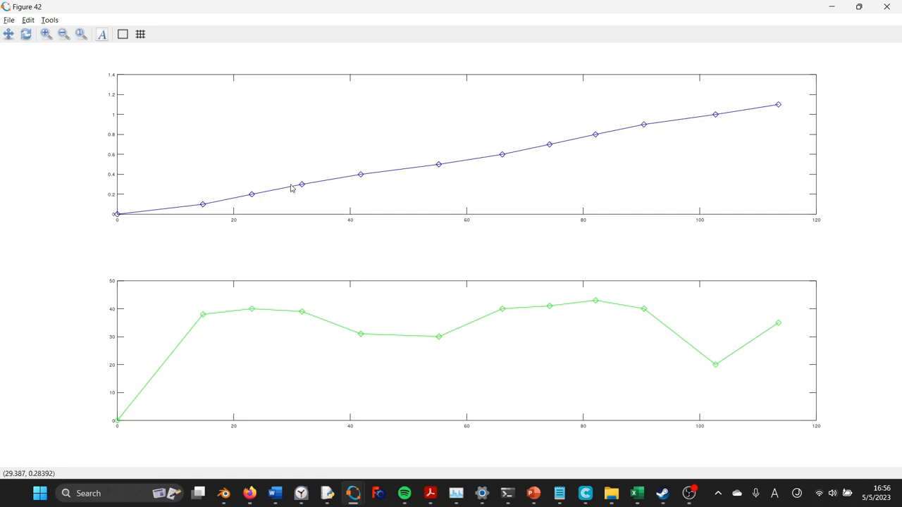
pyautogui.moveTo(699, 112)
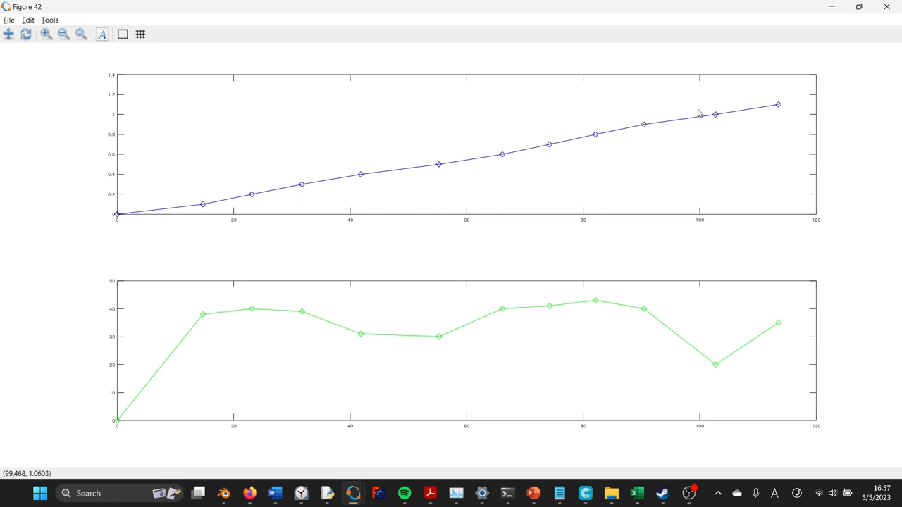
pyautogui.moveTo(899, 96)
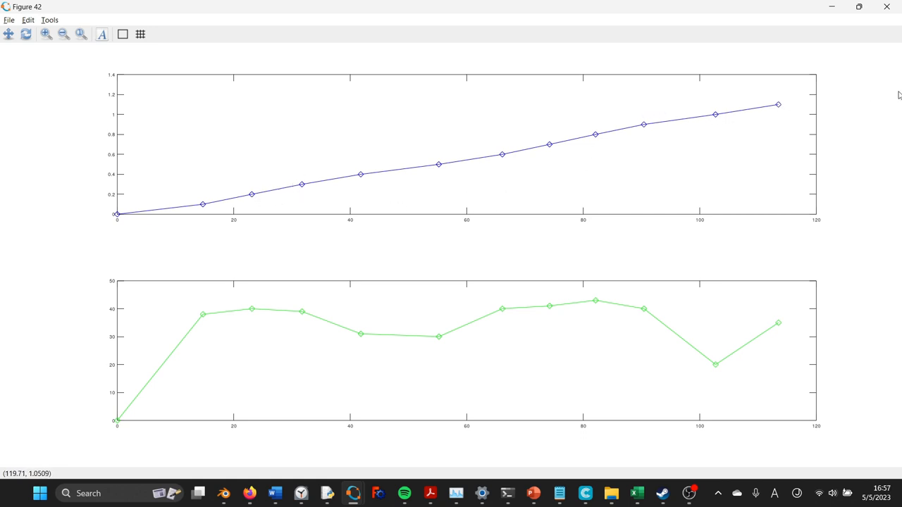
pyautogui.moveTo(831, 100)
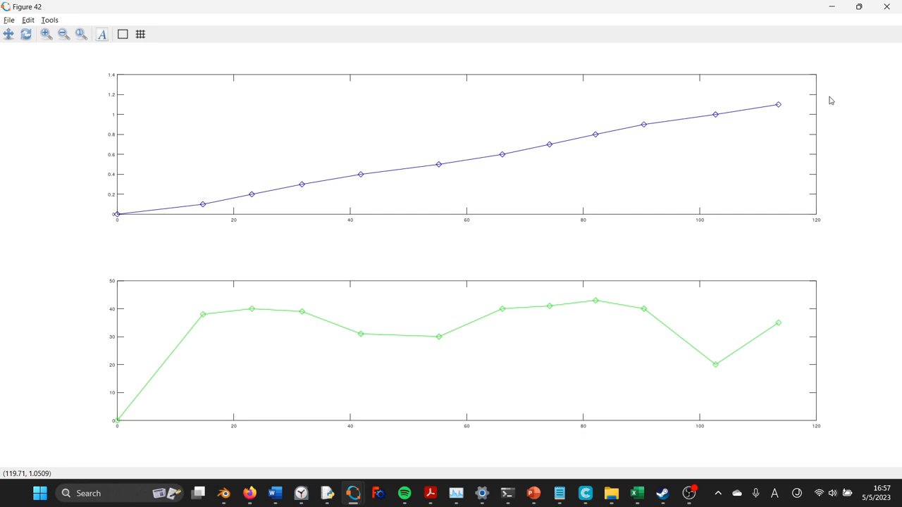
pyautogui.moveTo(478, 224)
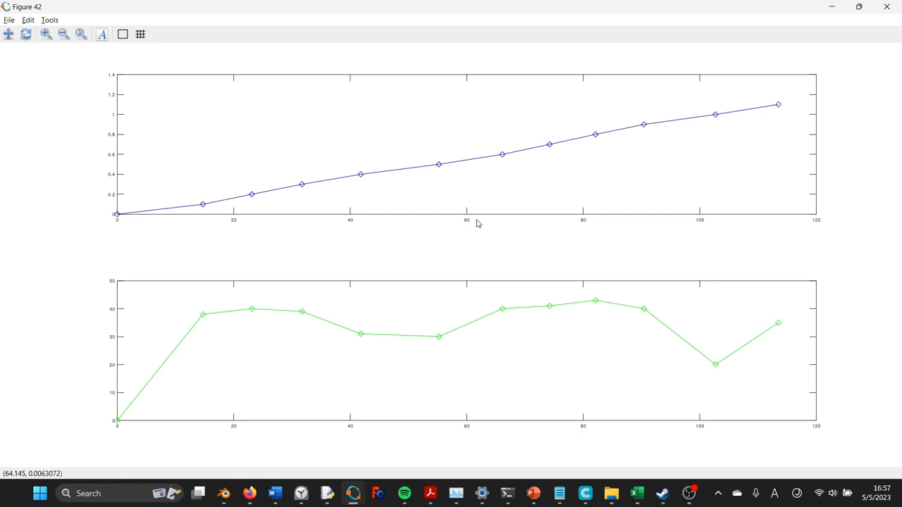
pyautogui.moveTo(477, 167)
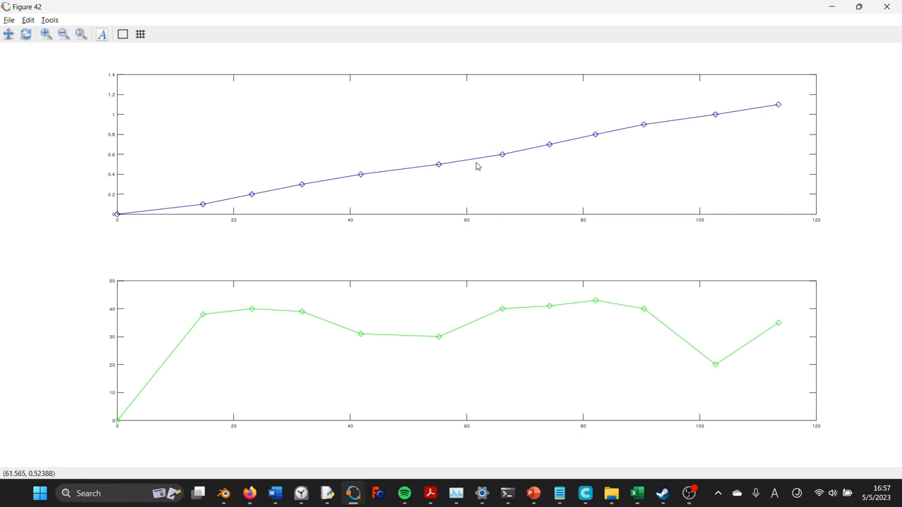
pyautogui.moveTo(158, 231)
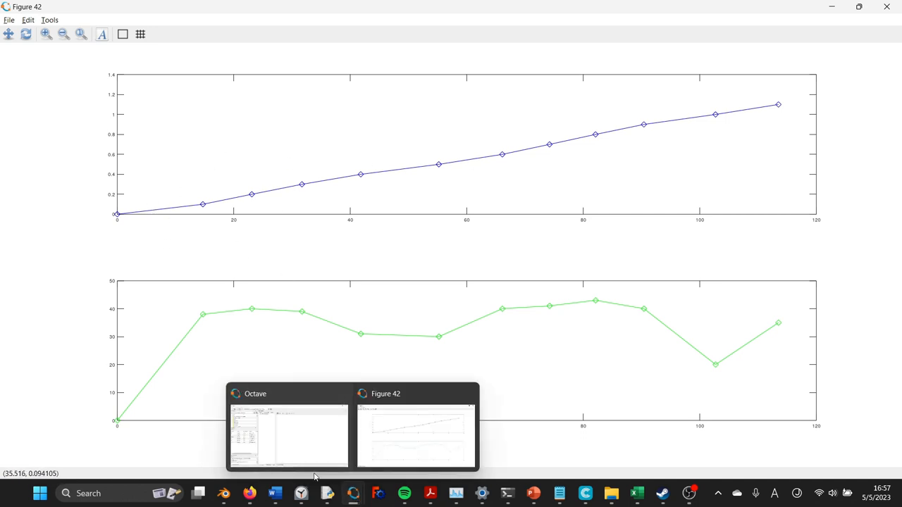
pyautogui.click(288, 429)
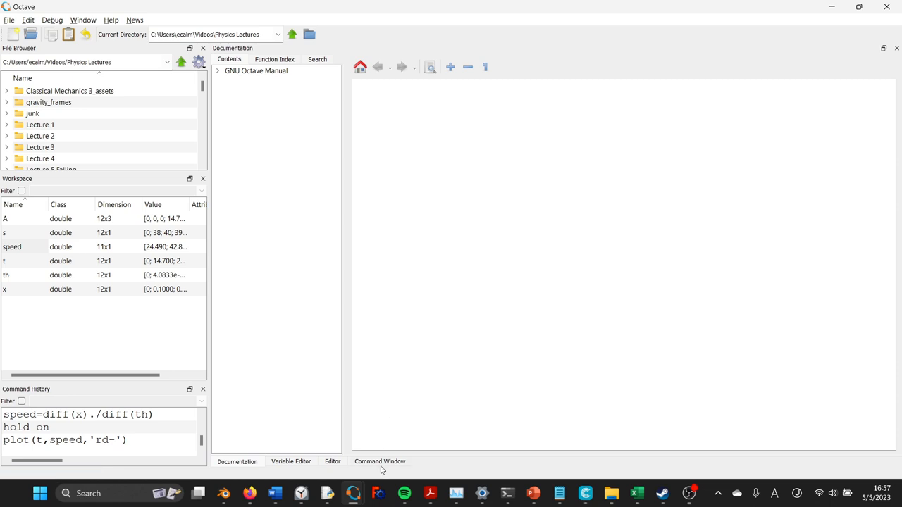
# Step: Run plot(t(1:end-1),speed,'rd-') to overlay the red speed curve on the lower panel
pyautogui.click(381, 462)
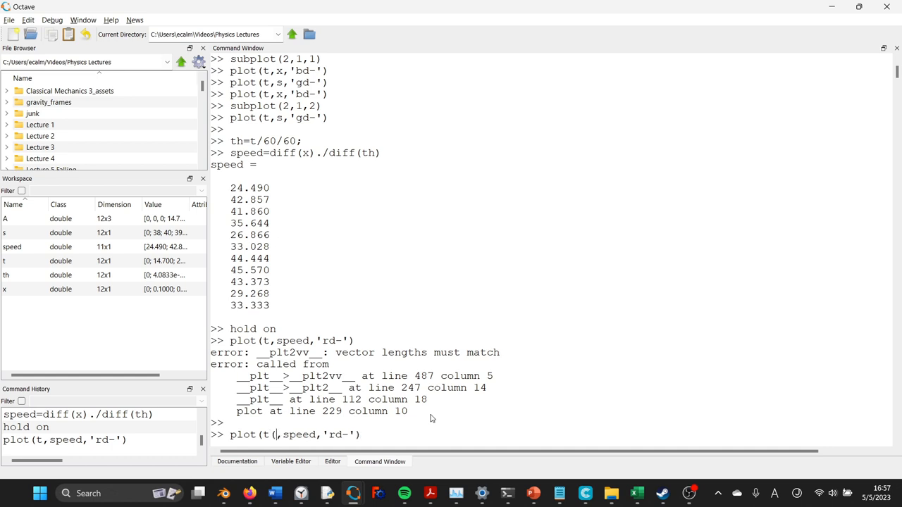
pyautogui.write('2')
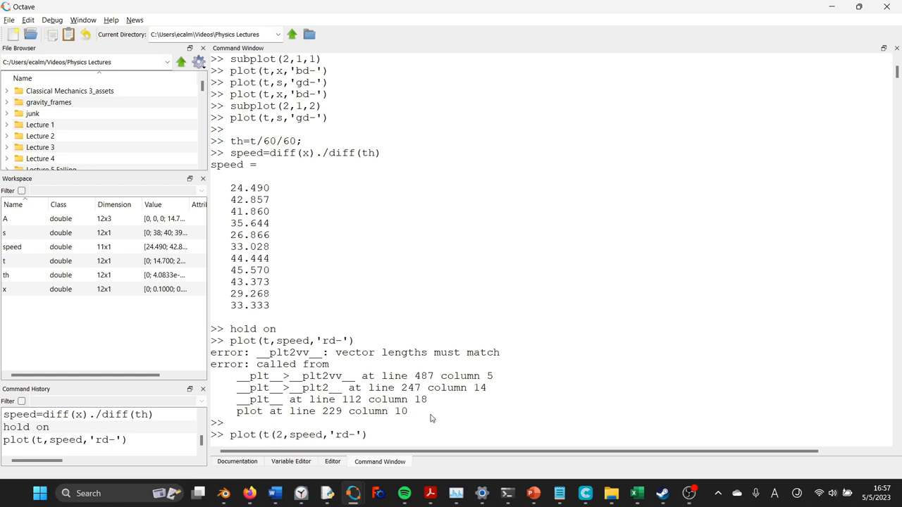
pyautogui.press('Backspace')
pyautogui.write('1:1-end')
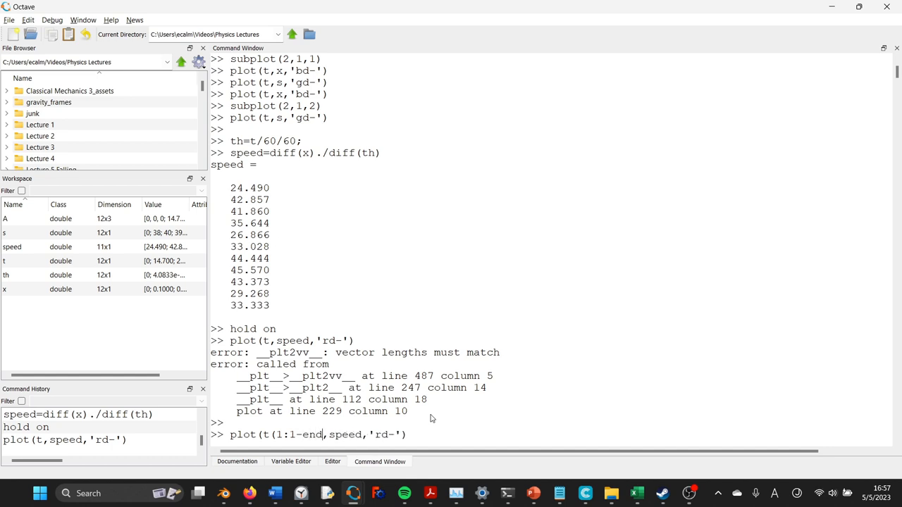
pyautogui.write(')')
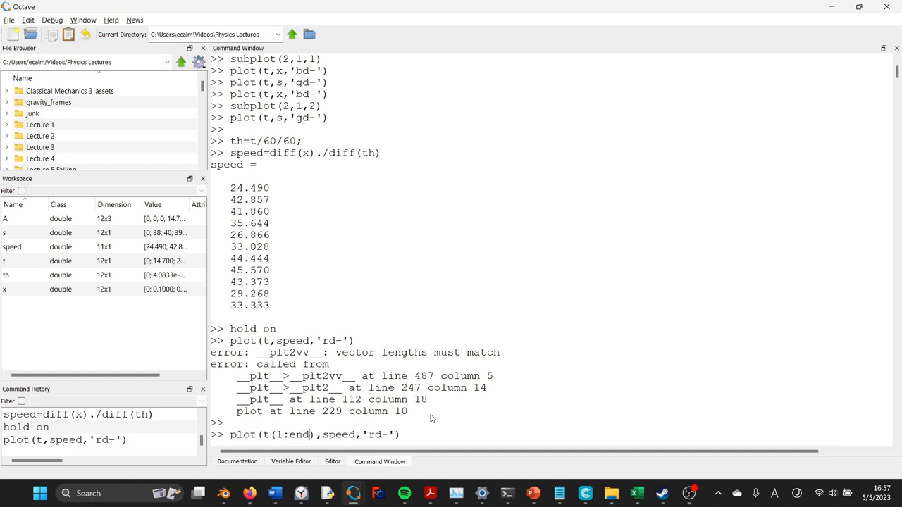
pyautogui.write('-1')
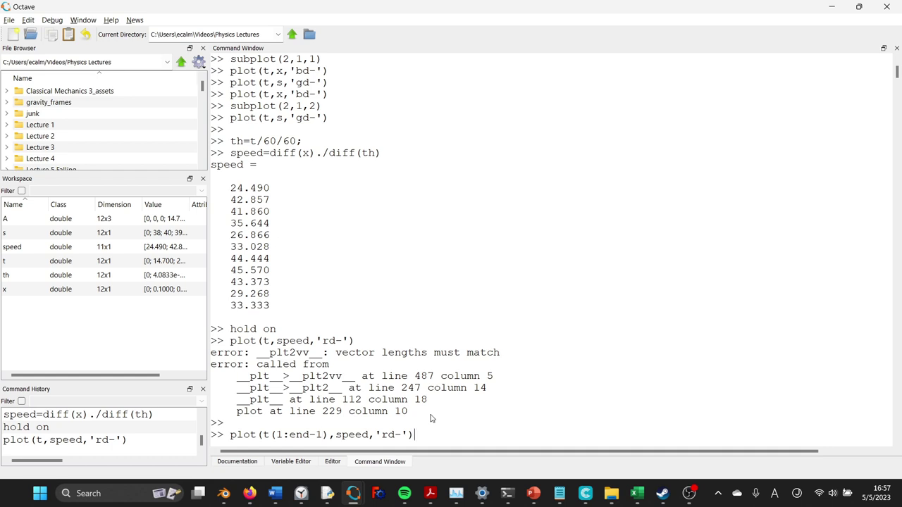
pyautogui.press('Return')
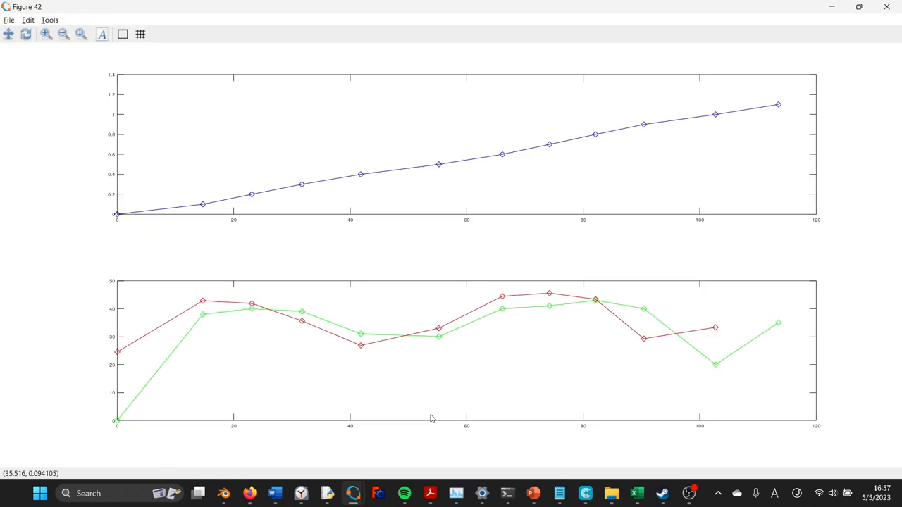
pyautogui.moveTo(710, 331)
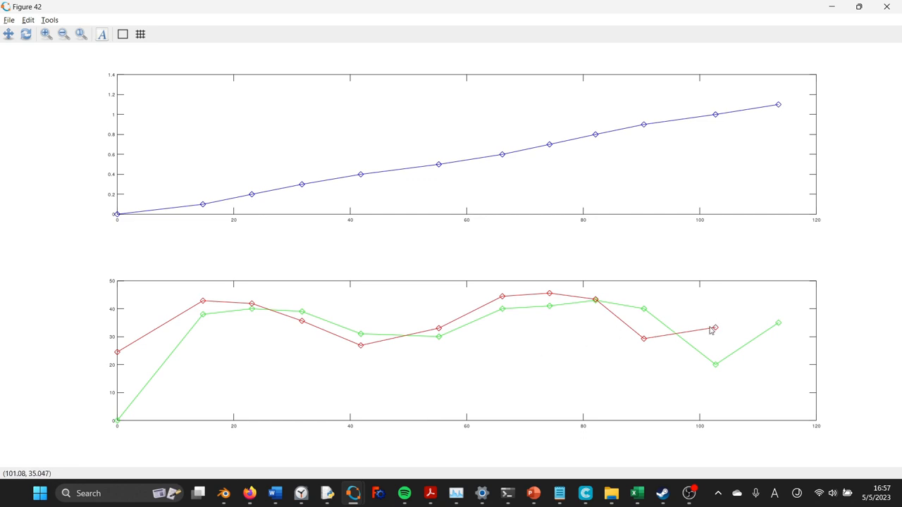
pyautogui.moveTo(478, 342)
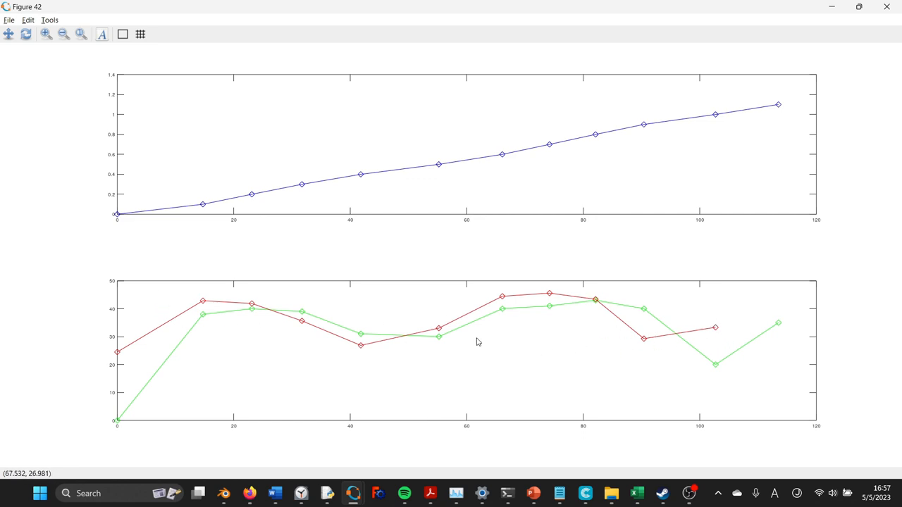
pyautogui.moveTo(504, 344)
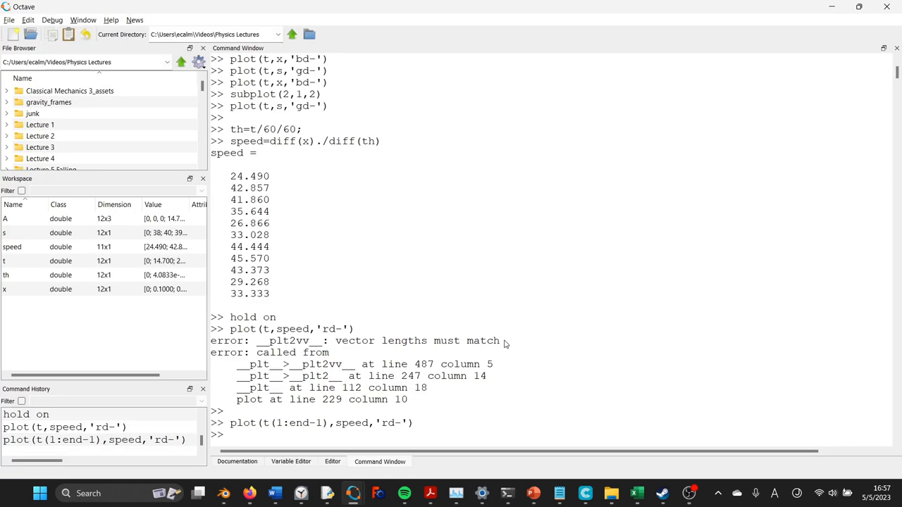
# Step: Re-run the speed plot with the time argument t(1:end-1)+mean(diff(t)) to shift the red curve later
pyautogui.press('Return')
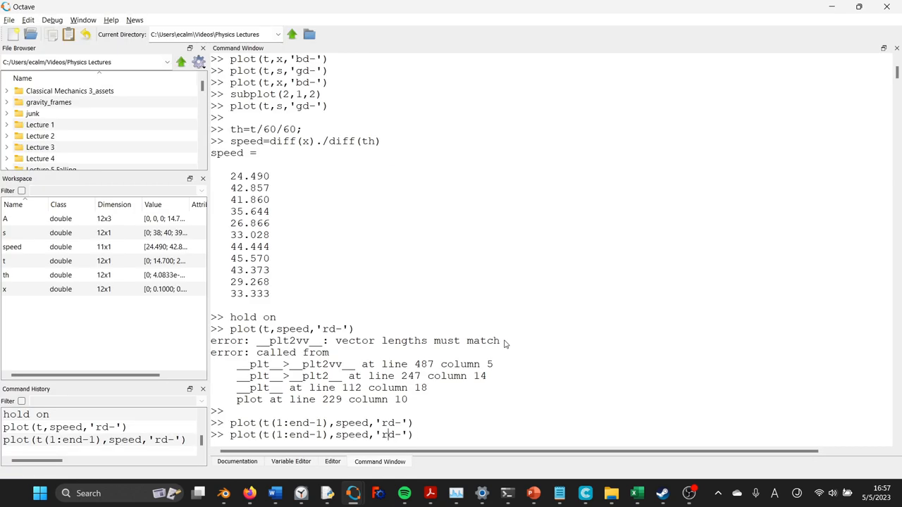
pyautogui.press('Return')
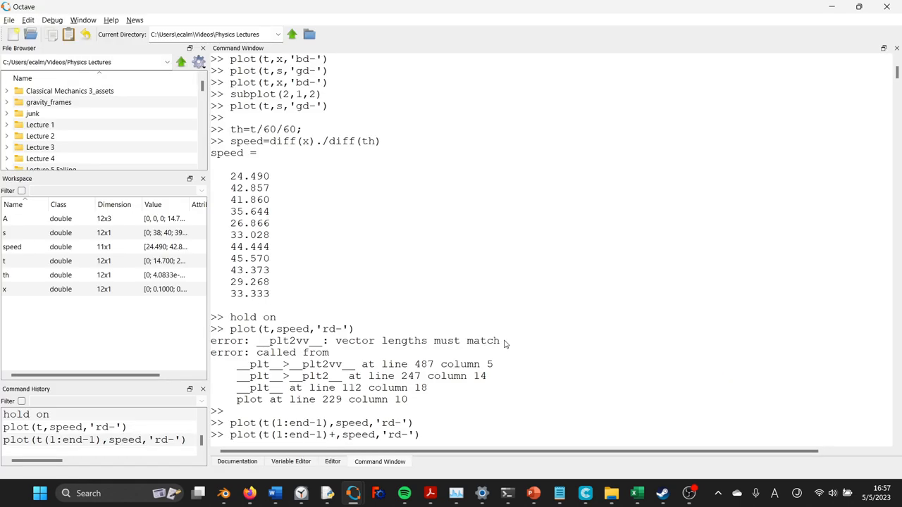
pyautogui.write('+mean')
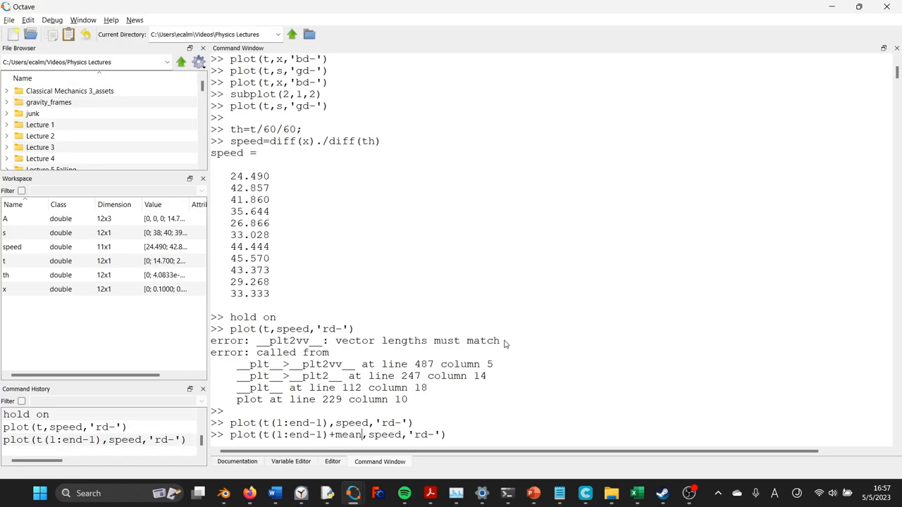
pyautogui.write('diff(')
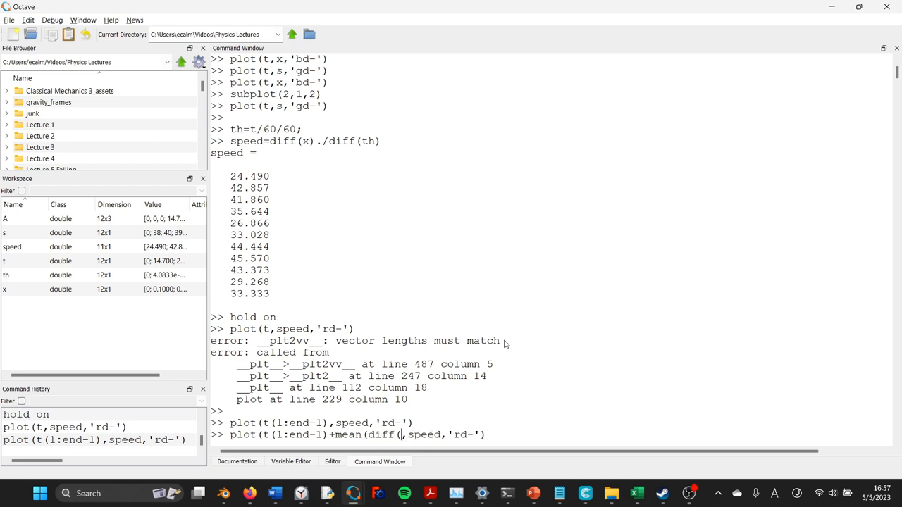
pyautogui.write('t')
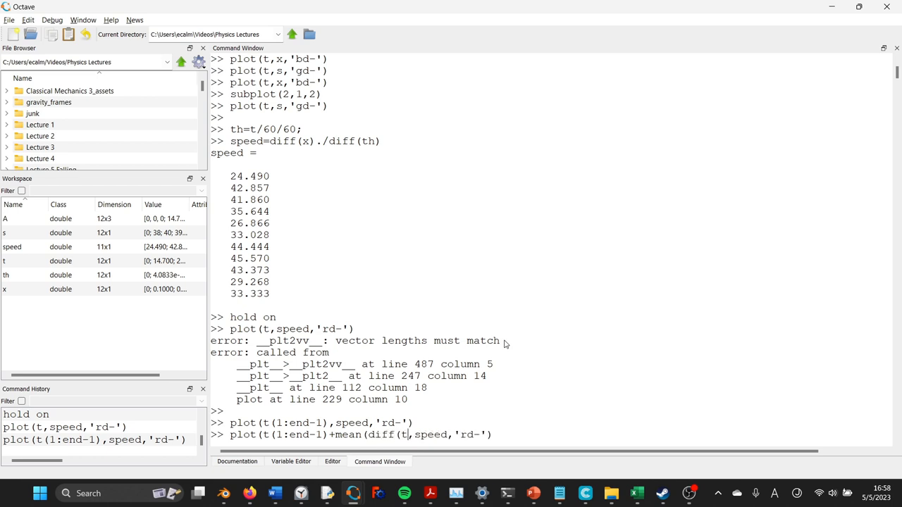
pyautogui.write('h')
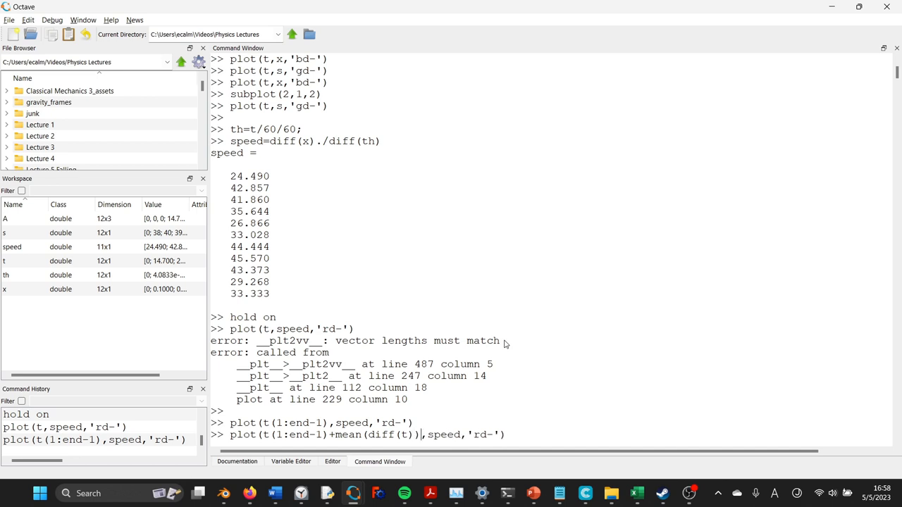
pyautogui.press('Return')
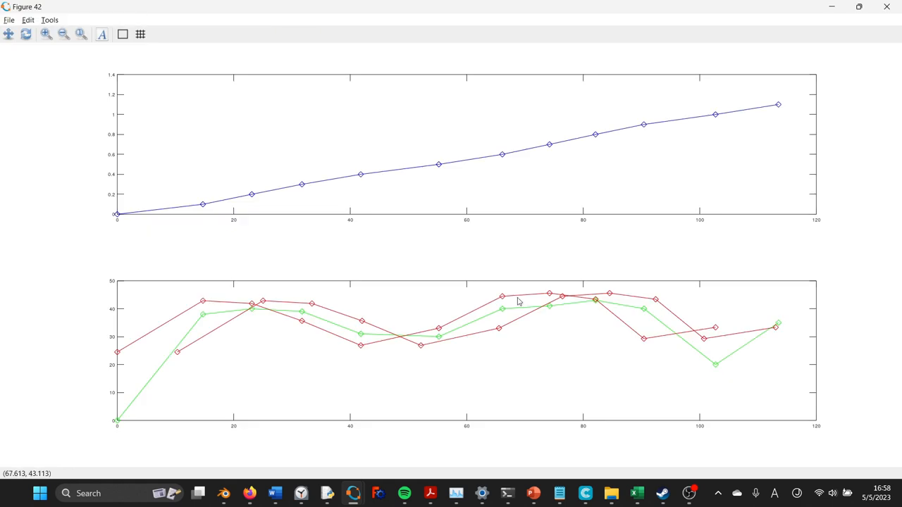
pyautogui.moveTo(772, 330)
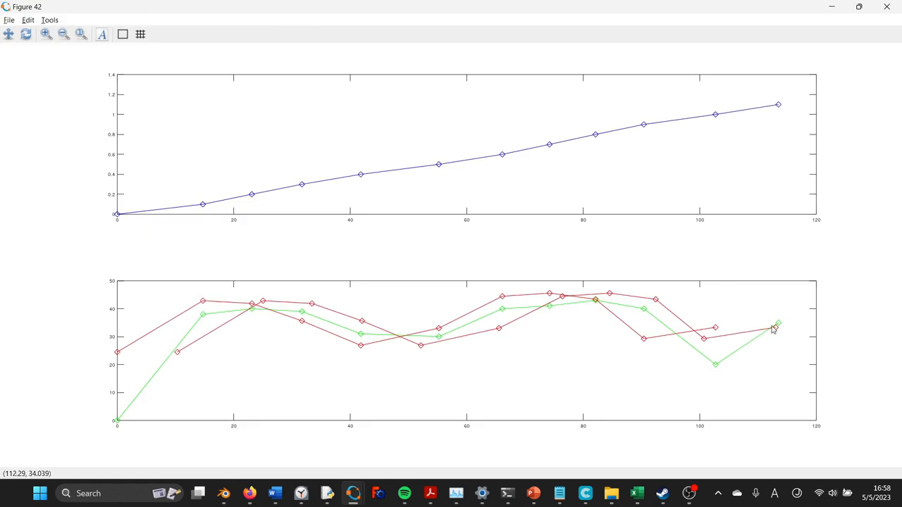
pyautogui.moveTo(345, 321)
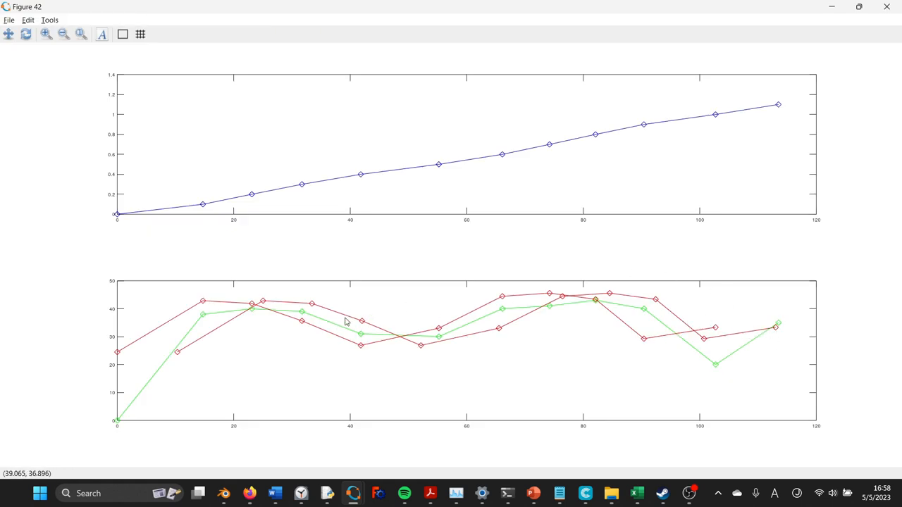
pyautogui.moveTo(543, 265)
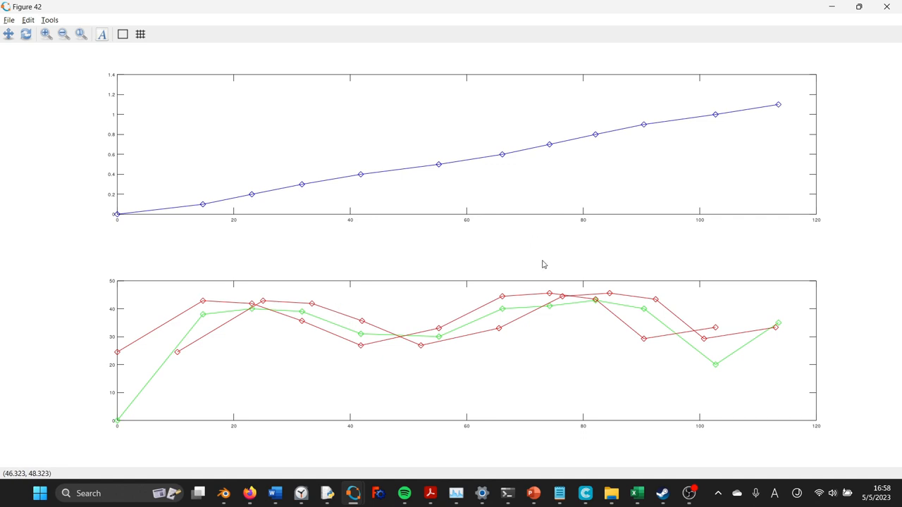
pyautogui.moveTo(524, 301)
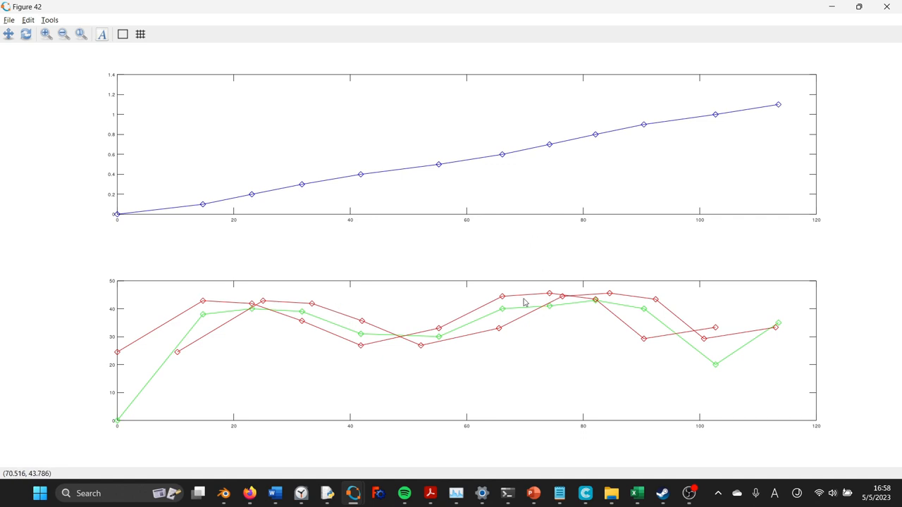
pyautogui.moveTo(321, 341)
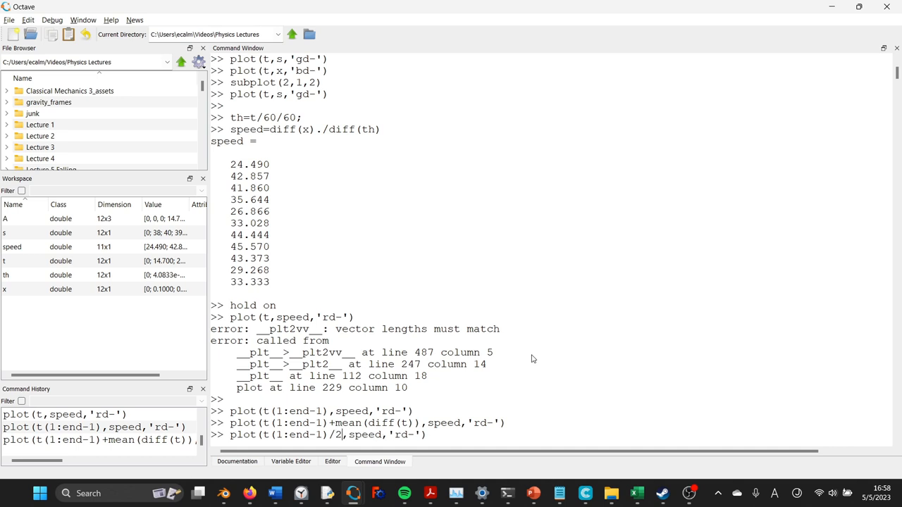
# Step: Change the red speed plot's time values to the interval midpoints (t(1:end-1)+t(2:end))/2
pyautogui.write('+')
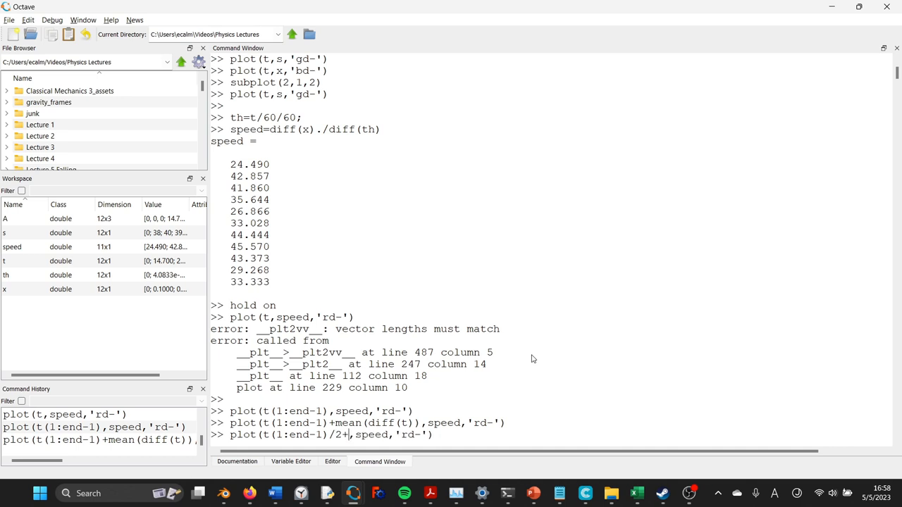
pyautogui.write('t')
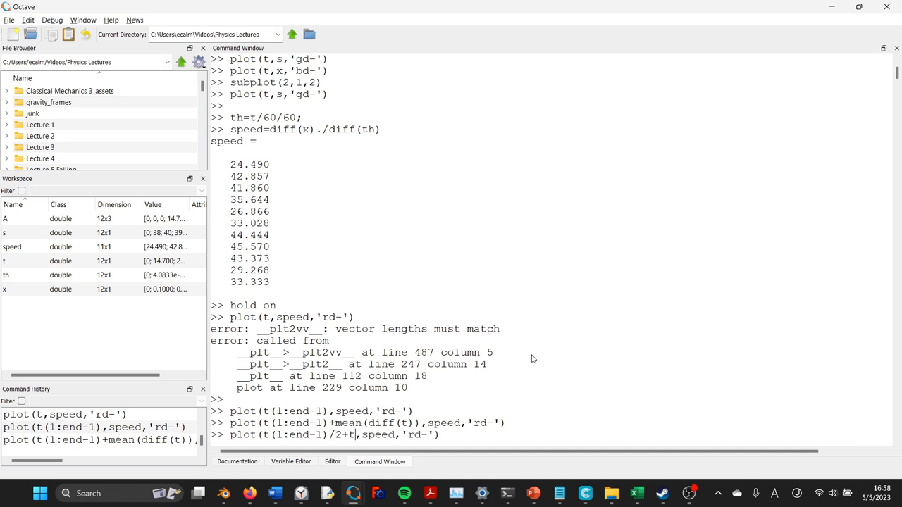
pyautogui.write('(')
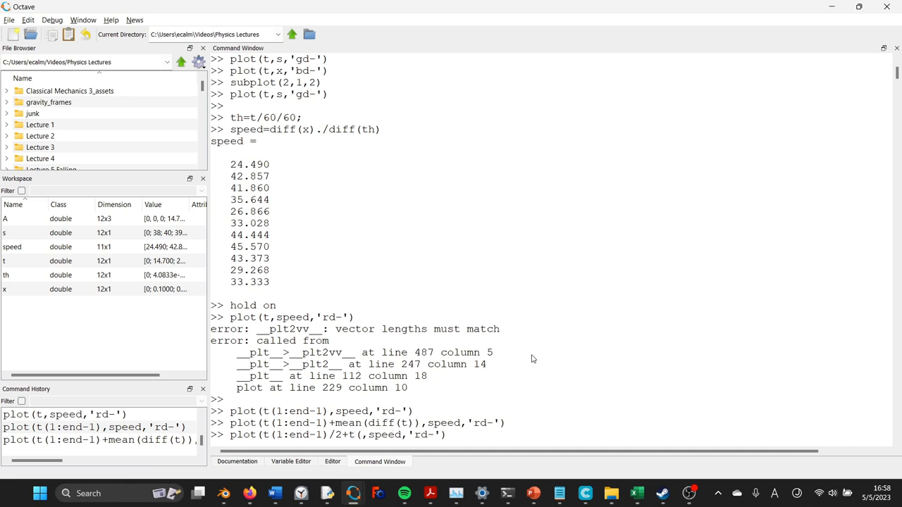
pyautogui.write('2:')
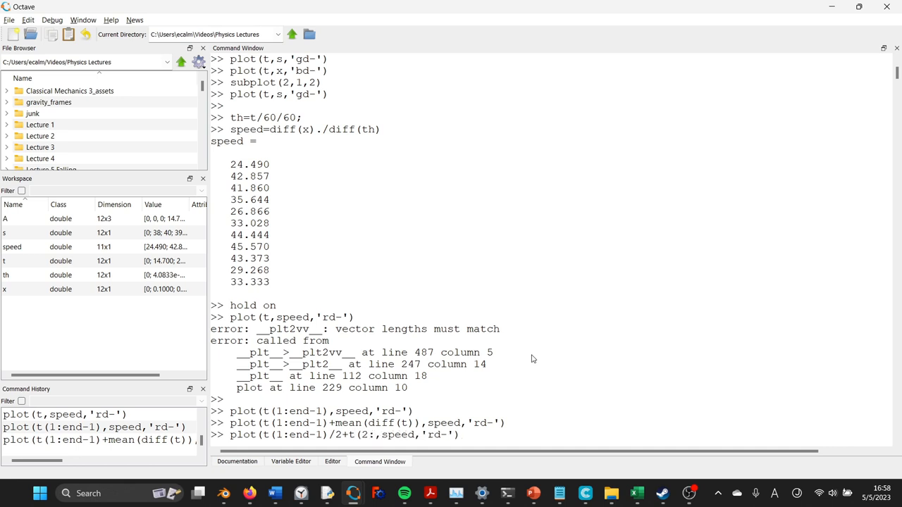
pyautogui.write('end)/2')
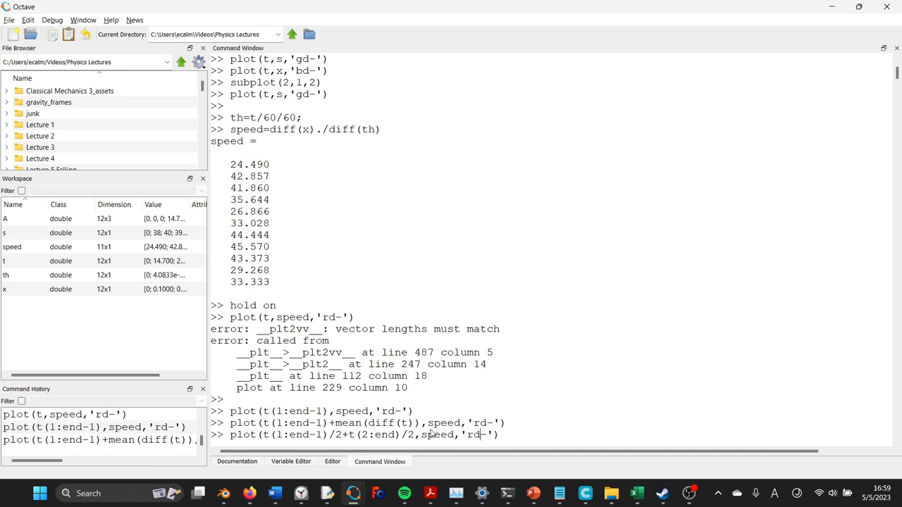
# Step: Overlay the speedometer readings in green with circle markers, then turn hold off
pyautogui.press('Backspace')
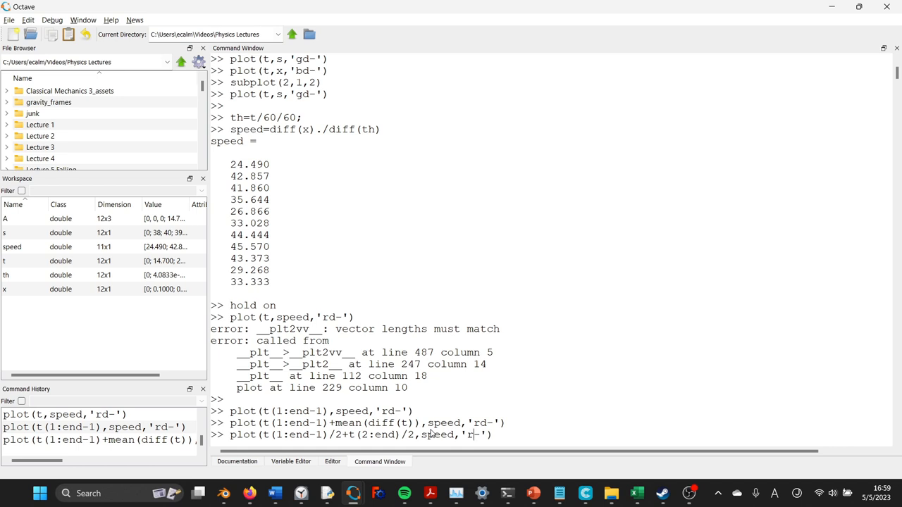
pyautogui.write('o')
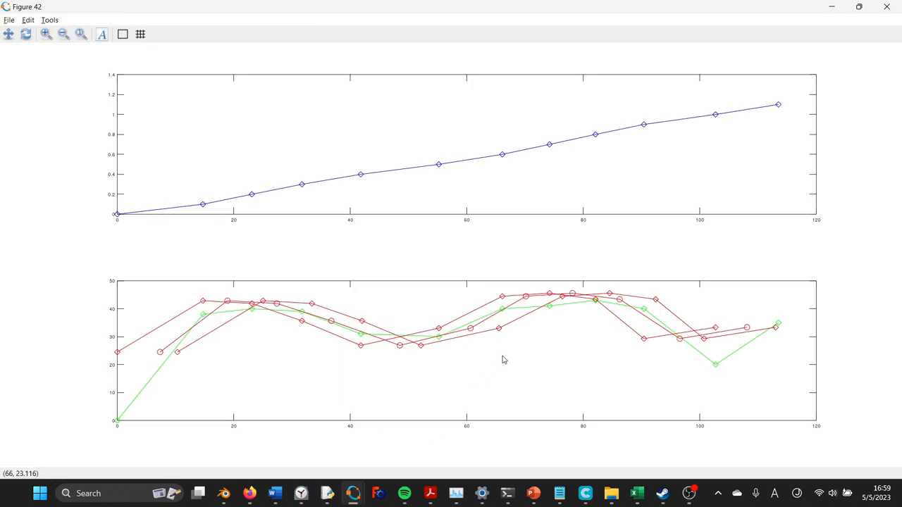
pyautogui.moveTo(659, 262)
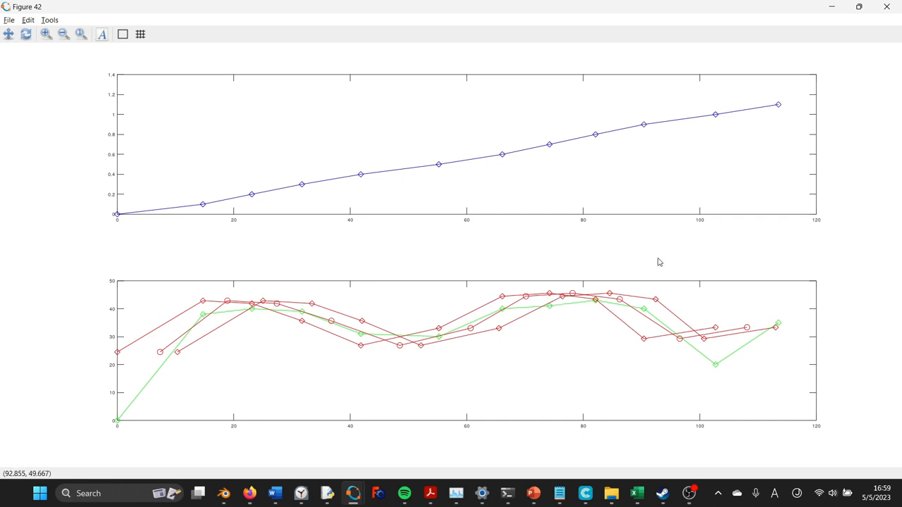
pyautogui.moveTo(634, 395)
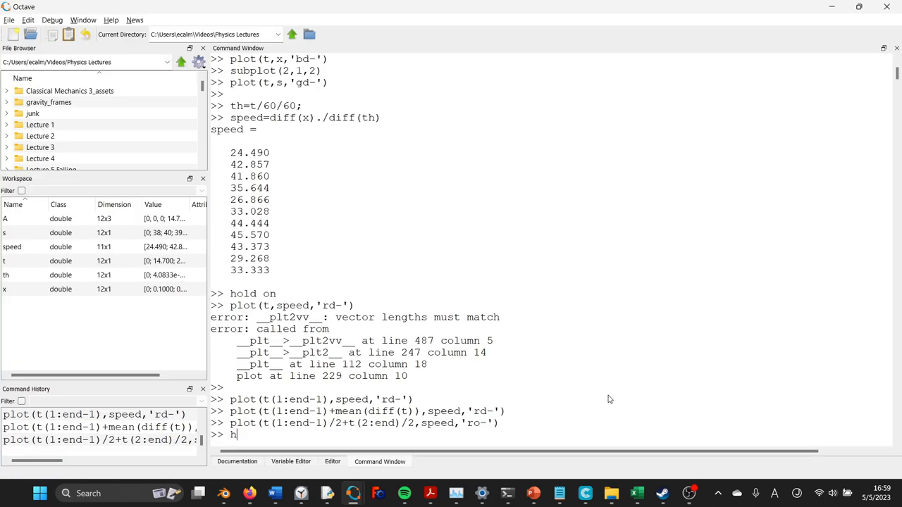
pyautogui.write('old o')
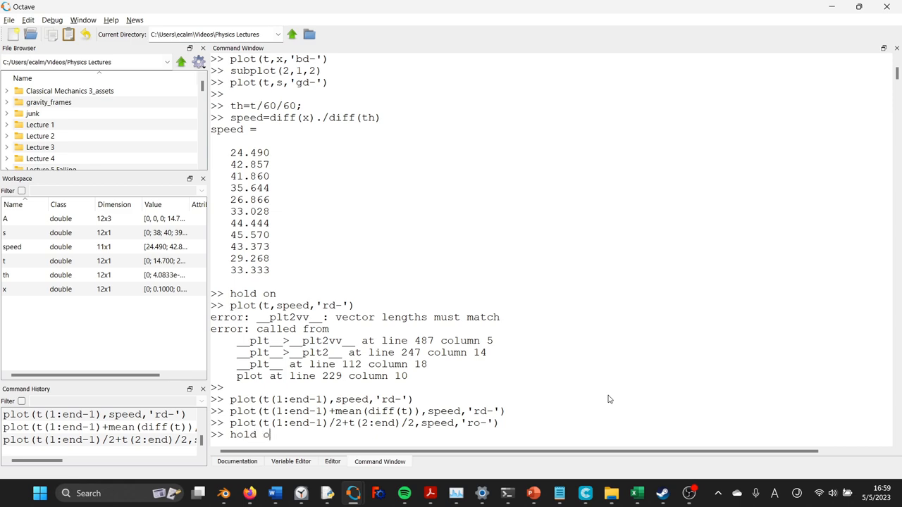
pyautogui.press('Return')
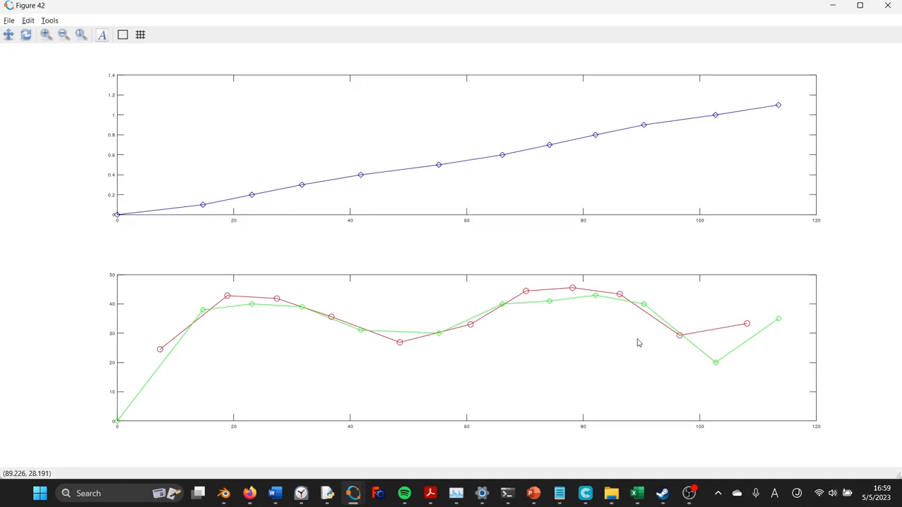
pyautogui.moveTo(206, 268)
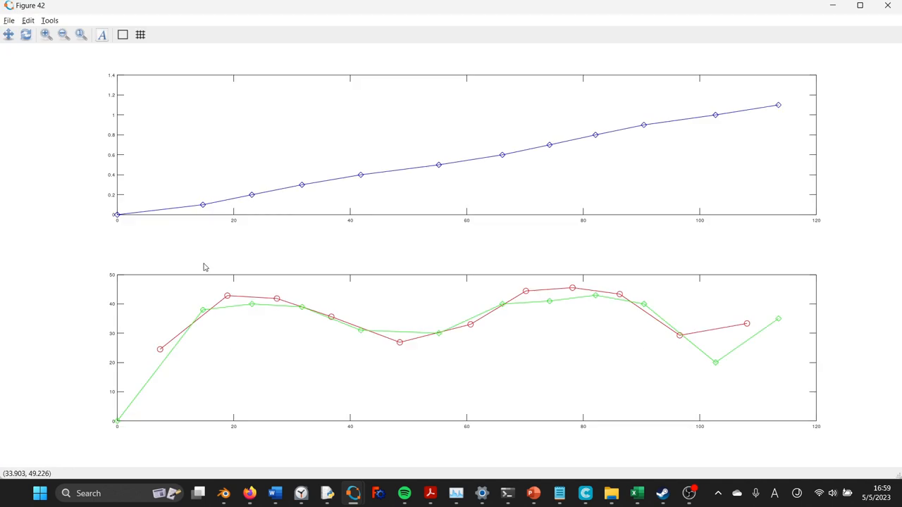
pyautogui.moveTo(236, 212)
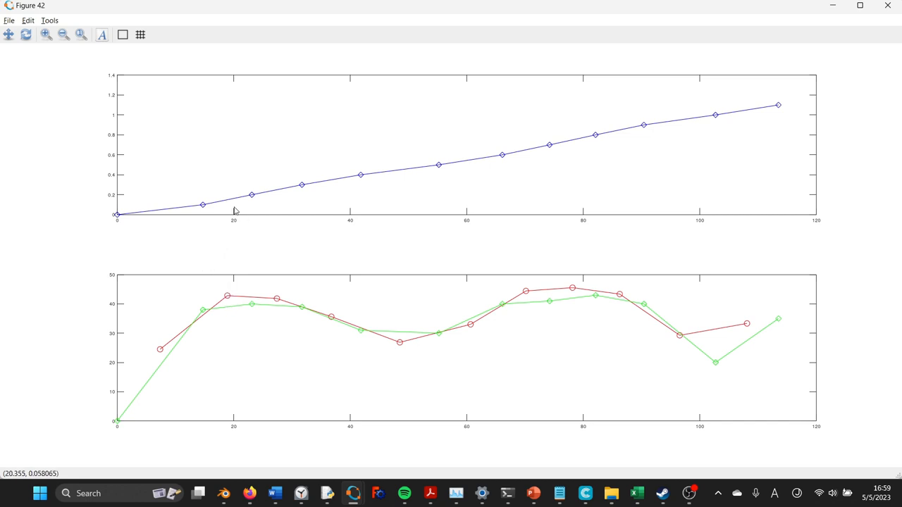
pyautogui.moveTo(240, 240)
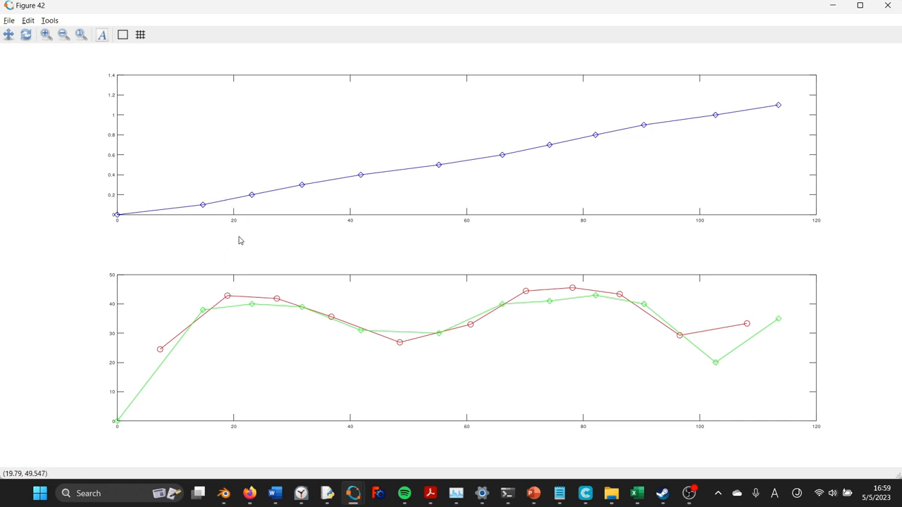
pyautogui.moveTo(243, 200)
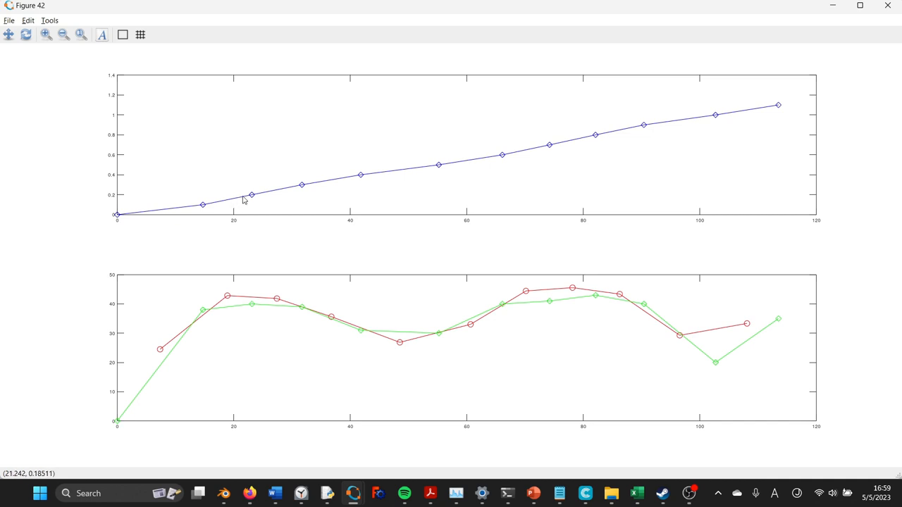
pyautogui.moveTo(315, 304)
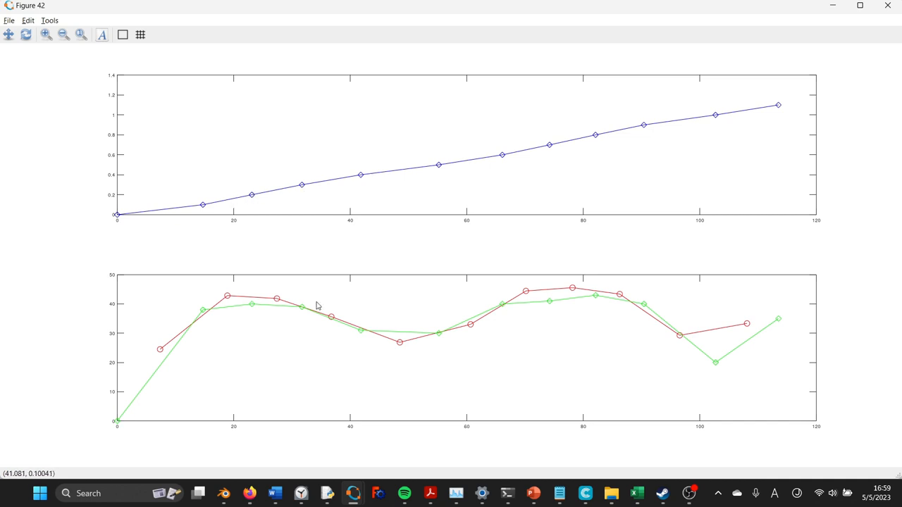
pyautogui.moveTo(169, 355)
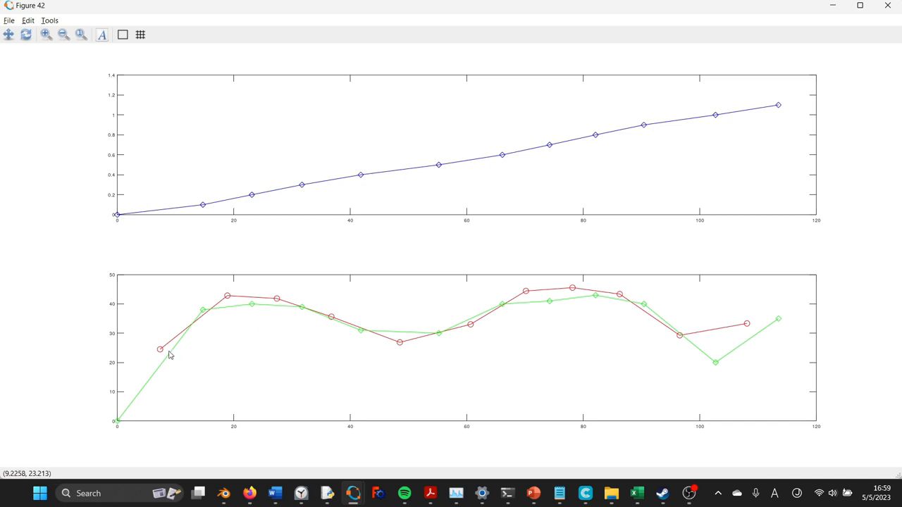
pyautogui.moveTo(704, 342)
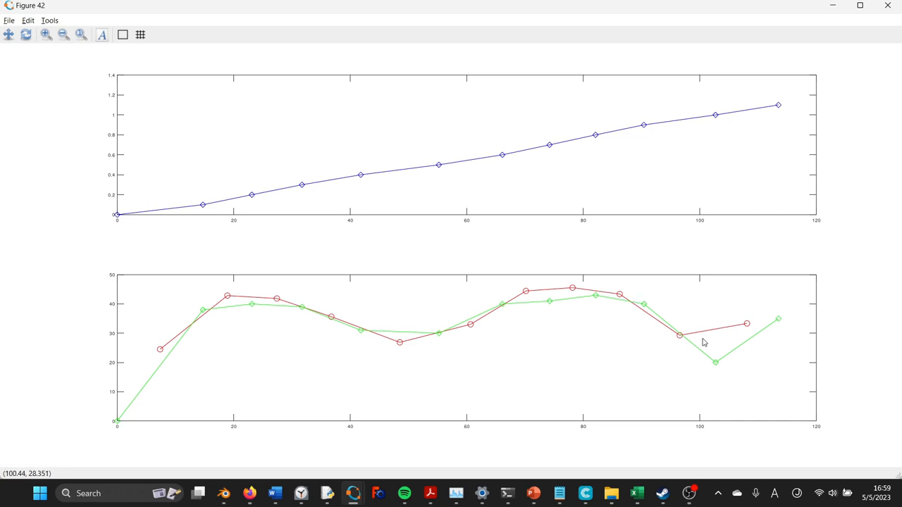
pyautogui.moveTo(725, 321)
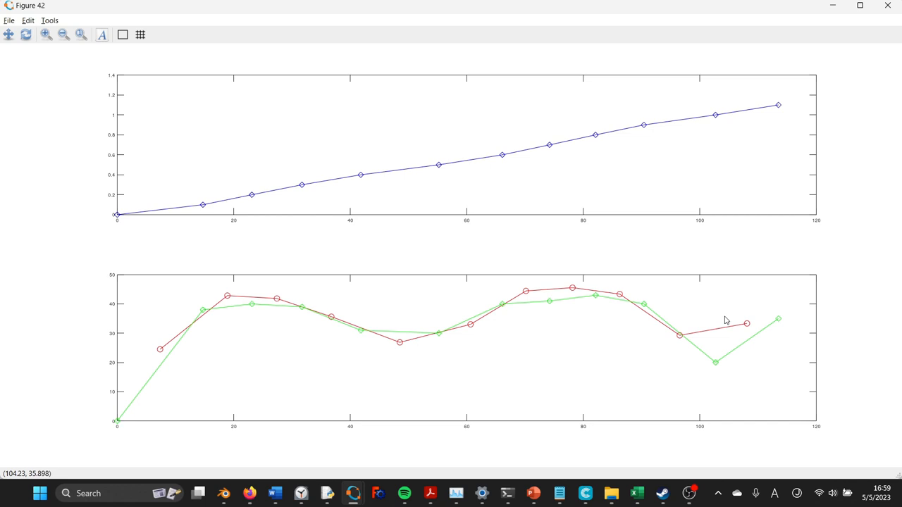
pyautogui.moveTo(780, 321)
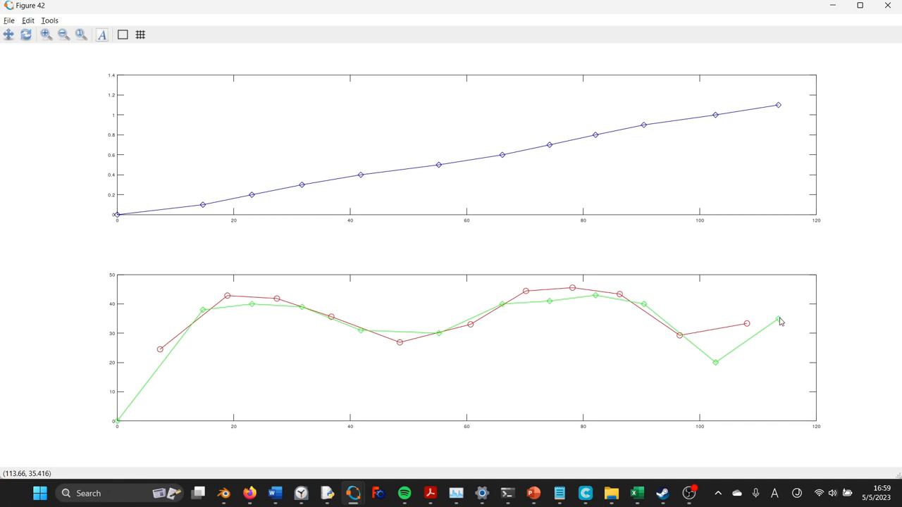
pyautogui.moveTo(775, 328)
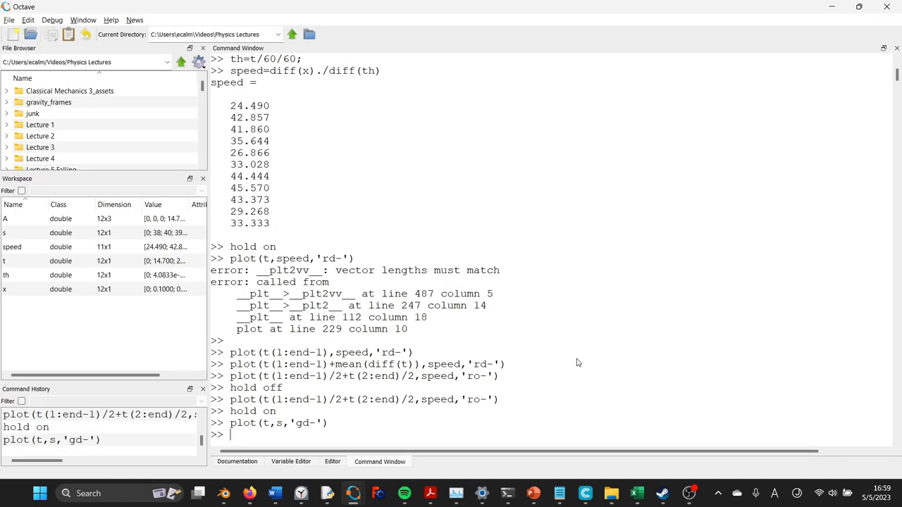
pyautogui.moveTo(635, 493)
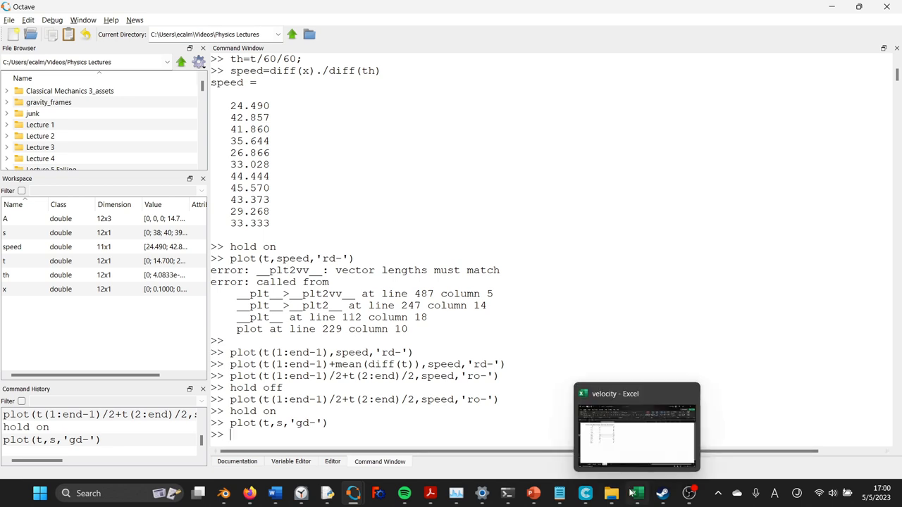
pyautogui.moveTo(637, 492)
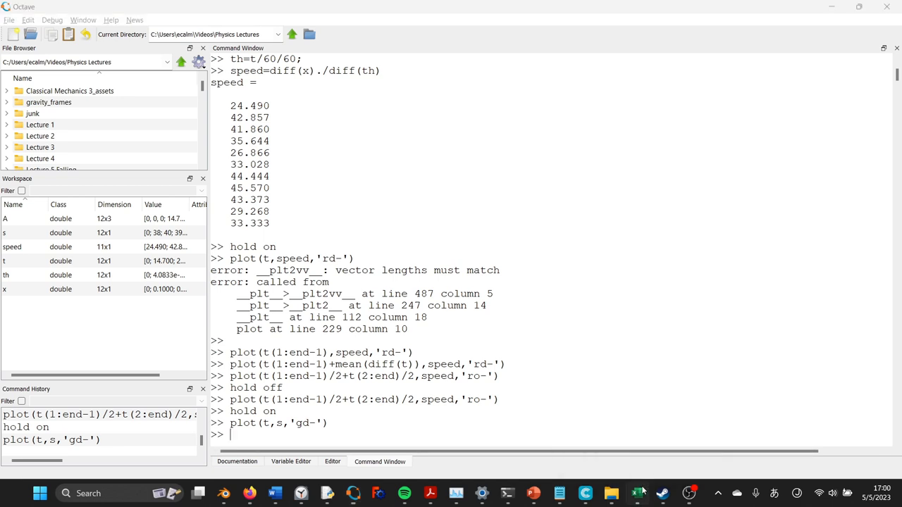
# Step: Switch from Octave to the velocity workbook in Excel
pyautogui.click(637, 493)
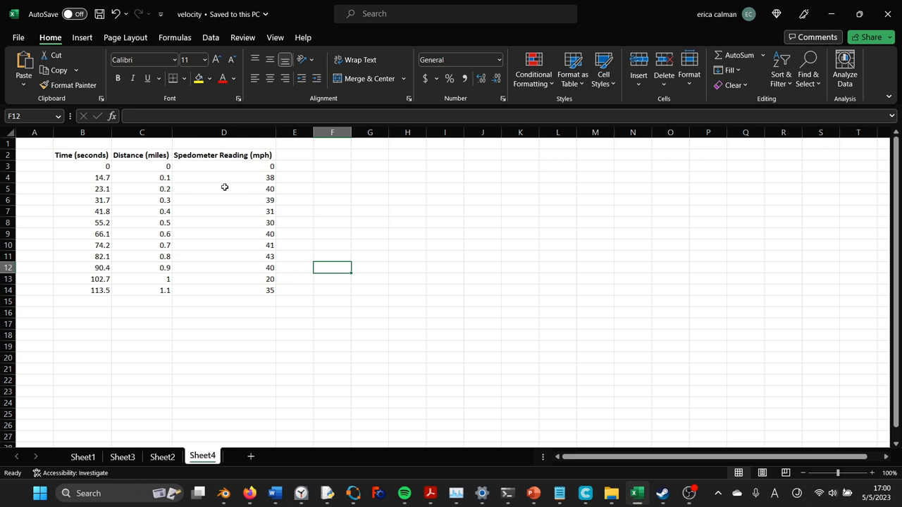
# Step: Add a time(hours) header in F2 and convert seconds to hours with =B3/60/60
pyautogui.click(82, 166)
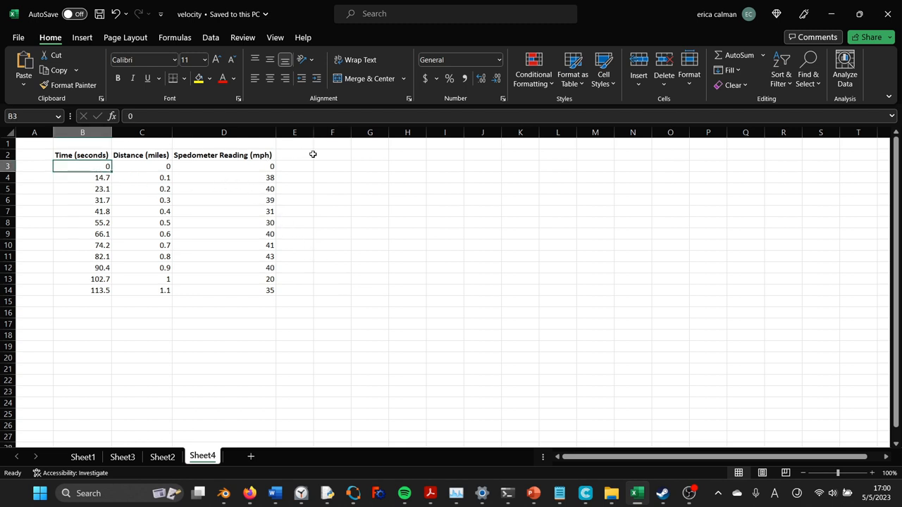
pyautogui.click(333, 155)
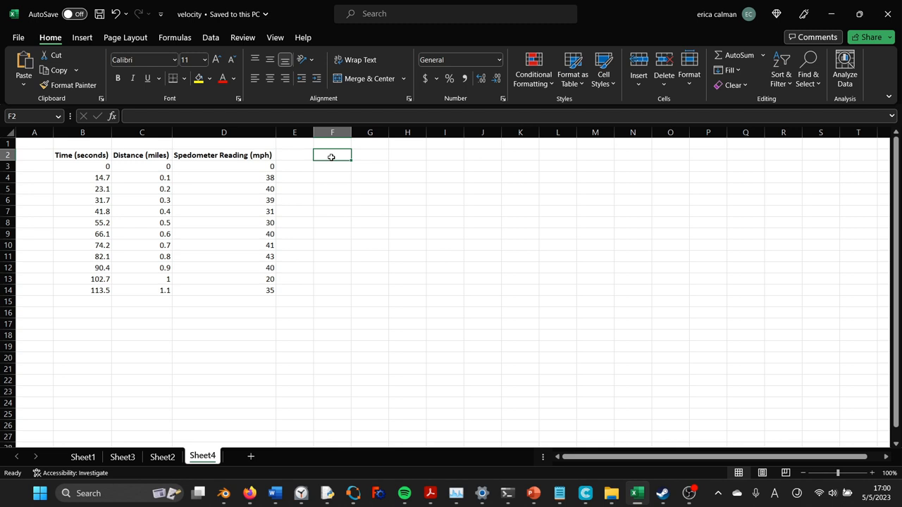
pyautogui.write('time')
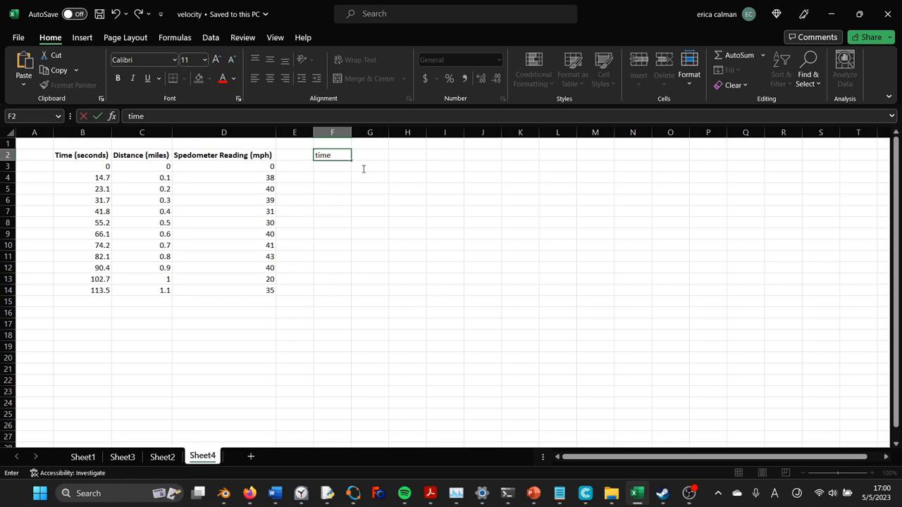
pyautogui.moveTo(338, 175)
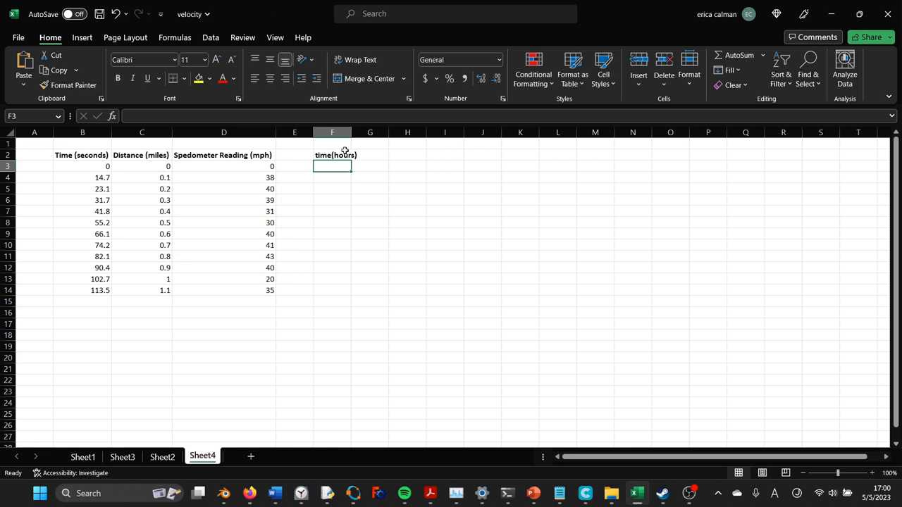
pyautogui.write('=B3')
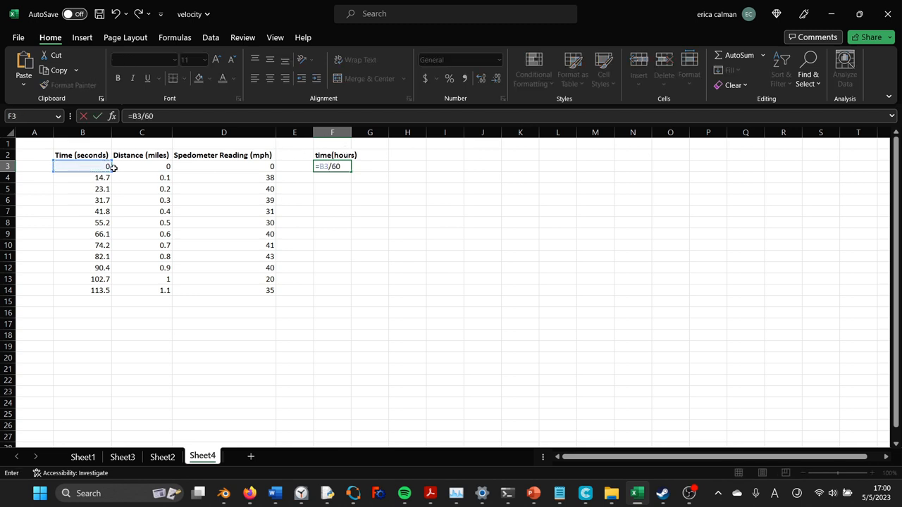
pyautogui.write('/60')
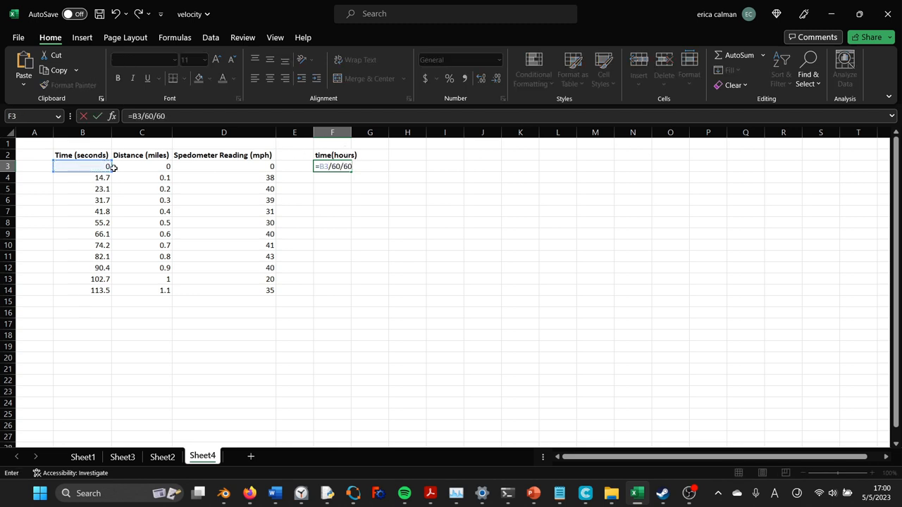
pyautogui.press('Return')
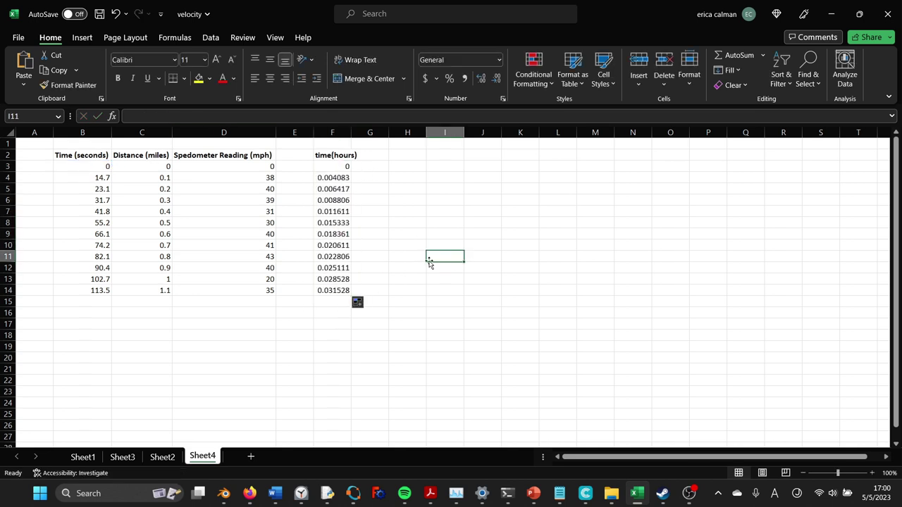
# Step: Add a speed header in H and start the first speed formula in H4 from the distance and time cells
pyautogui.click(406, 154)
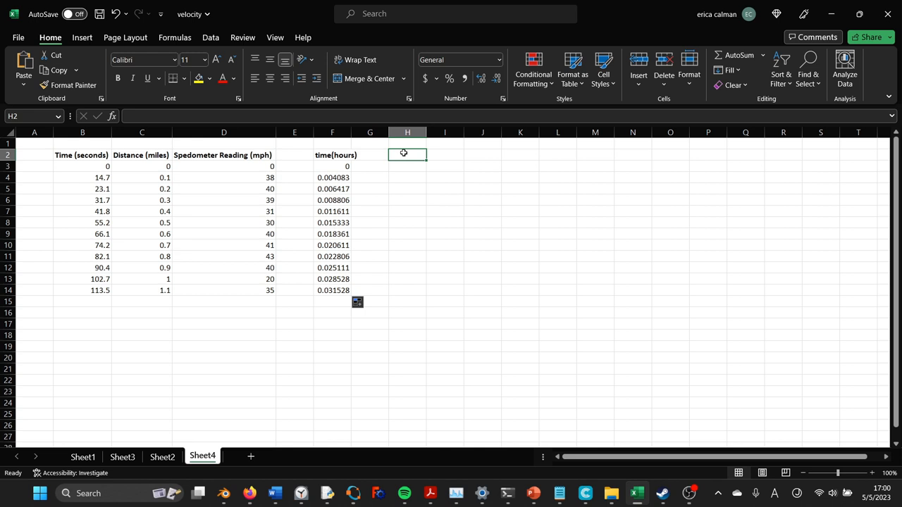
pyautogui.write('speed')
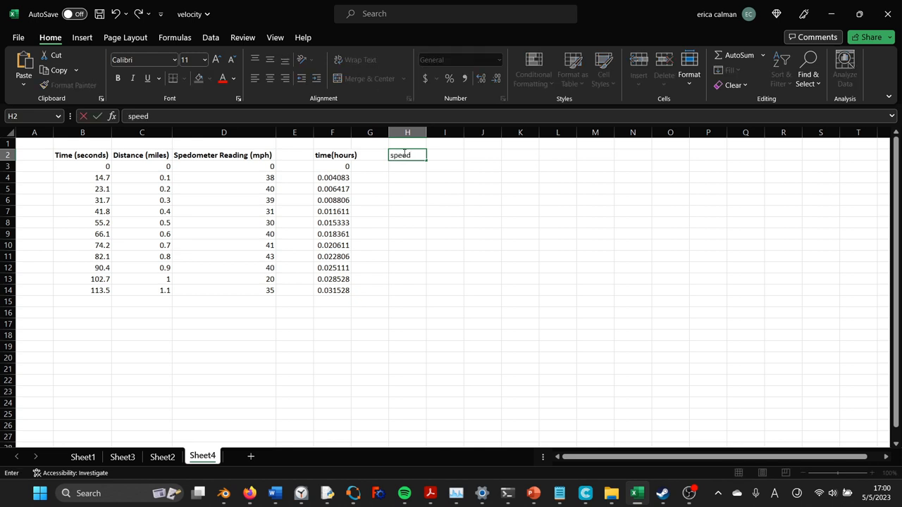
pyautogui.press('enter')
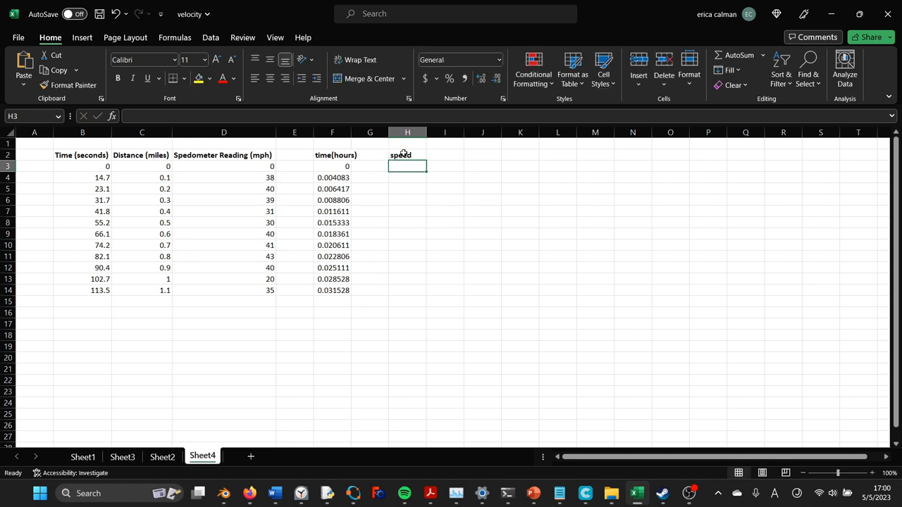
pyautogui.click(406, 178)
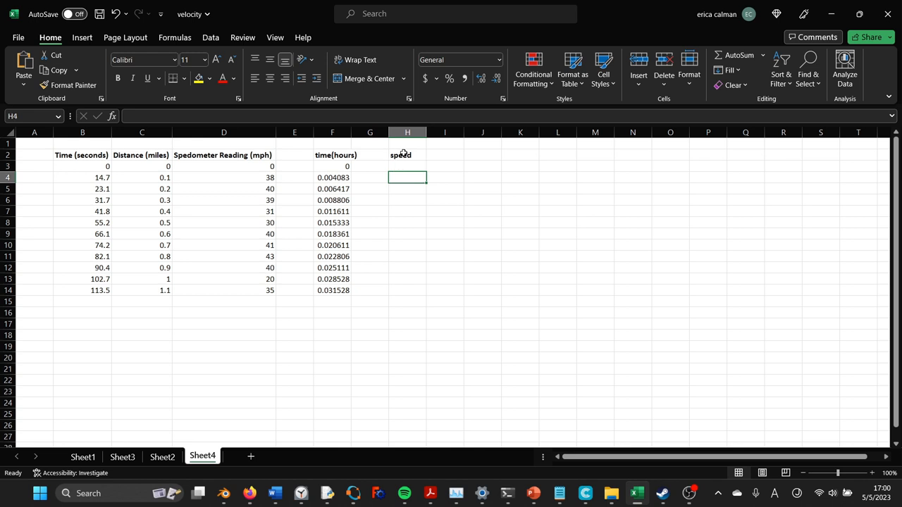
pyautogui.write('=')
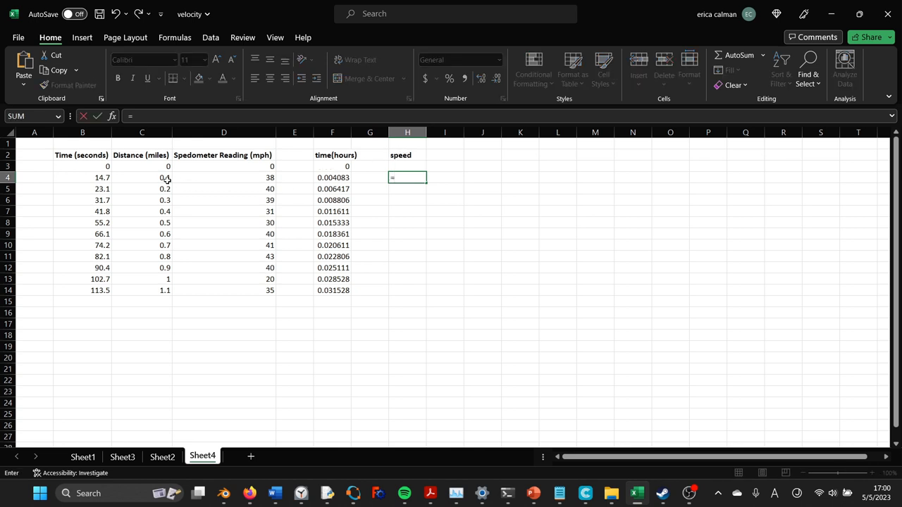
pyautogui.click(141, 178)
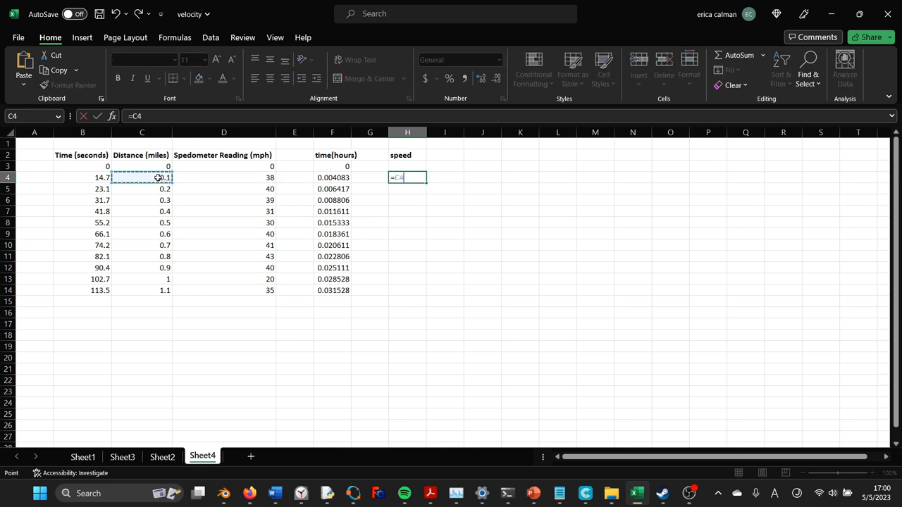
pyautogui.click(81, 177)
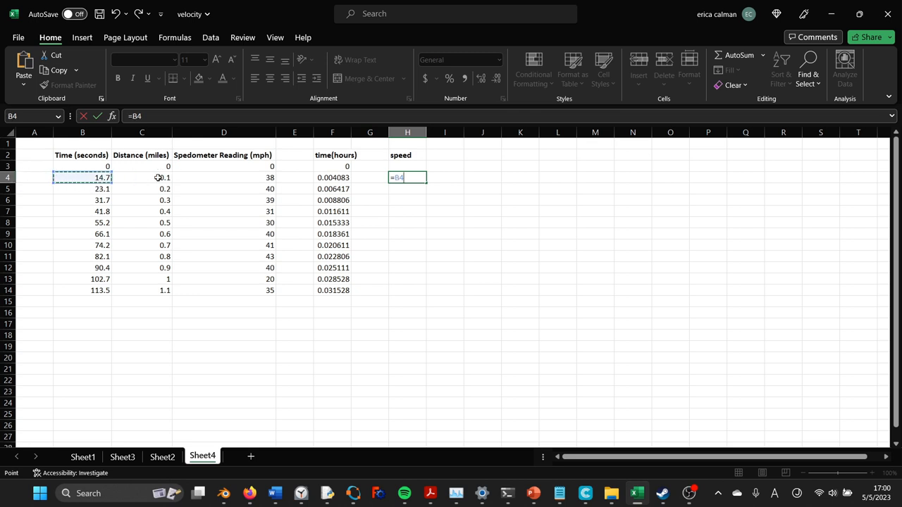
pyautogui.click(141, 178)
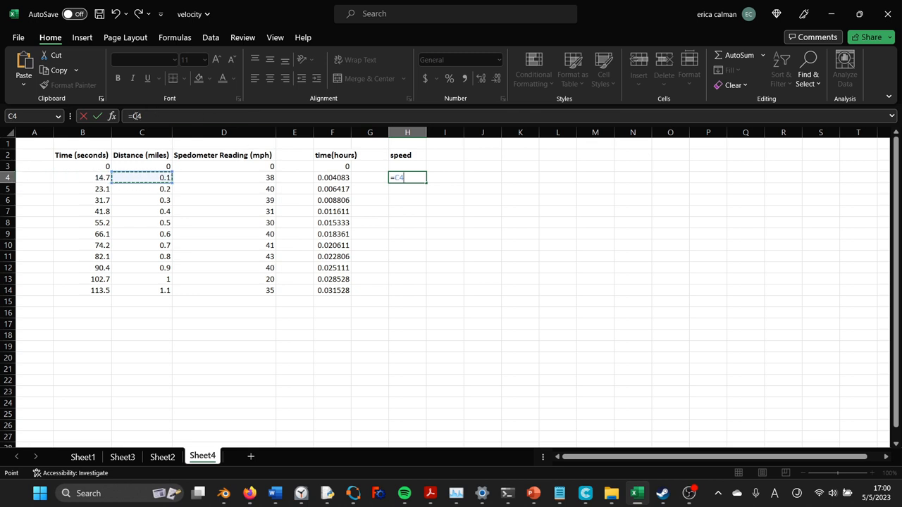
pyautogui.write('*')
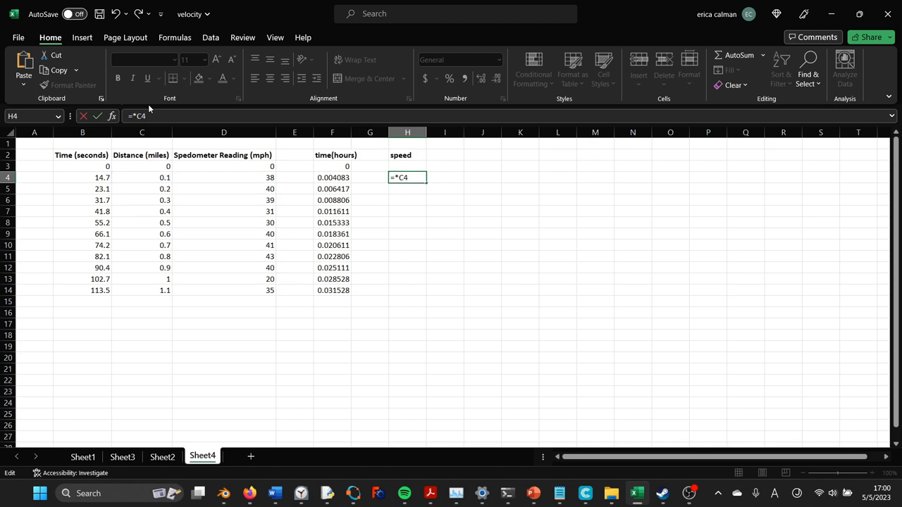
pyautogui.write('(C4-')
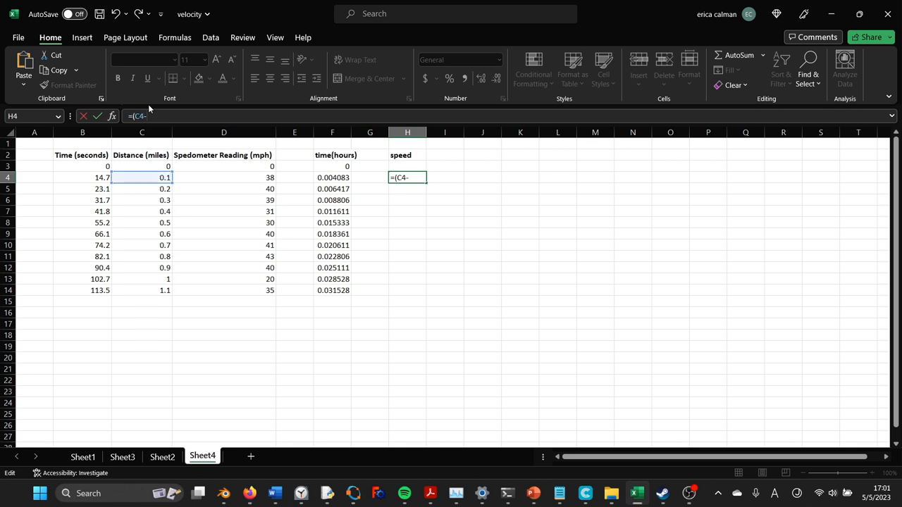
# Step: Complete the speed formula =(C4-C3)/(B4-B3) and fill it down to row 14
pyautogui.click(141, 167)
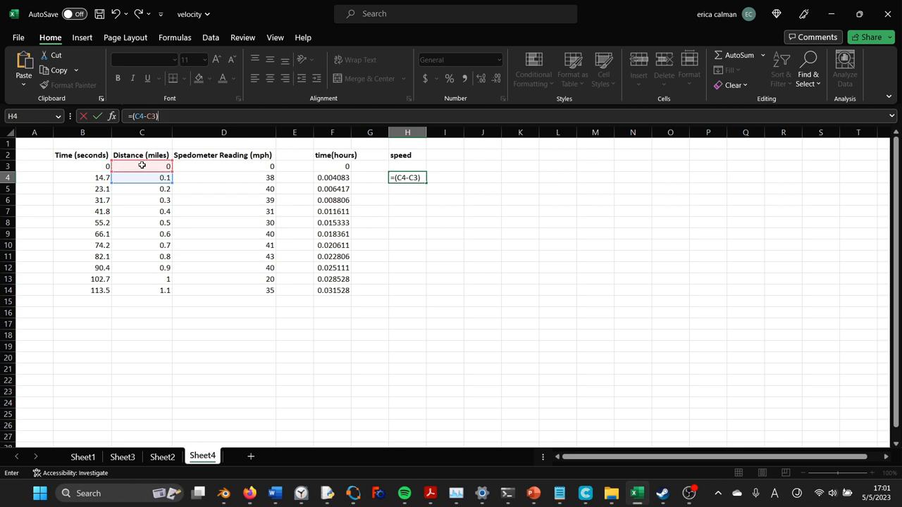
pyautogui.click(82, 178)
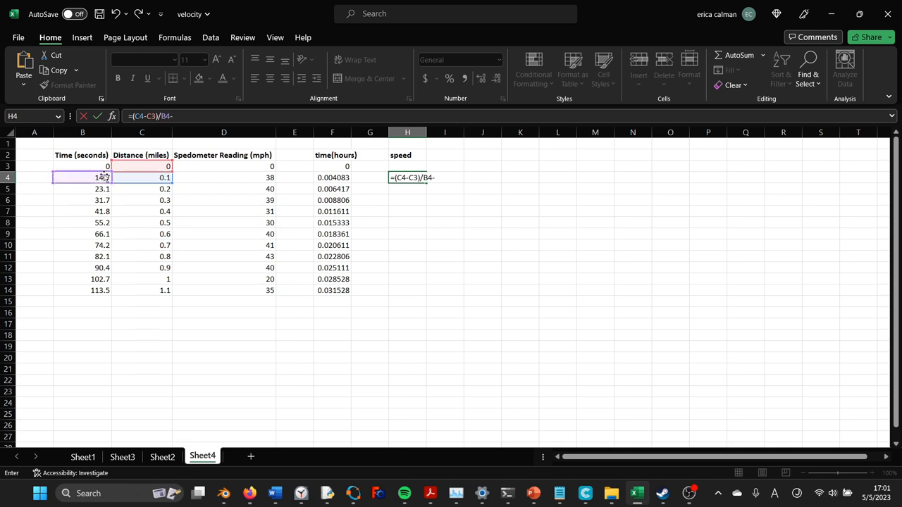
pyautogui.click(81, 166)
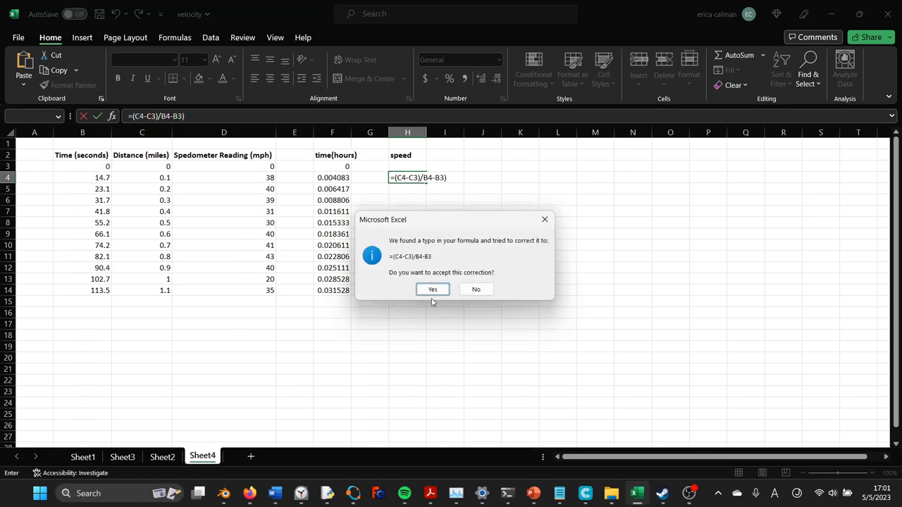
pyautogui.click(431, 289)
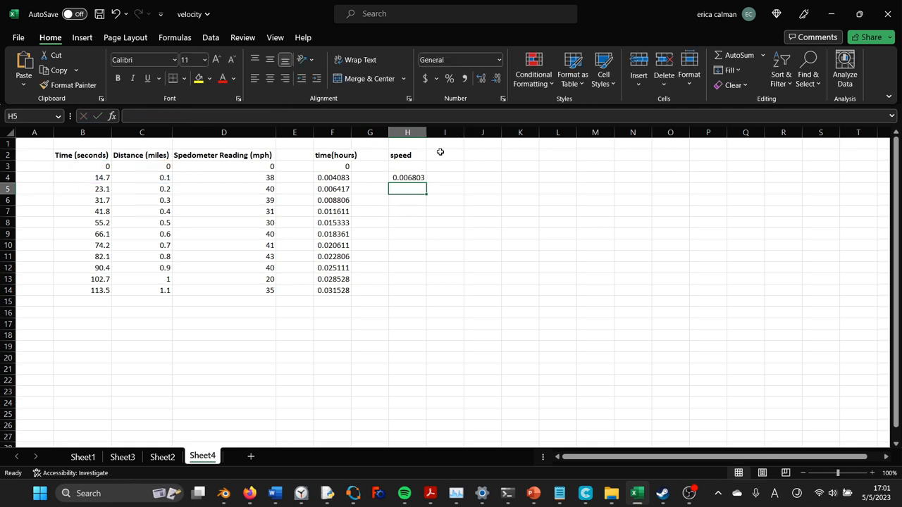
pyautogui.moveTo(407, 178); pyautogui.dragTo(407, 270)
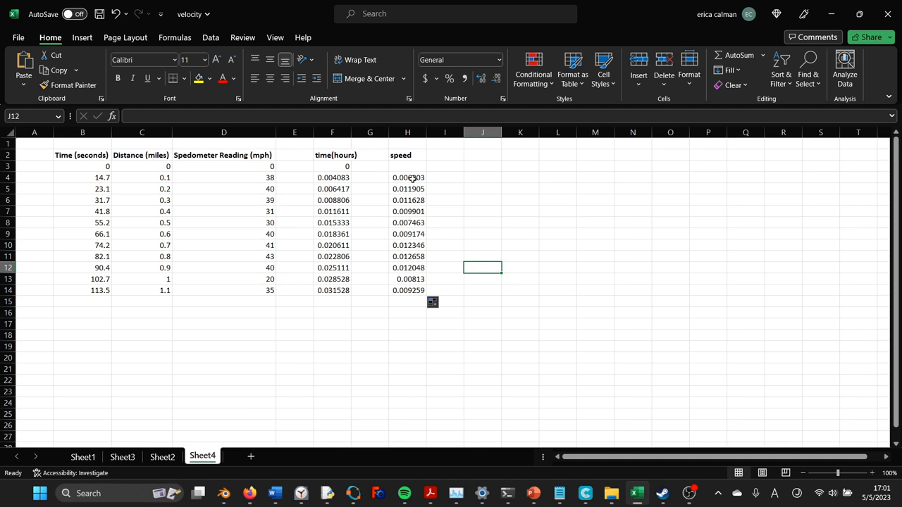
pyautogui.click(520, 267)
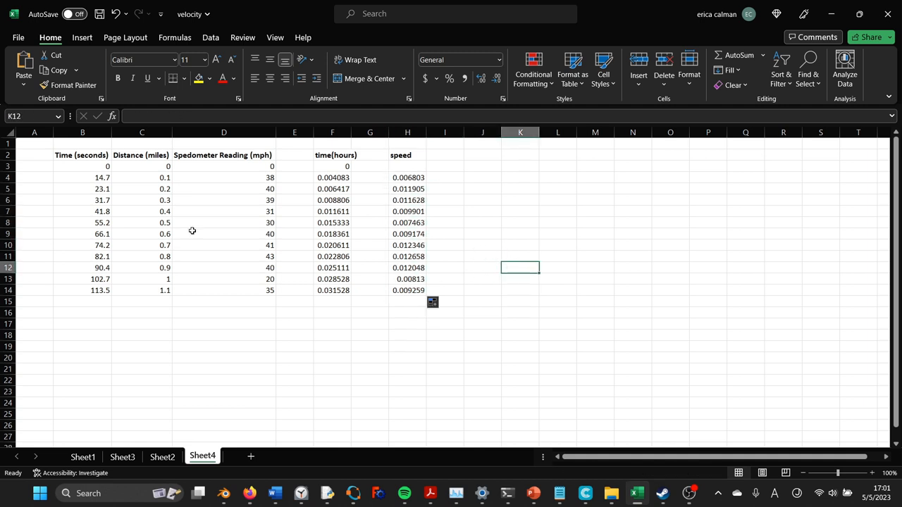
# Step: Add a t(1:end-1) column in I with =B3 filled down the rows
pyautogui.click(446, 155)
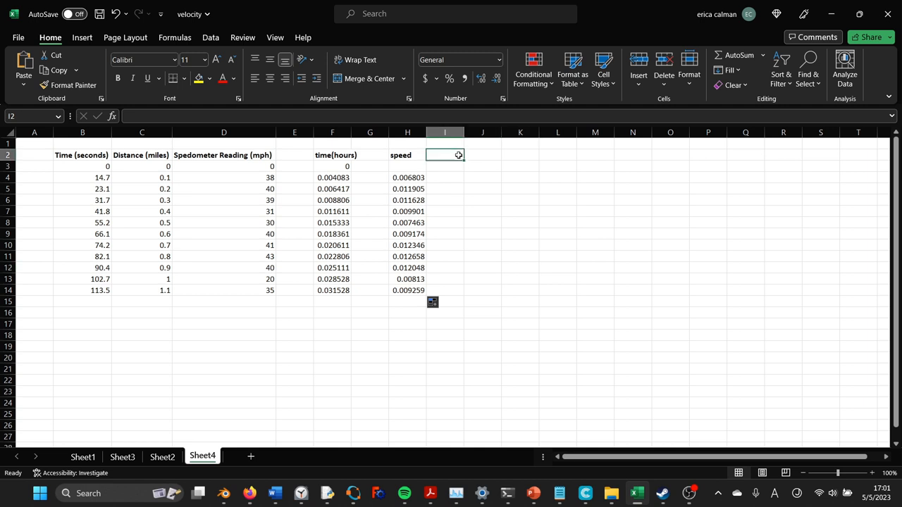
pyautogui.moveTo(479, 163)
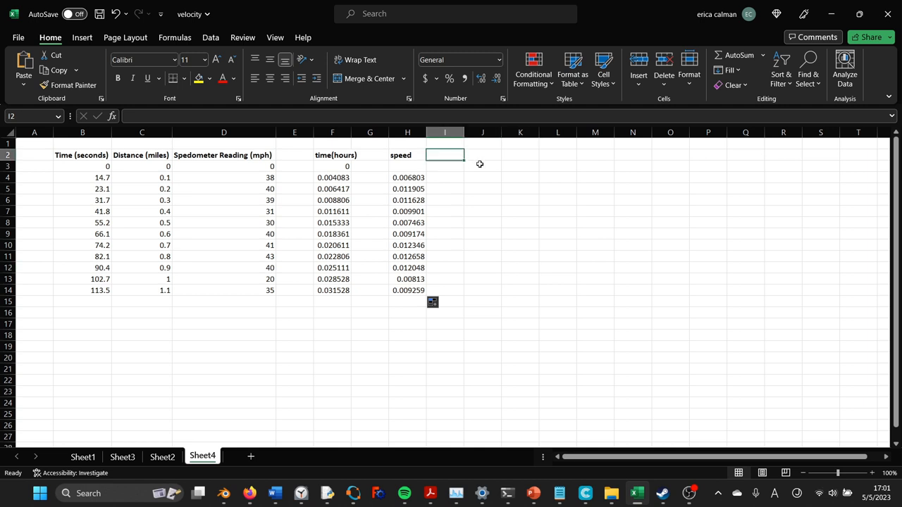
pyautogui.write('T')
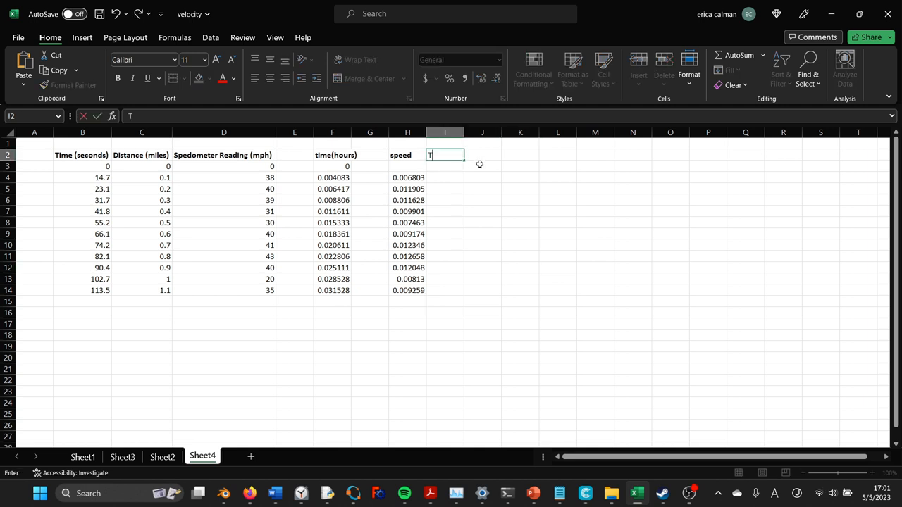
pyautogui.write('(')
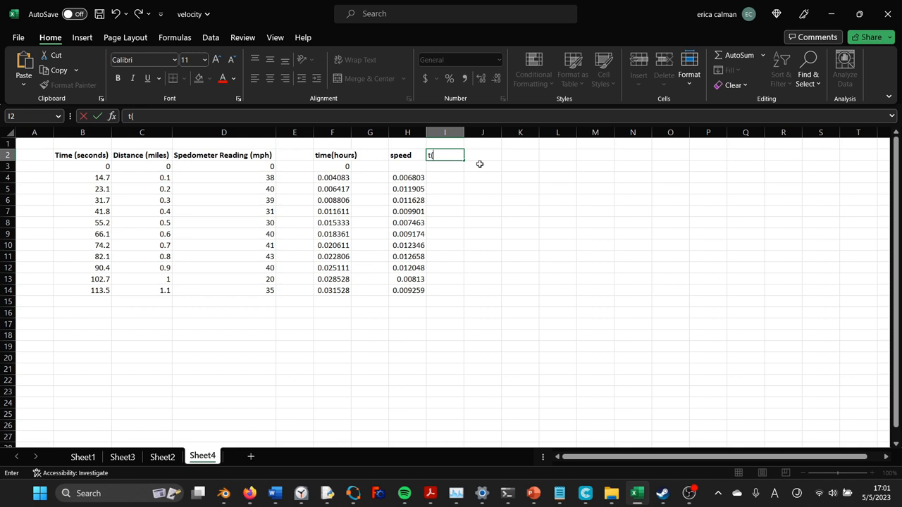
pyautogui.write('1:end-1')
pyautogui.click(446, 178)
pyautogui.write('=')
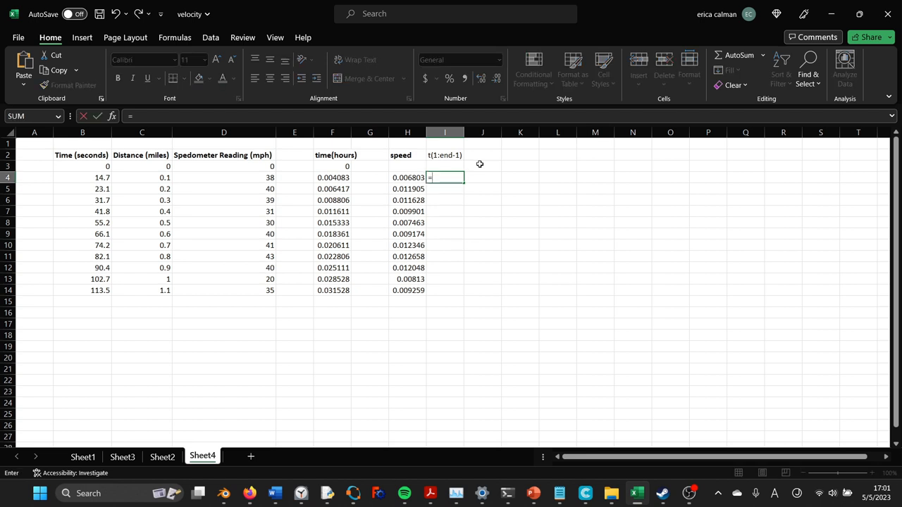
pyautogui.click(82, 177)
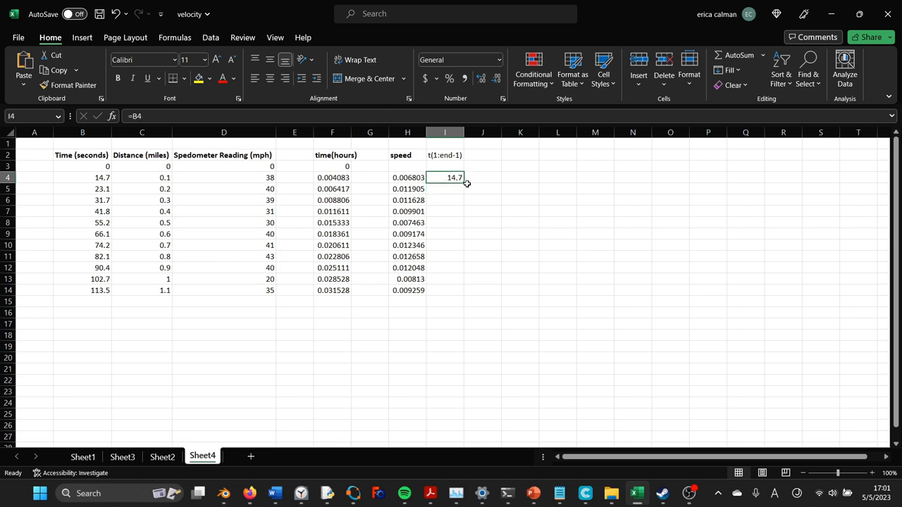
pyautogui.moveTo(462, 181); pyautogui.dragTo(446, 291)
pyautogui.write('t(')
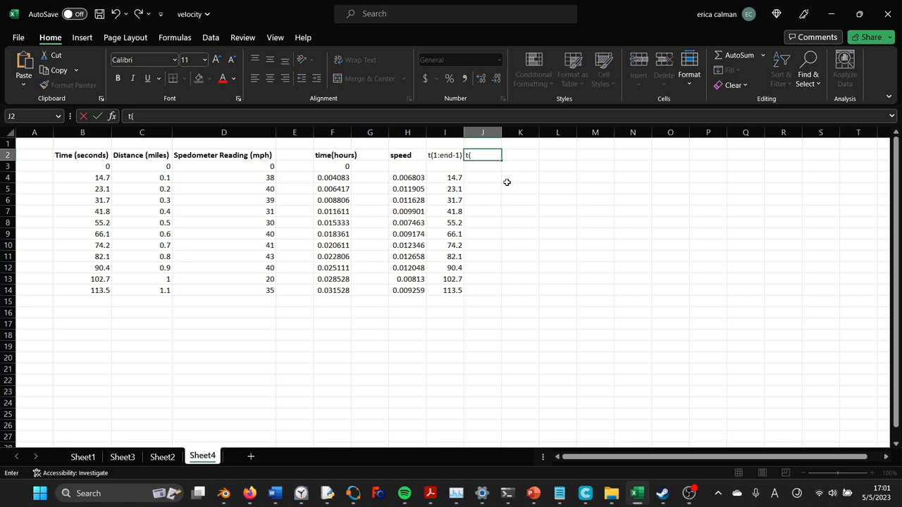
# Step: Add a t(2:end) column in J with =B4 filled down to row 14, and begin a formula in K
pyautogui.write('2:end)')
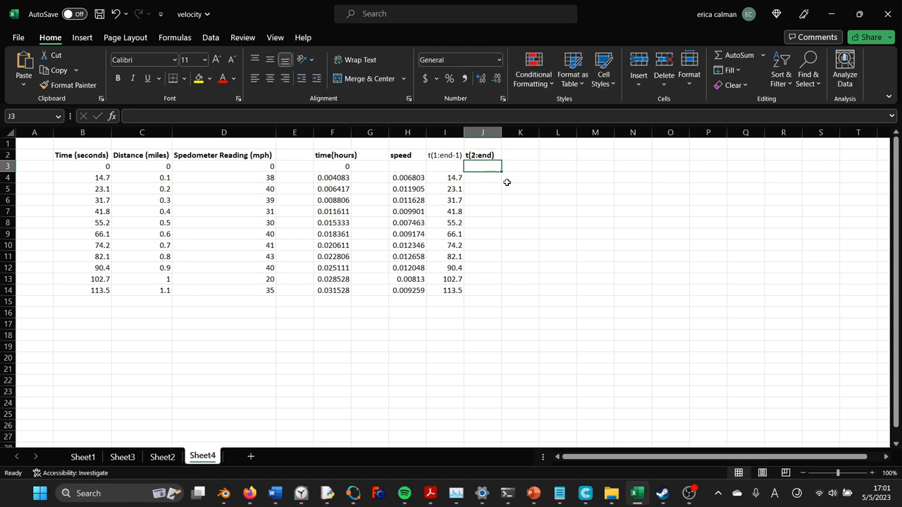
pyautogui.moveTo(451, 175)
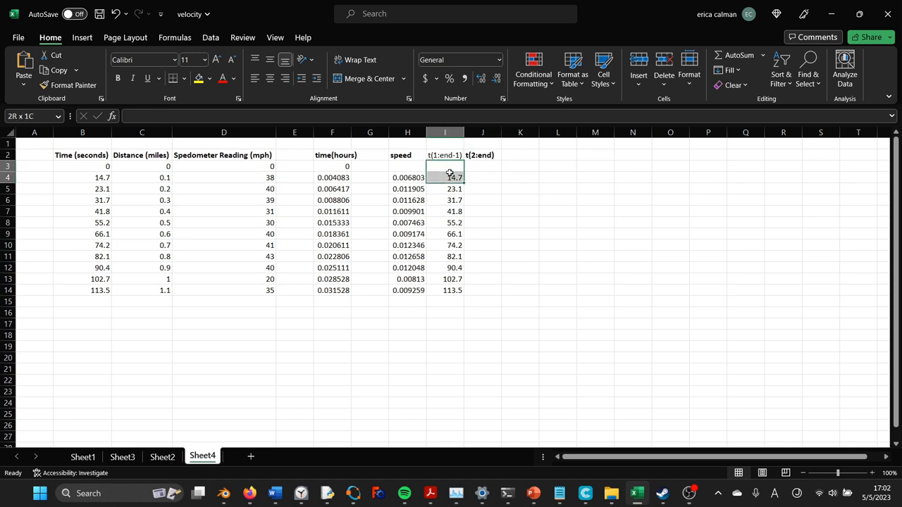
pyautogui.click(445, 178)
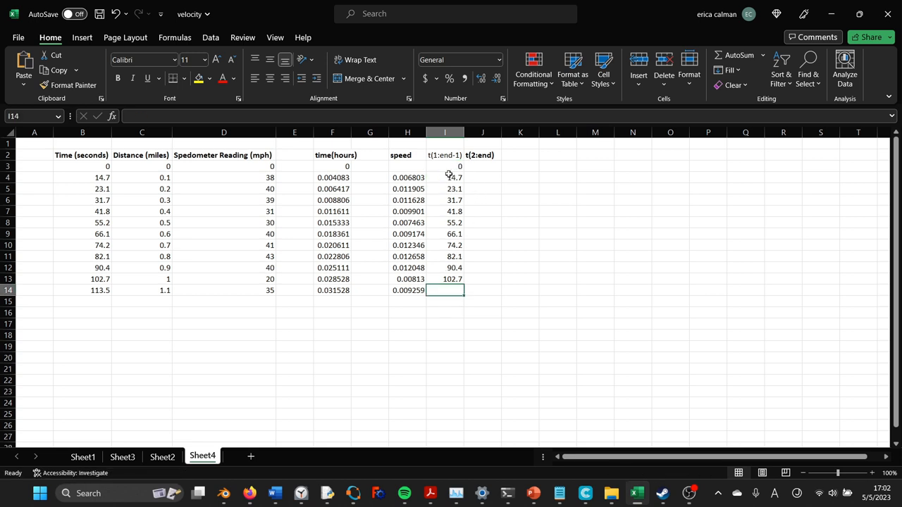
pyautogui.click(482, 166)
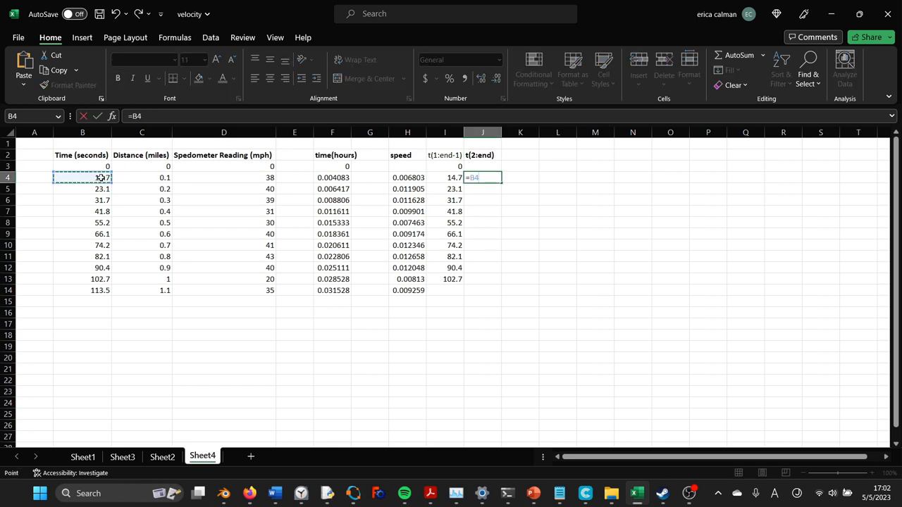
pyautogui.press('Return')
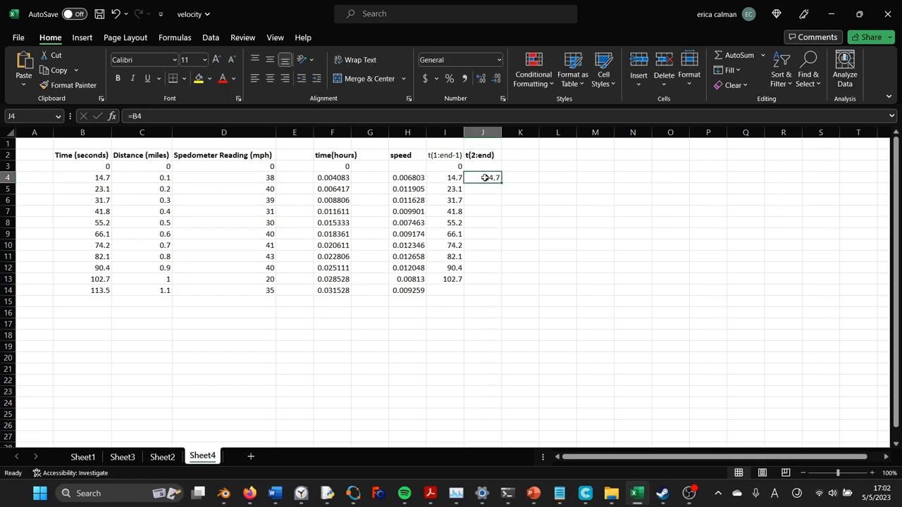
pyautogui.moveTo(482, 178); pyautogui.dragTo(496, 290)
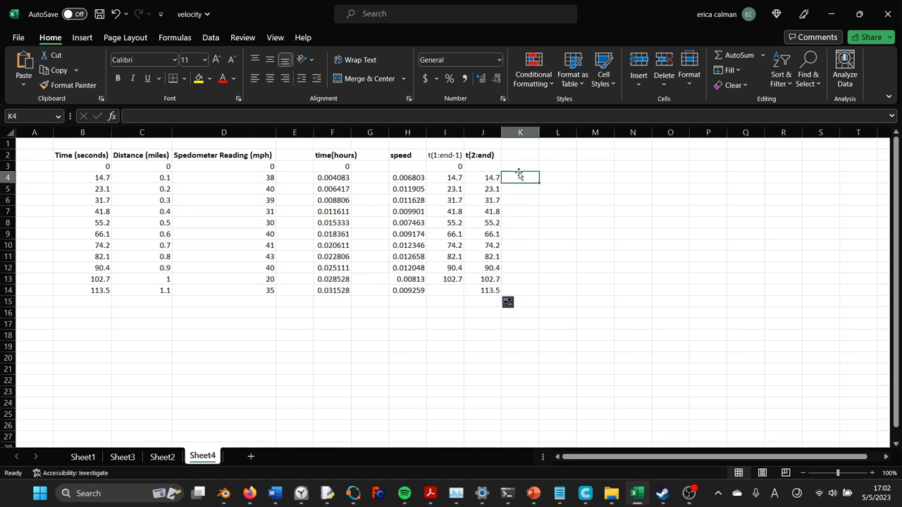
pyautogui.click(520, 167)
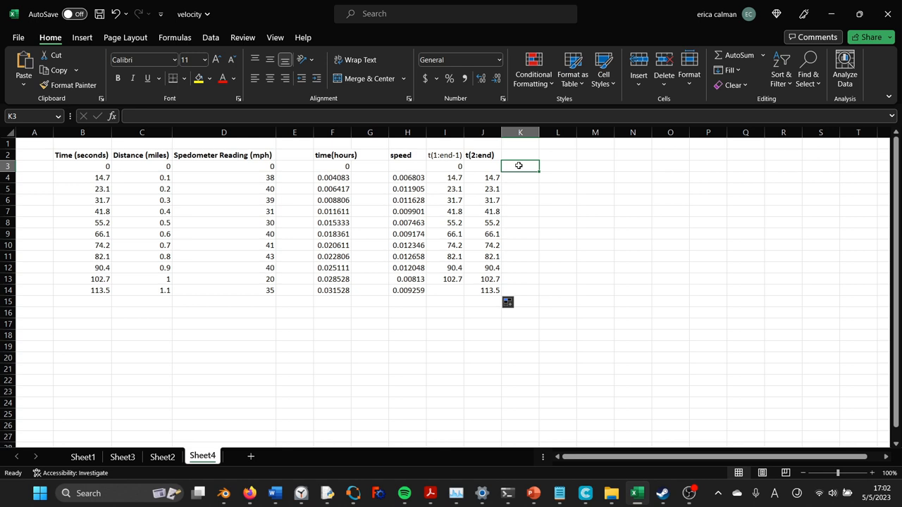
pyautogui.write('=')
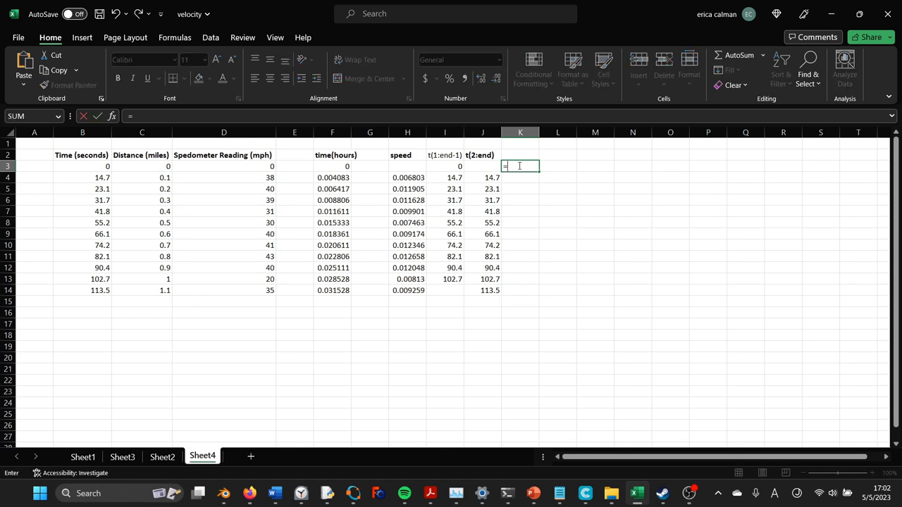
# Step: Fill column K with the midpoint average =I3/2+J4/2 of the two shifted time columns
pyautogui.click(445, 166)
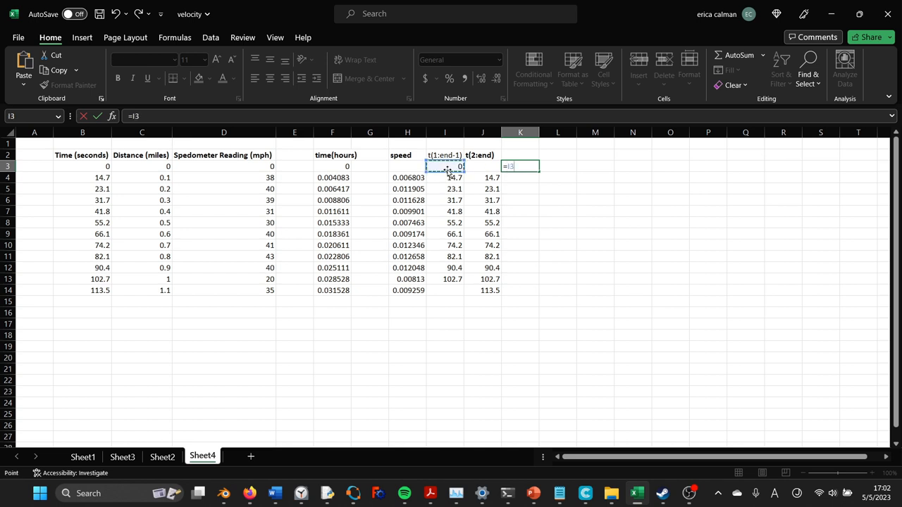
pyautogui.write('/2+')
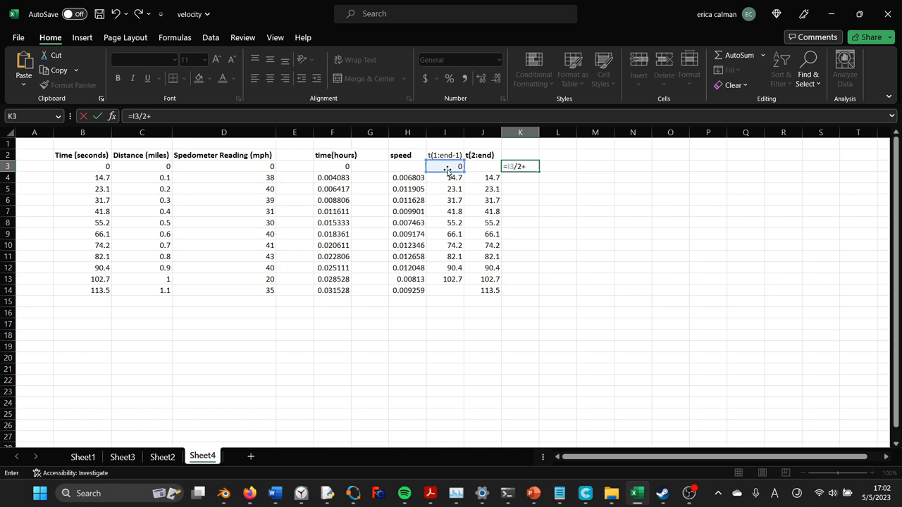
pyautogui.click(482, 178)
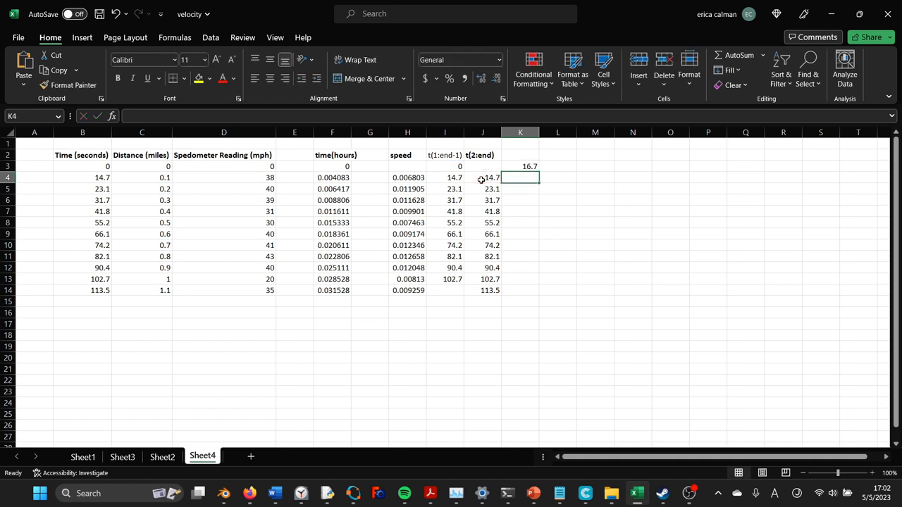
pyautogui.click(520, 166)
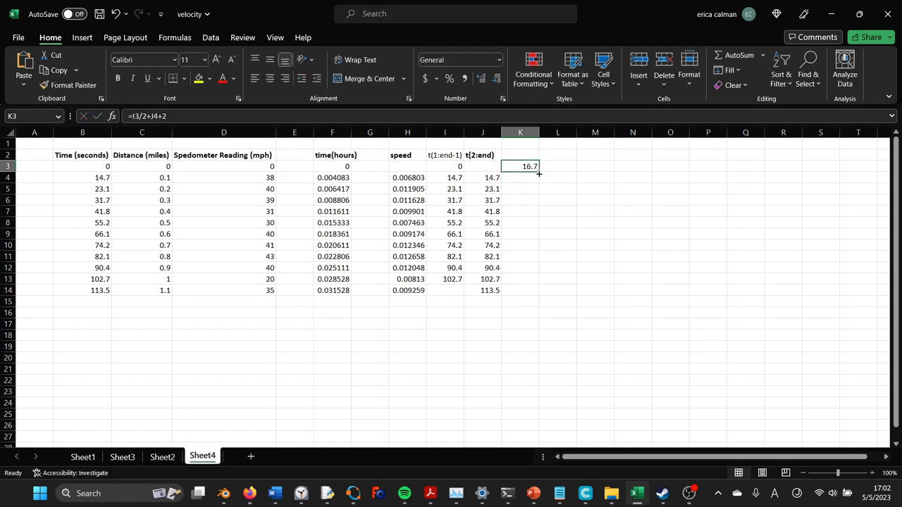
pyautogui.moveTo(539, 172); pyautogui.dragTo(538, 282)
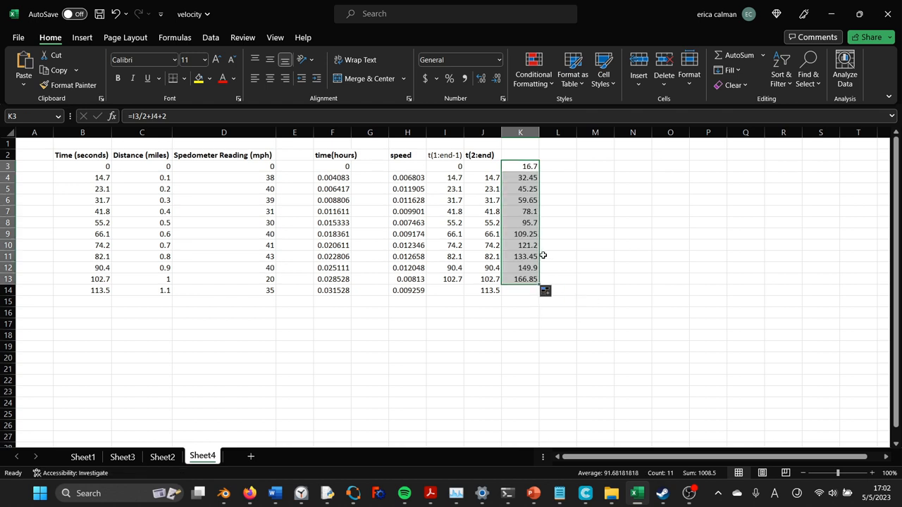
pyautogui.moveTo(502, 274)
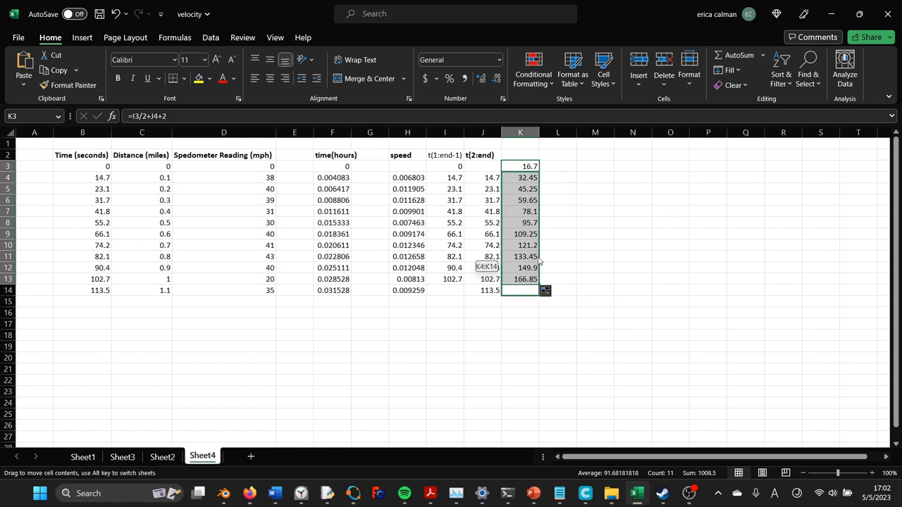
# Step: Check the speed and time columns' row alignment against the averages 16.7 to 166.85
pyautogui.click(406, 177)
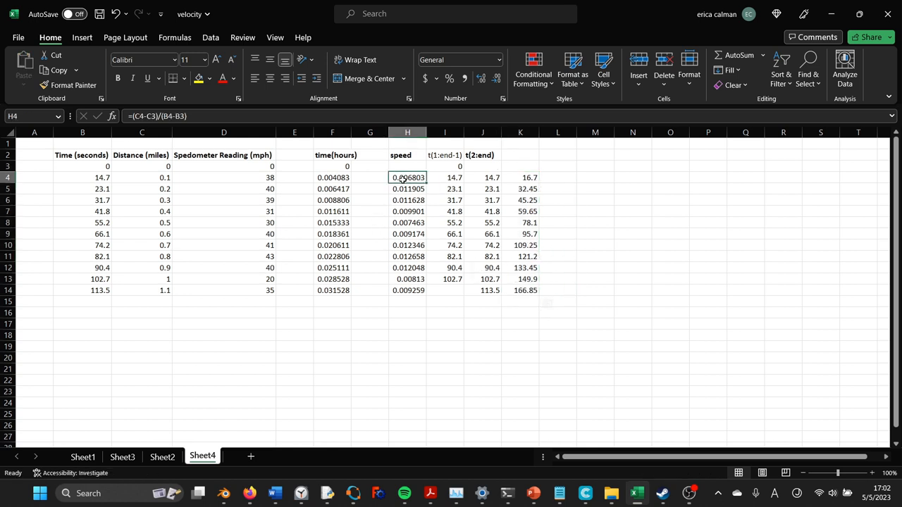
pyautogui.moveTo(407, 178); pyautogui.dragTo(407, 291)
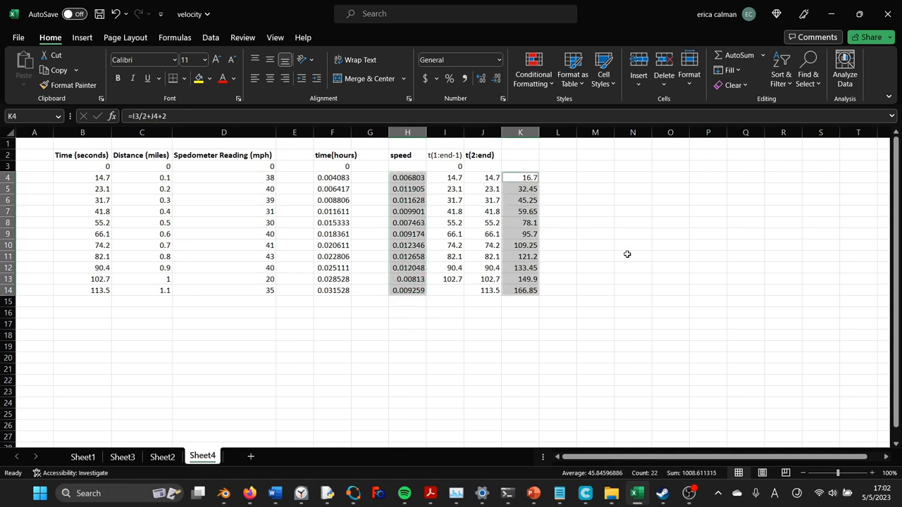
pyautogui.moveTo(333, 166); pyautogui.dragTo(407, 290)
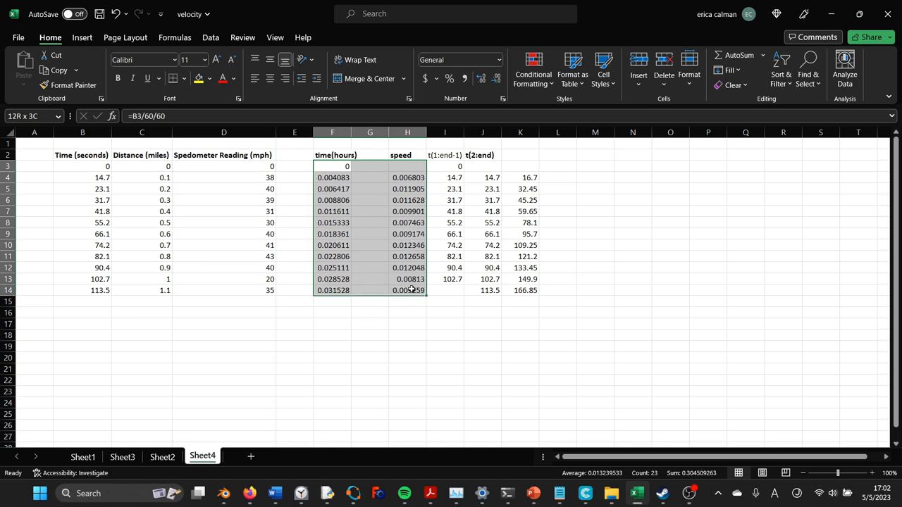
pyautogui.click(594, 234)
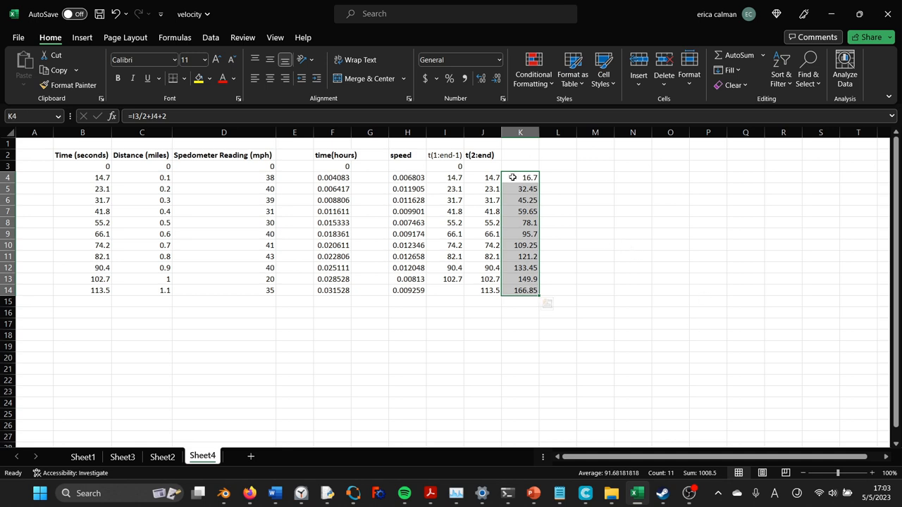
pyautogui.moveTo(617, 239)
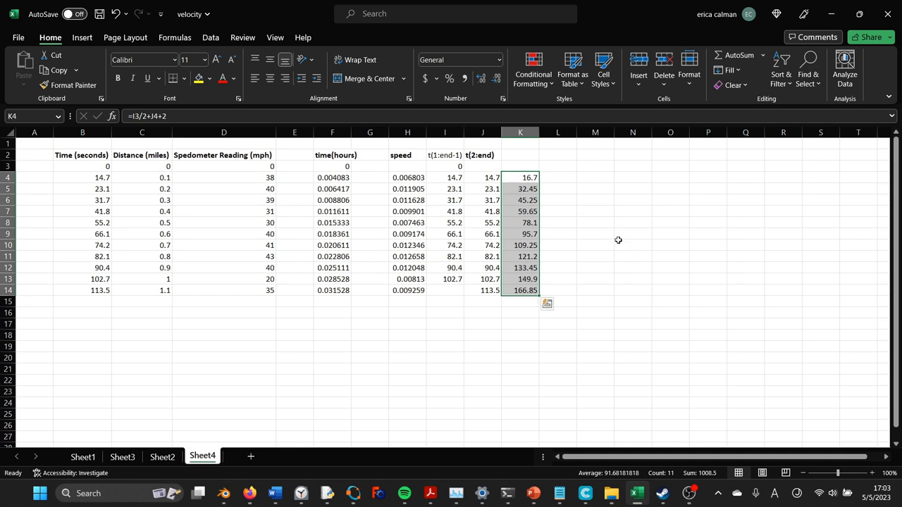
pyautogui.click(632, 245)
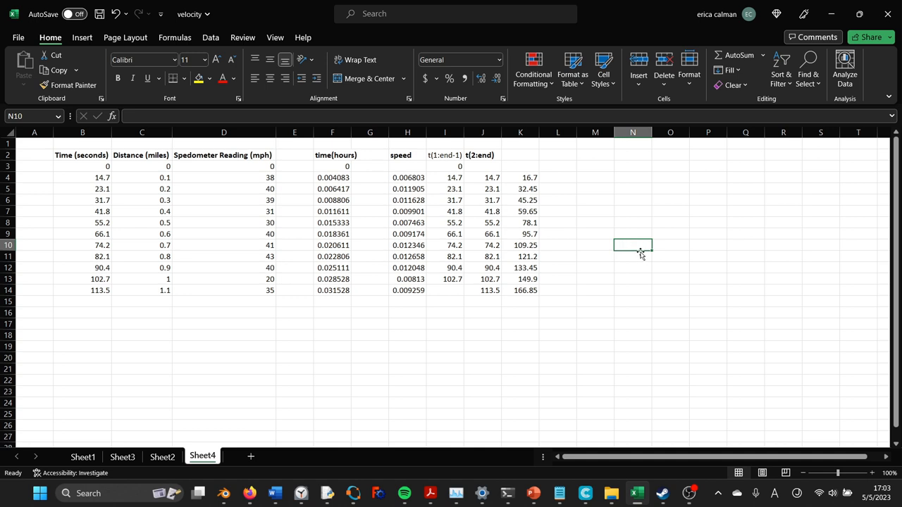
pyautogui.moveTo(680, 485)
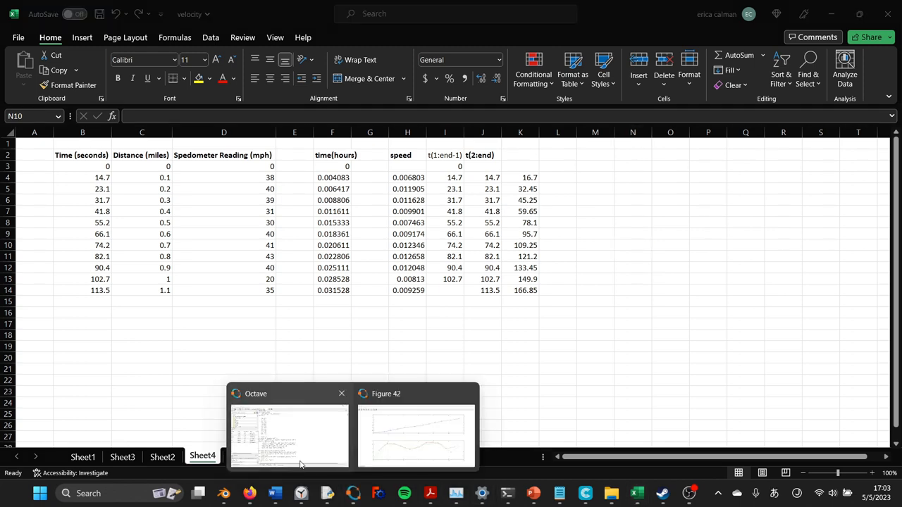
# Step: Review the shifted-time speed plot command in Octave, then return to the velocity workbook
pyautogui.click(288, 434)
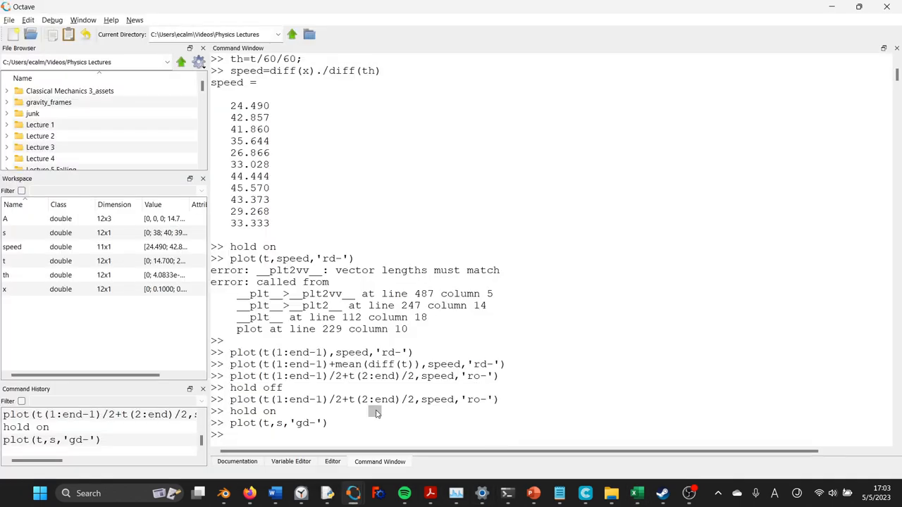
pyautogui.moveTo(440, 420)
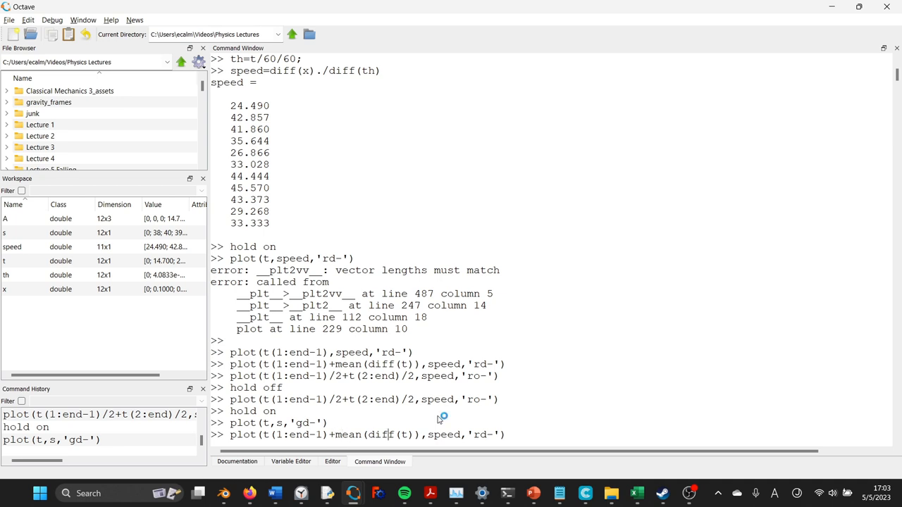
pyautogui.moveTo(388, 435)
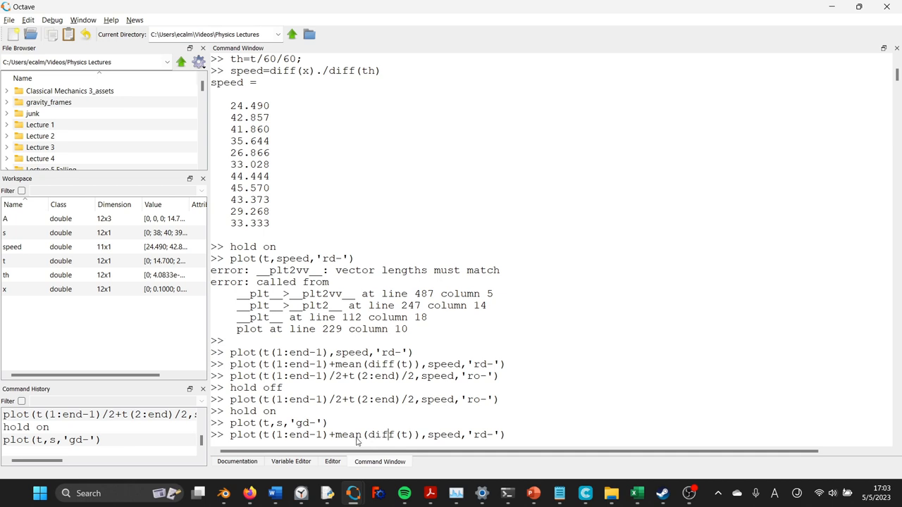
pyautogui.moveTo(341, 434)
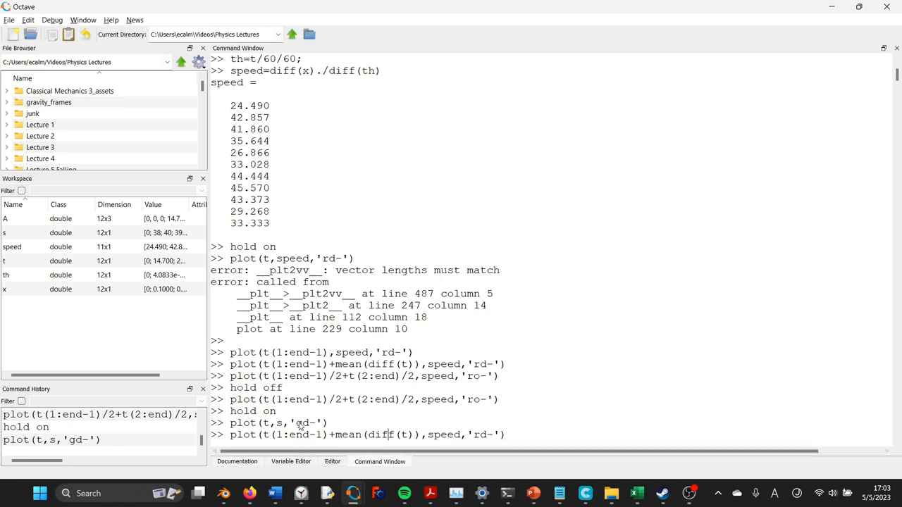
pyautogui.click(637, 493)
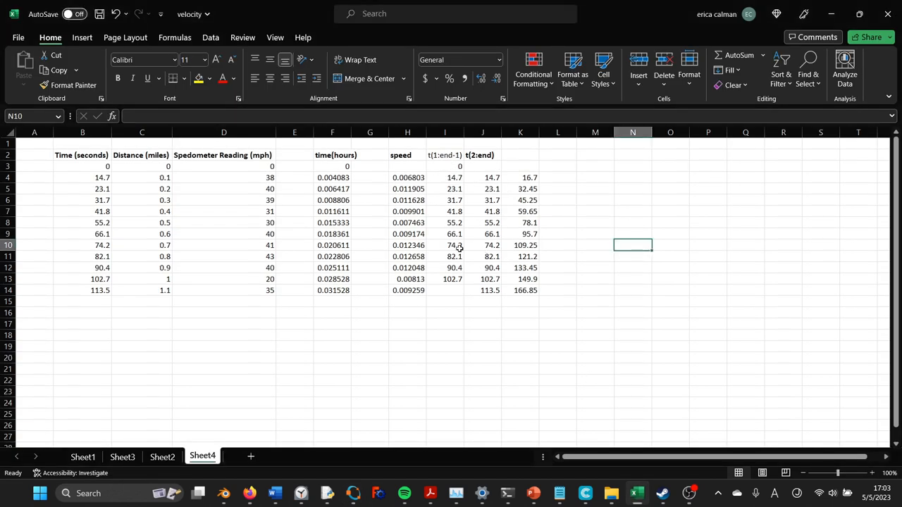
pyautogui.moveTo(451, 175)
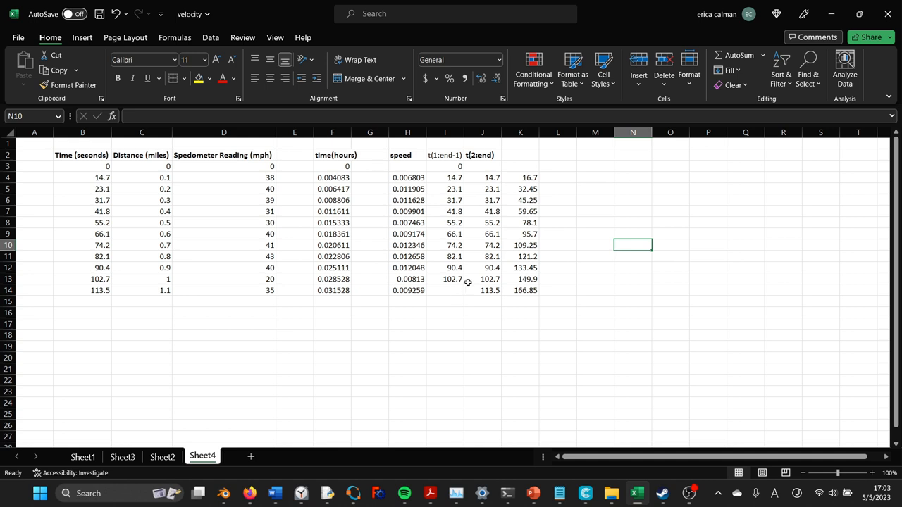
pyautogui.moveTo(499, 282)
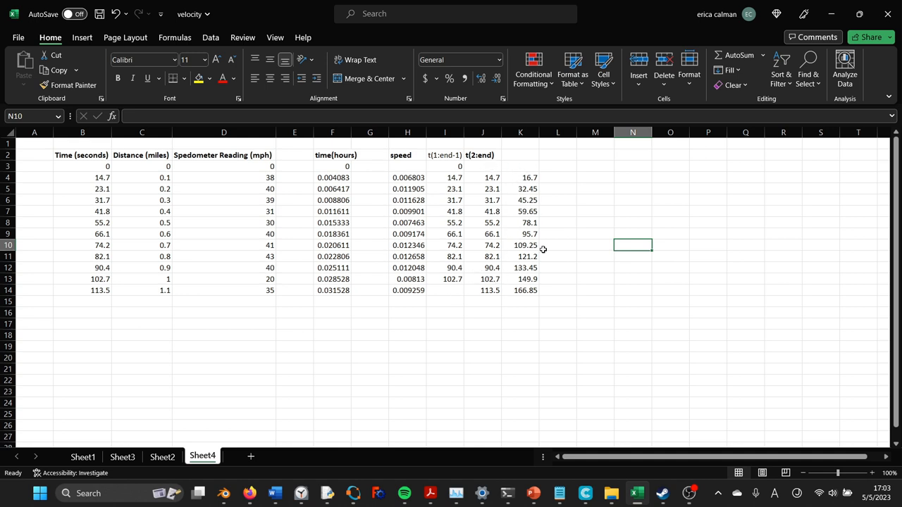
pyautogui.press('alt+tab')
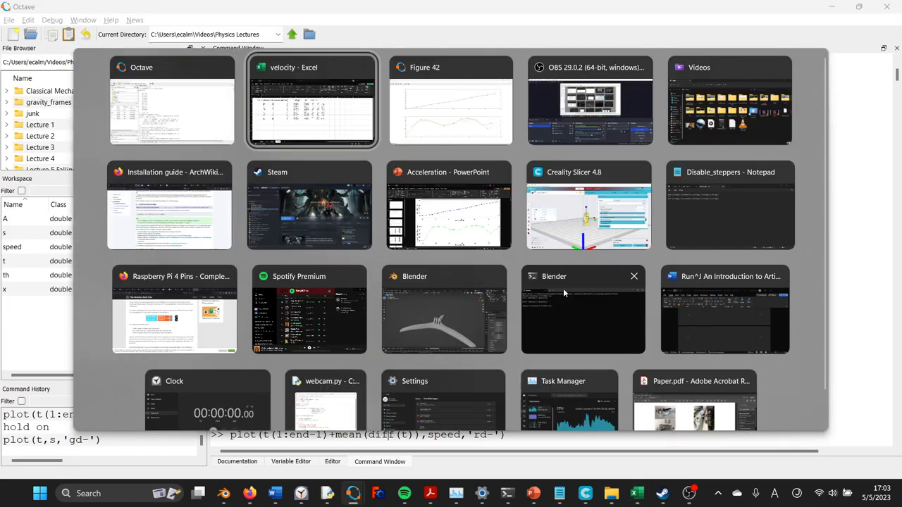
# Step: Inspect Figure 42's distance and speed curves, then bring up the window switcher
pyautogui.click(451, 100)
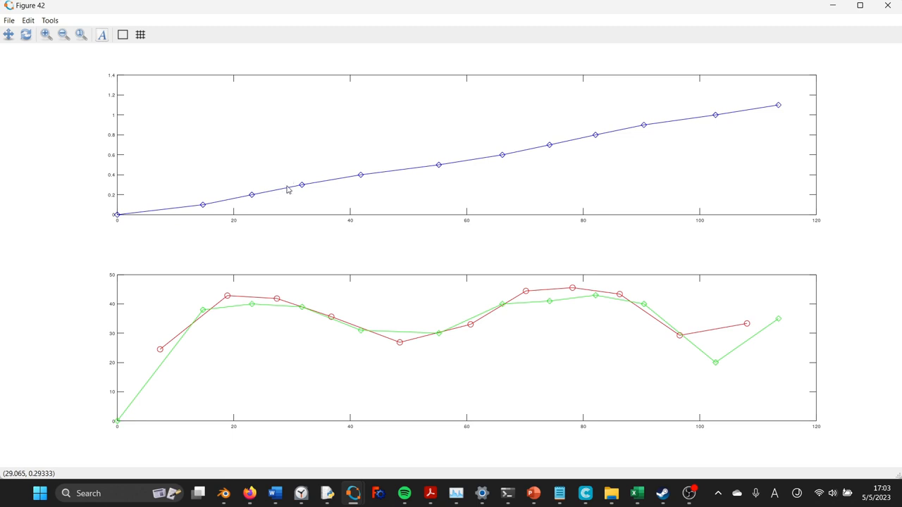
pyautogui.moveTo(513, 168)
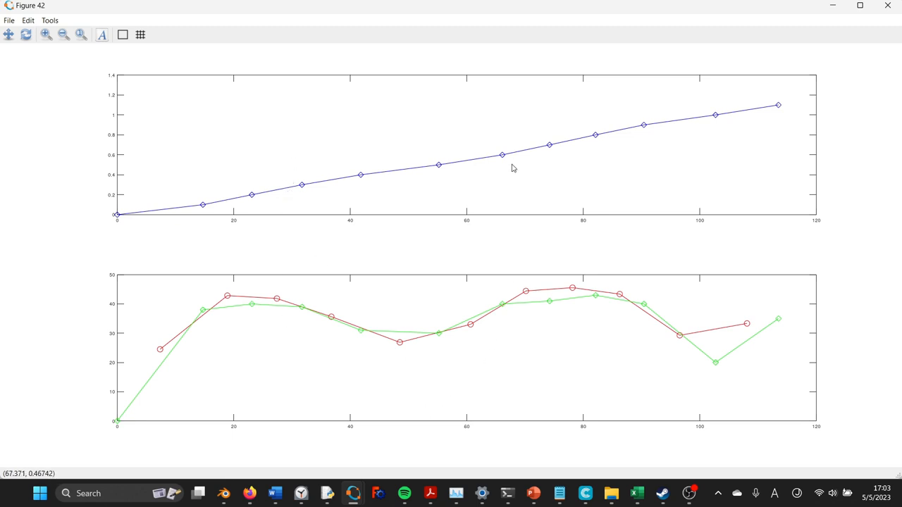
pyautogui.moveTo(600, 302)
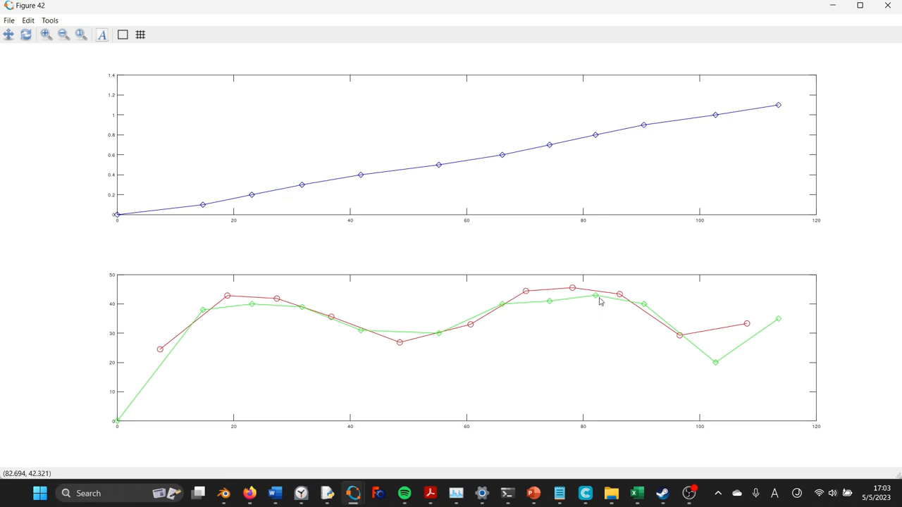
pyautogui.moveTo(610, 284)
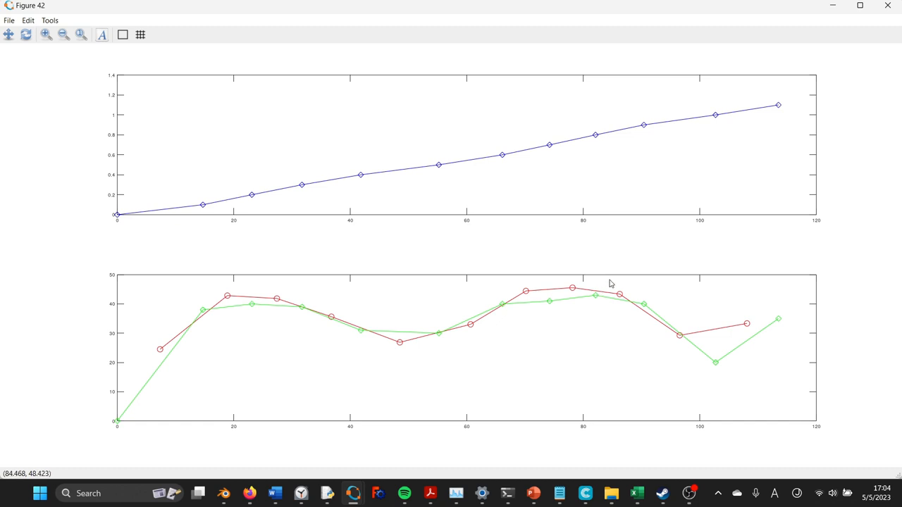
pyautogui.moveTo(663, 268)
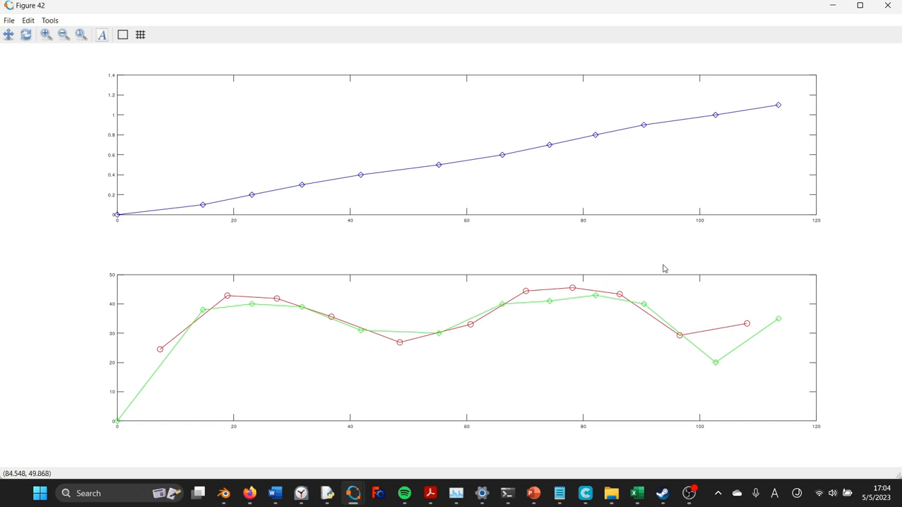
pyautogui.moveTo(228, 180)
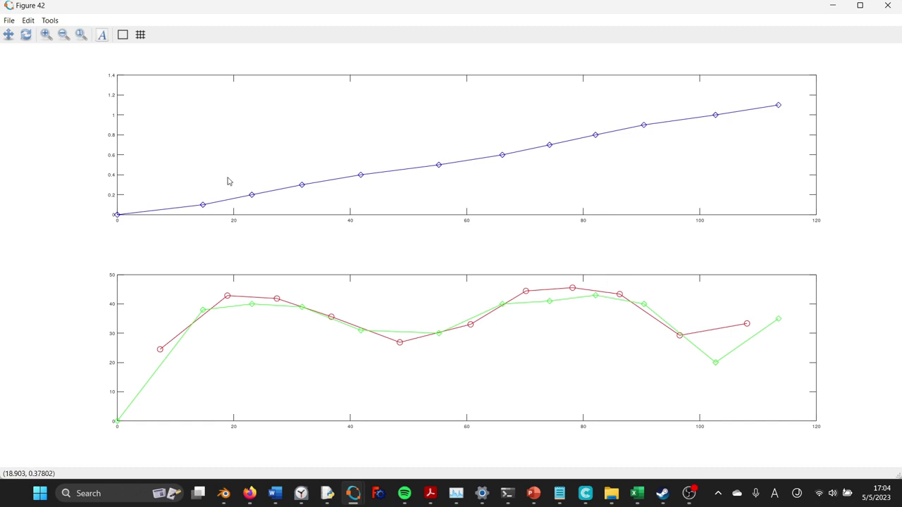
pyautogui.moveTo(204, 287)
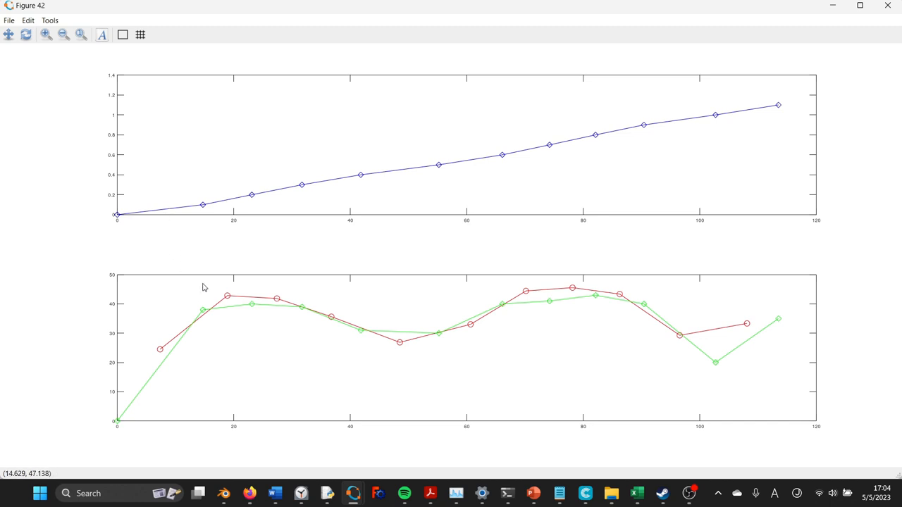
pyautogui.moveTo(166, 218)
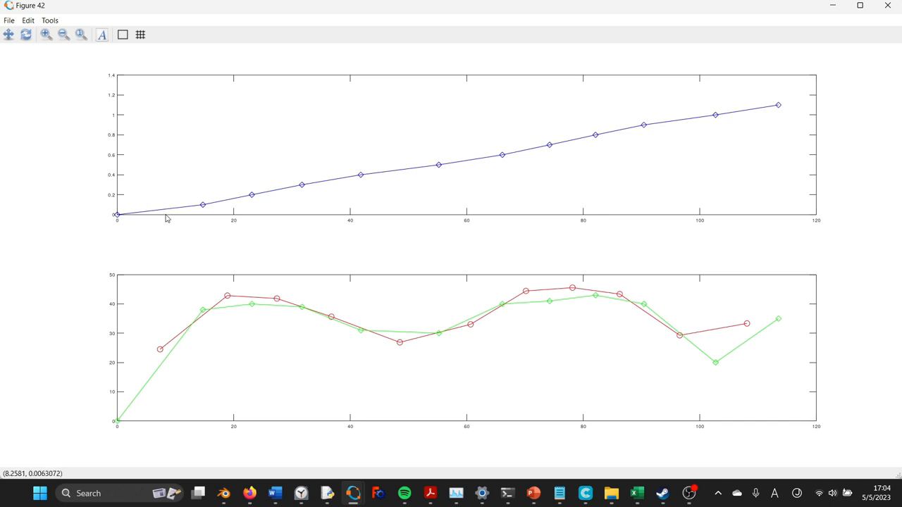
pyautogui.moveTo(204, 210)
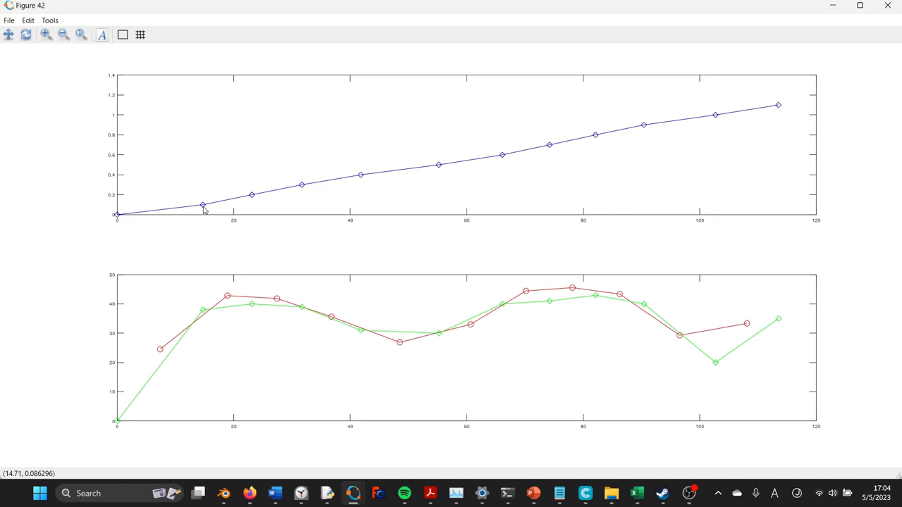
pyautogui.moveTo(206, 212)
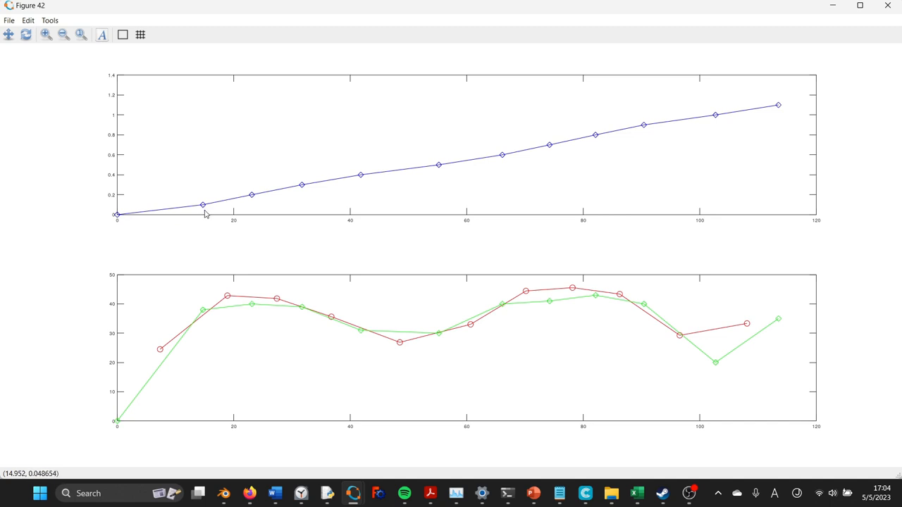
pyautogui.moveTo(203, 205)
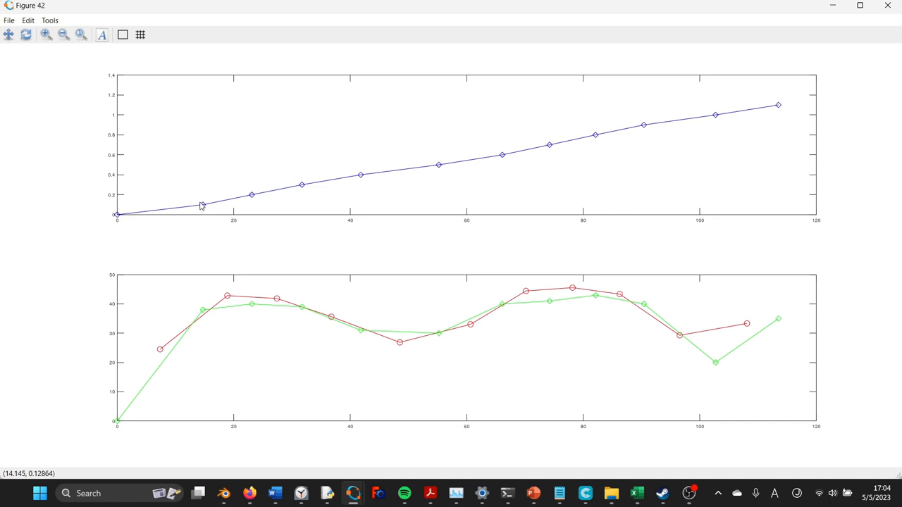
pyautogui.moveTo(204, 212)
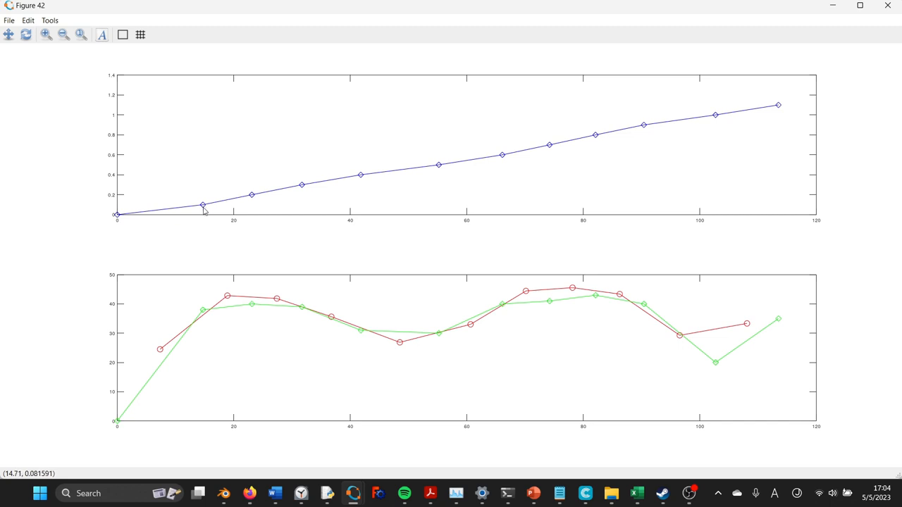
pyautogui.moveTo(254, 197)
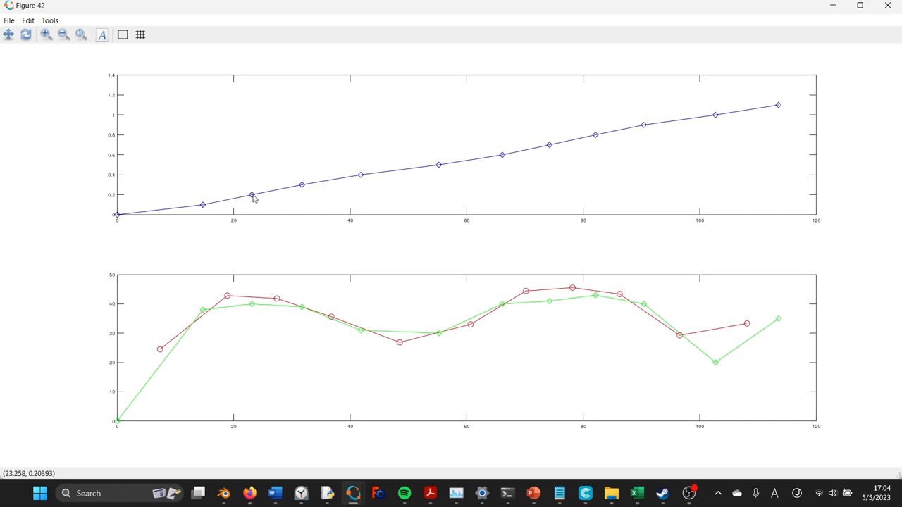
pyautogui.moveTo(208, 219)
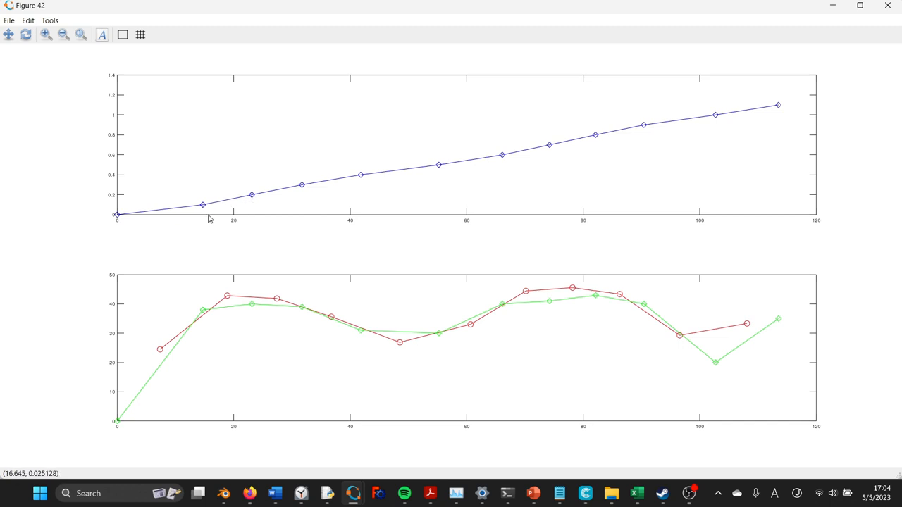
pyautogui.moveTo(234, 220)
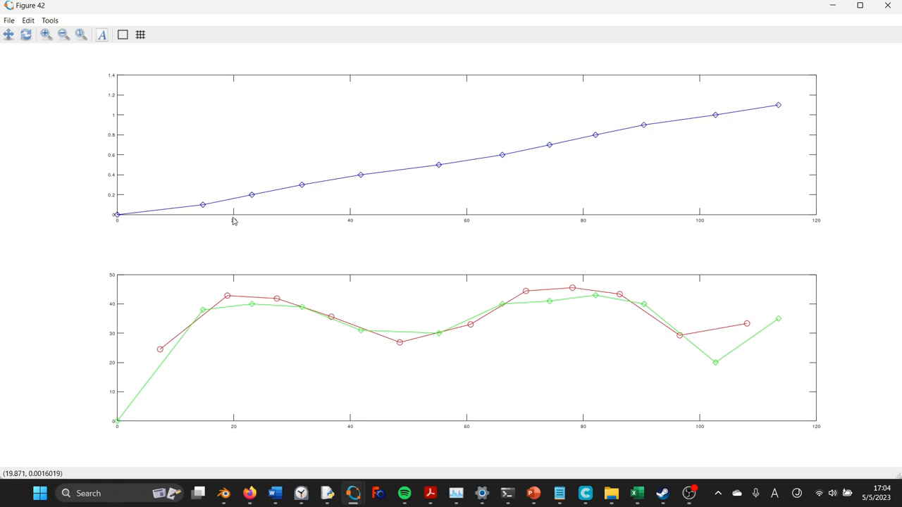
pyautogui.moveTo(237, 218)
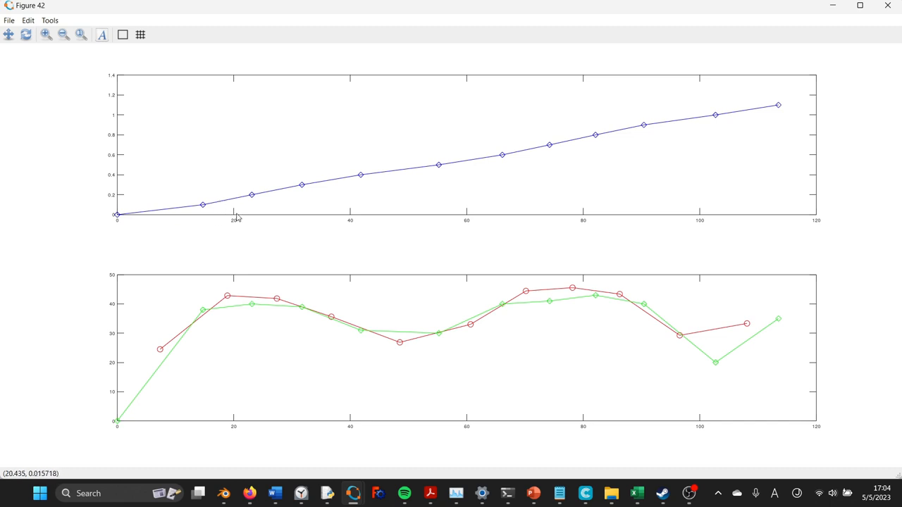
pyautogui.moveTo(234, 205)
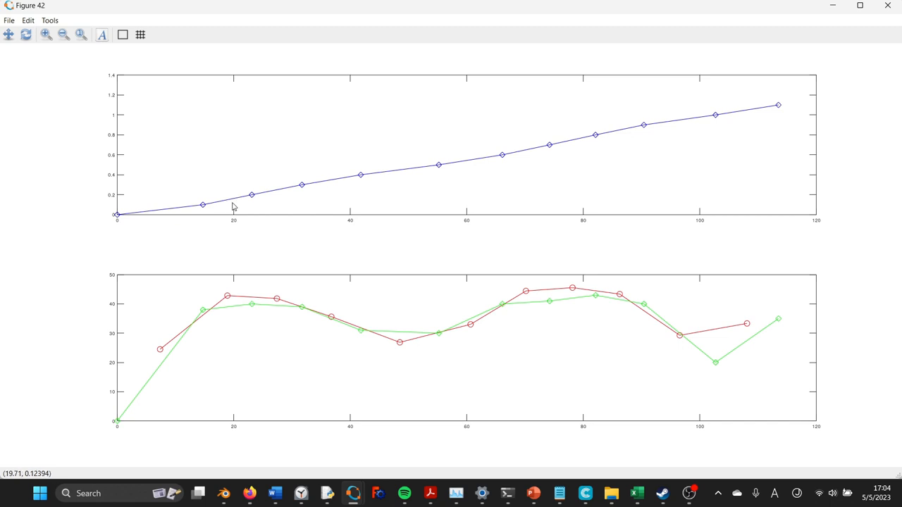
pyautogui.press('alt+tab')
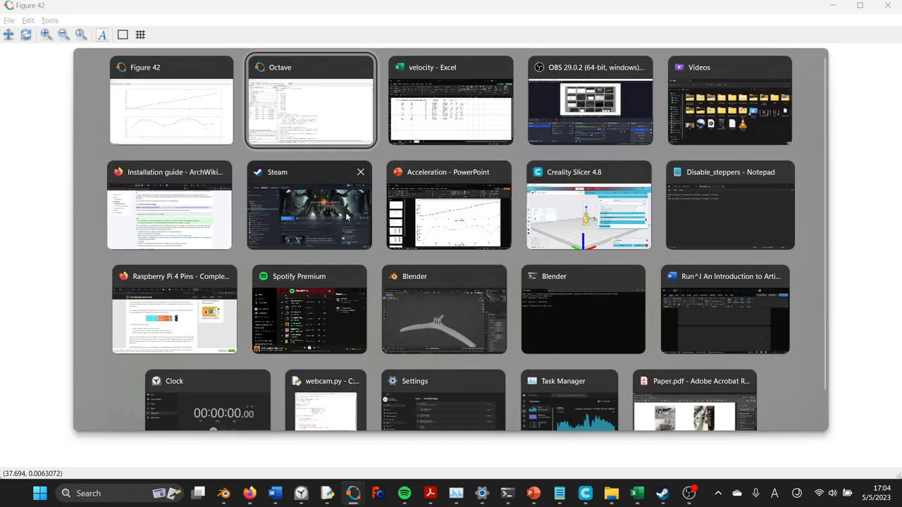
# Step: Glance over cell H3 and the shifted time columns in the velocity workbook
pyautogui.click(451, 101)
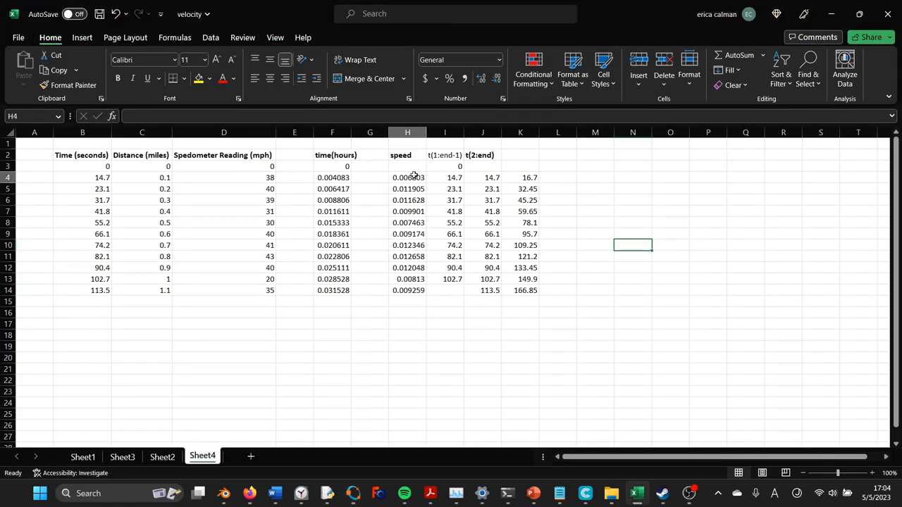
pyautogui.click(405, 166)
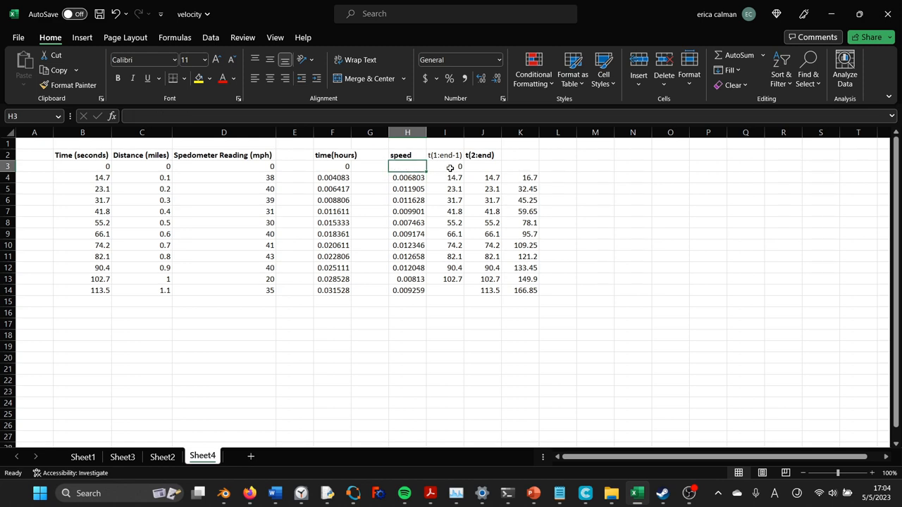
pyautogui.moveTo(445, 166); pyautogui.dragTo(482, 290)
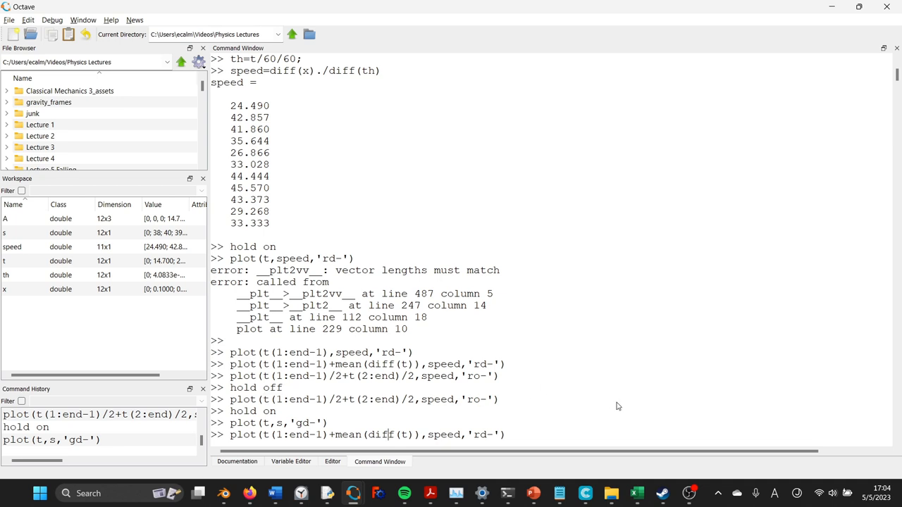
pyautogui.moveTo(663, 396)
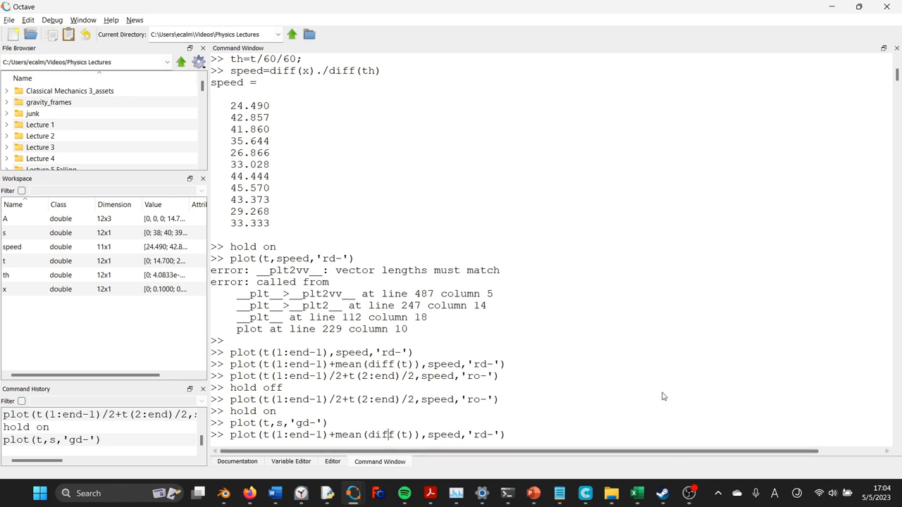